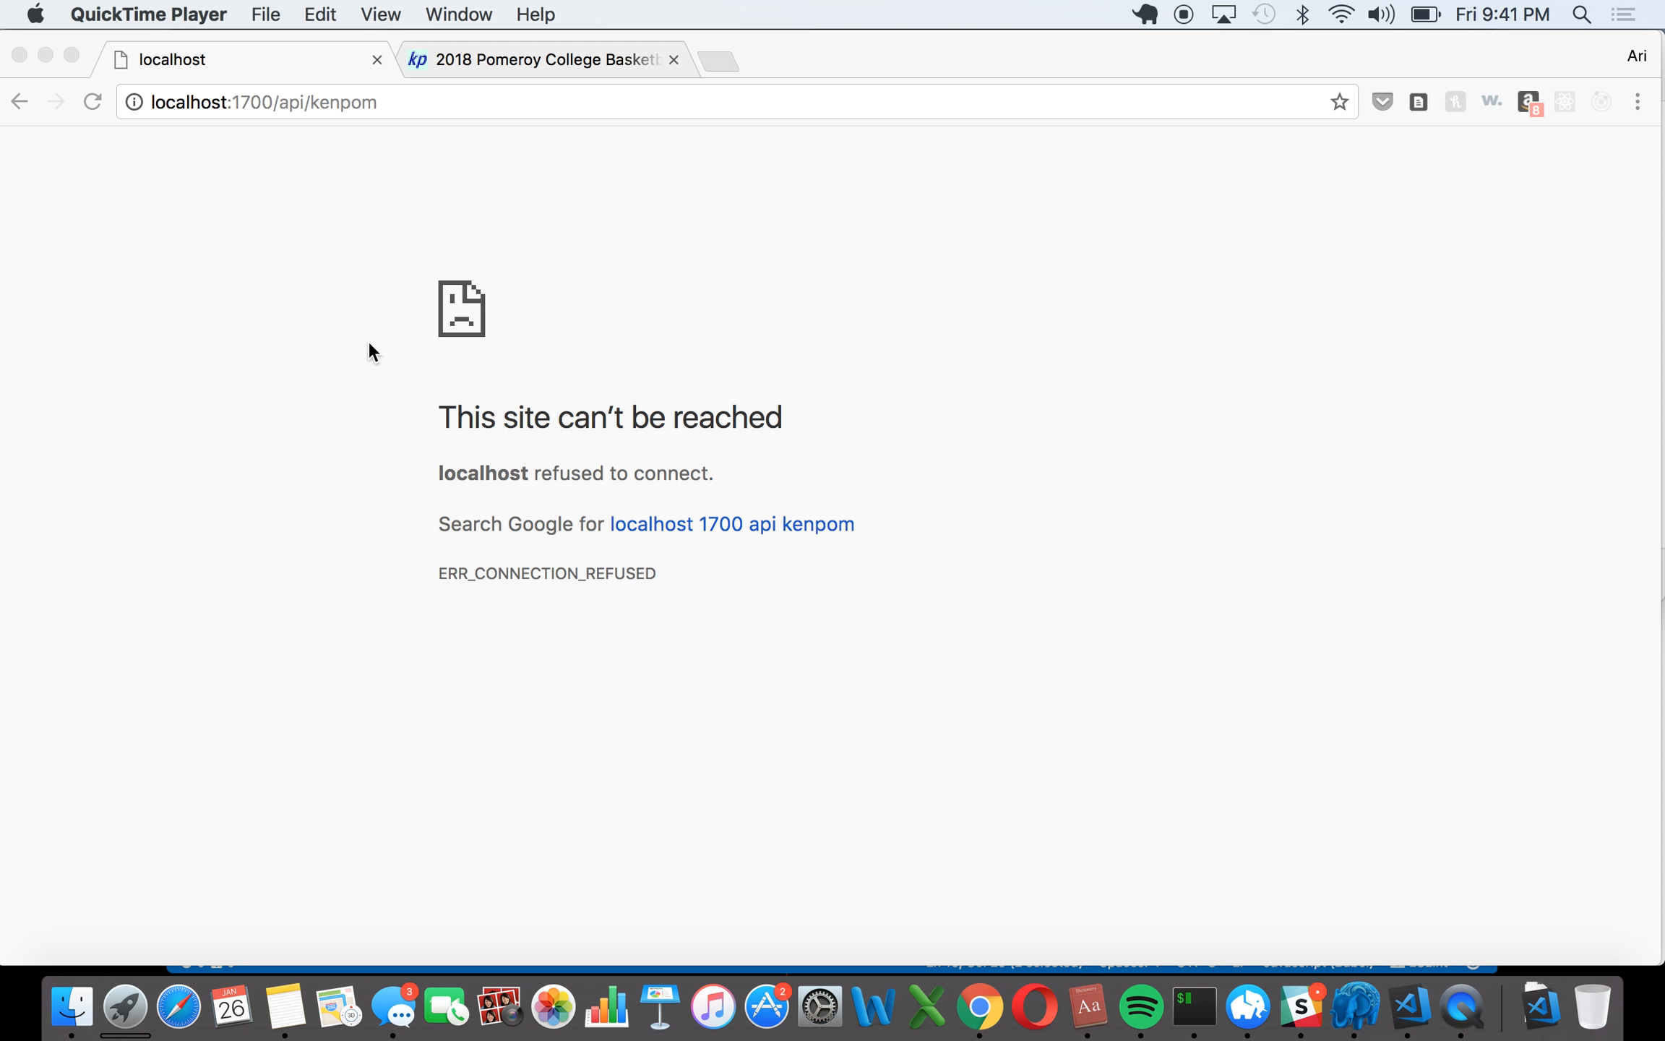
mouse_move(423, 465)
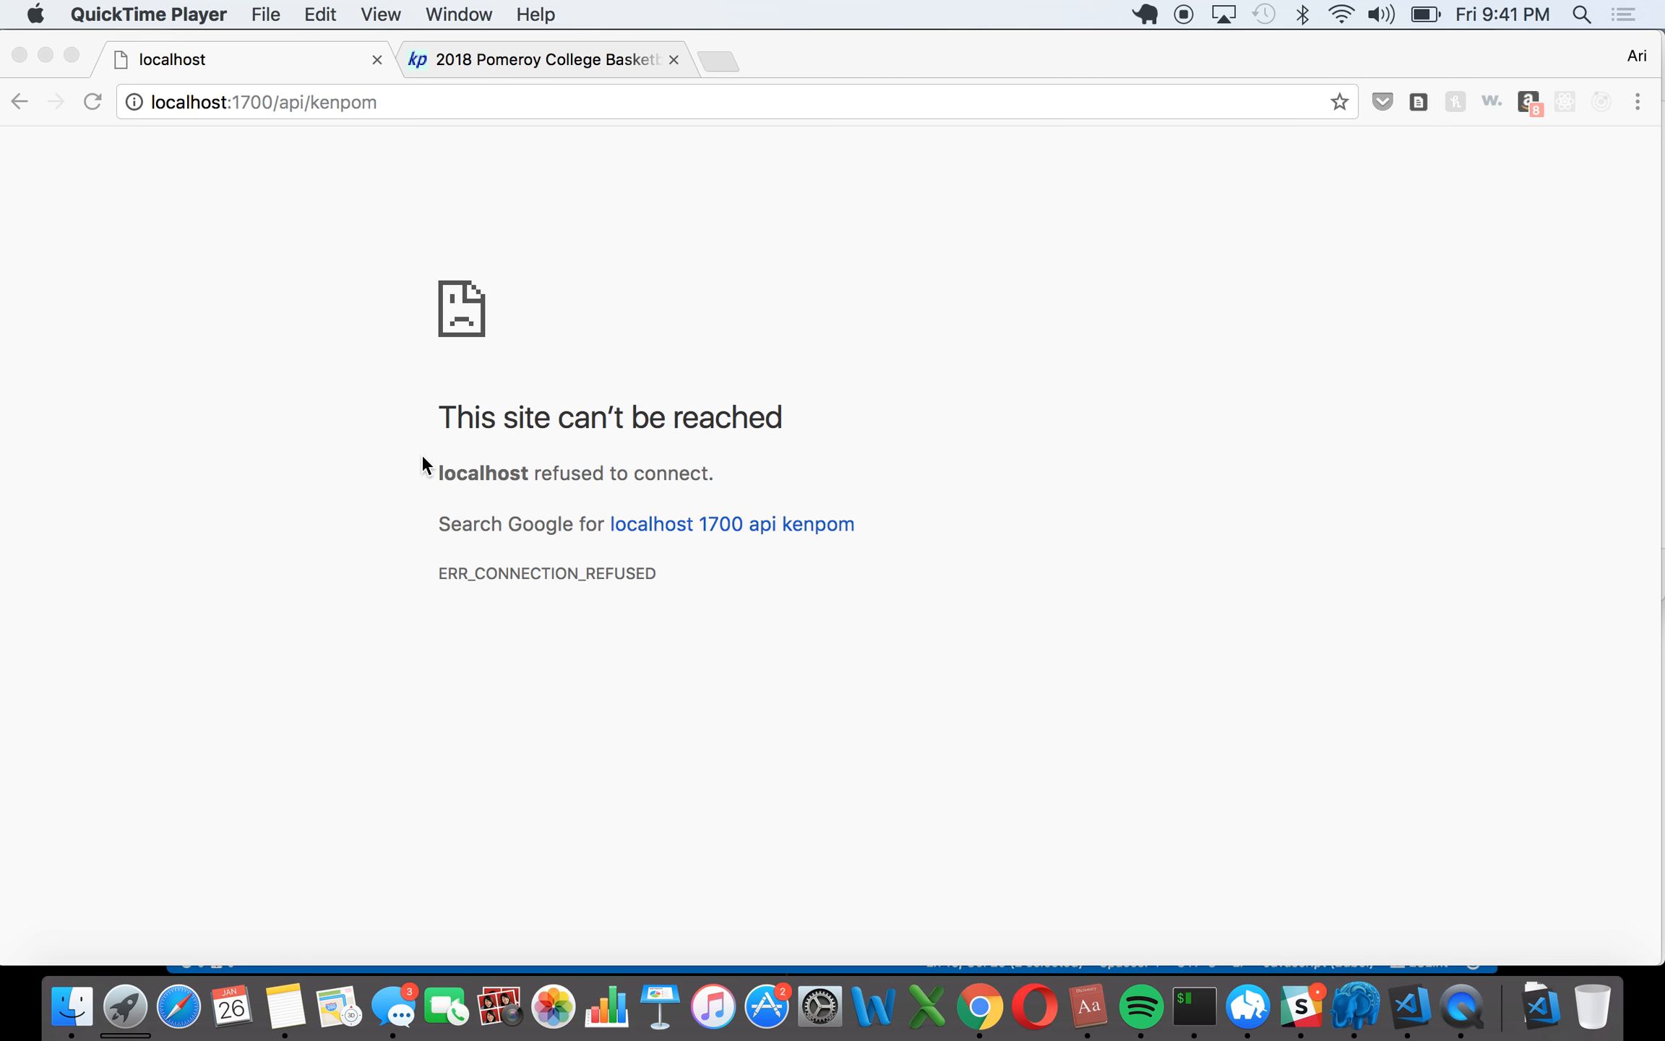
mouse_move(442, 422)
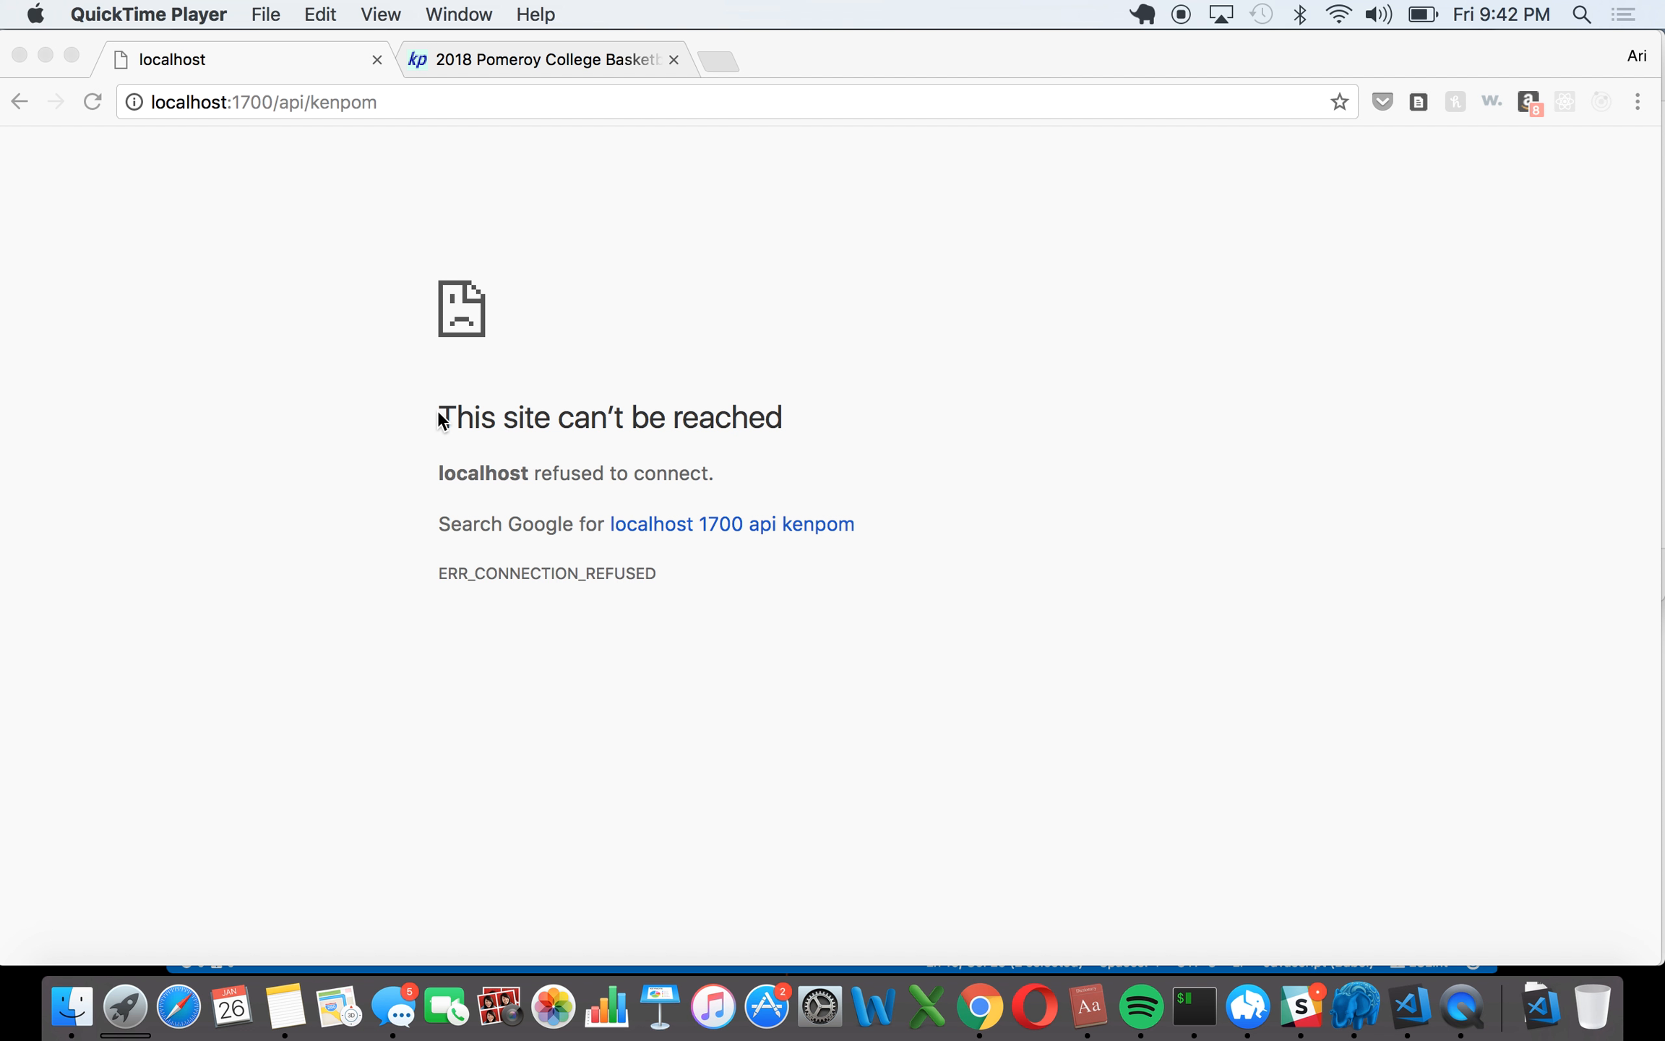
mouse_move(540, 308)
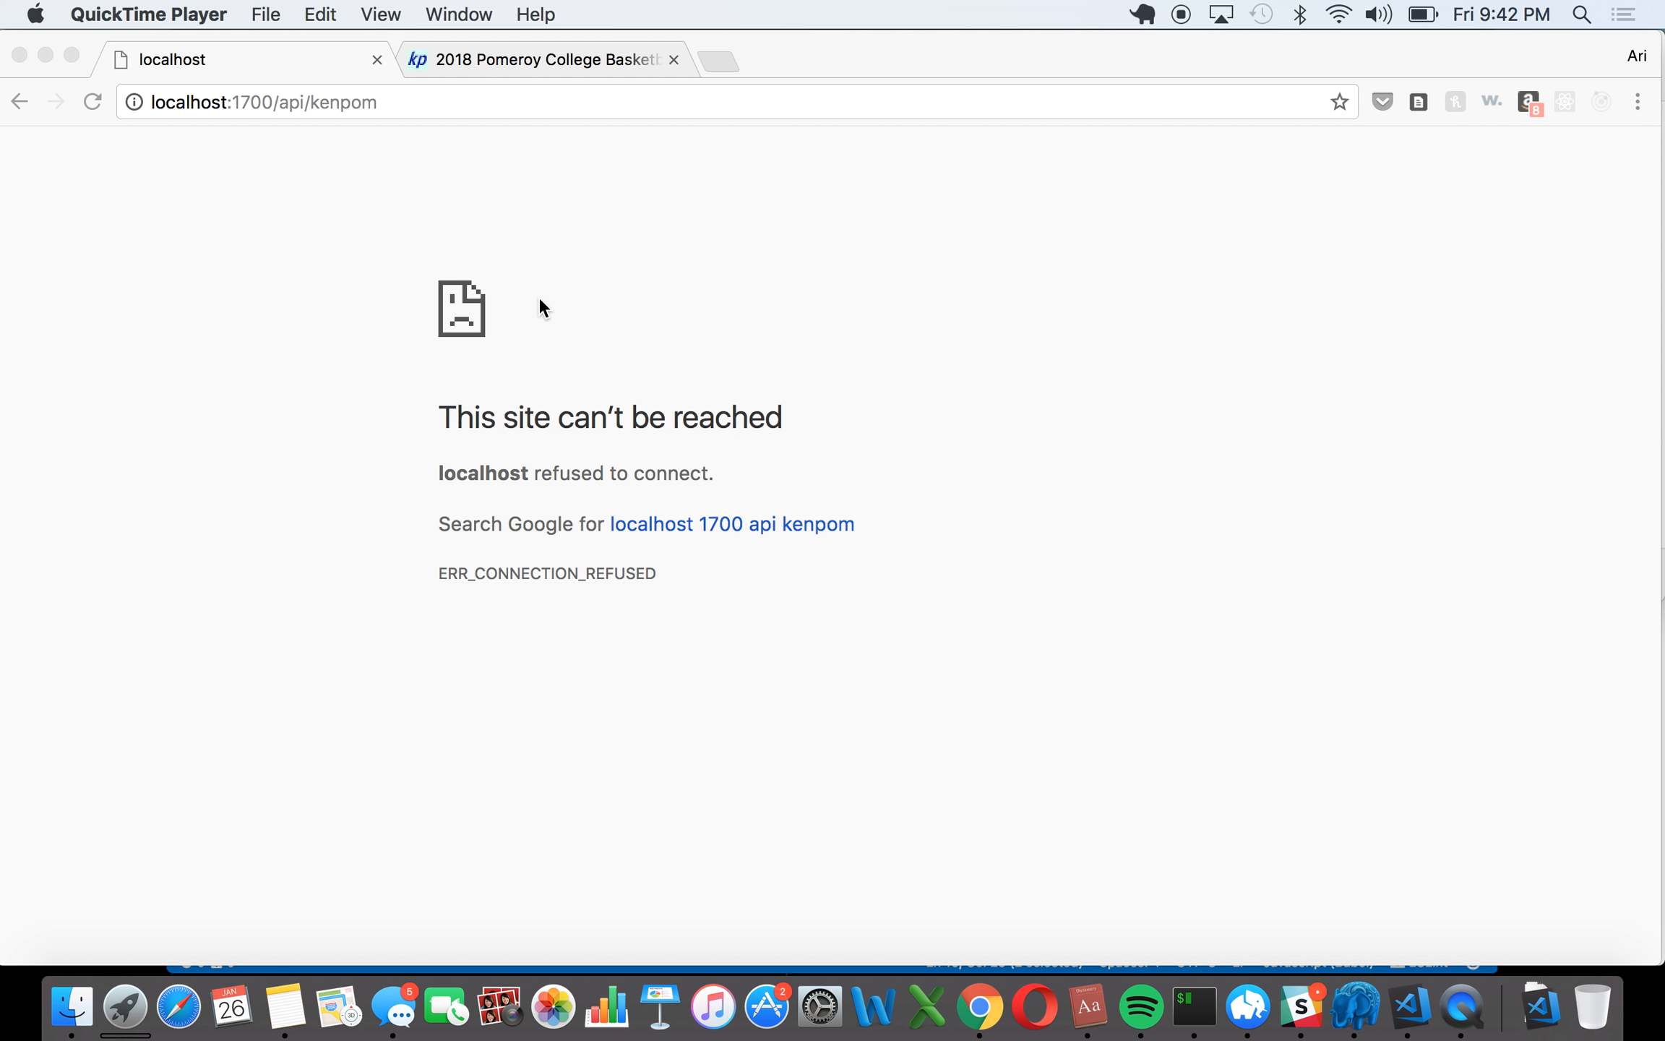
mouse_move(604, 367)
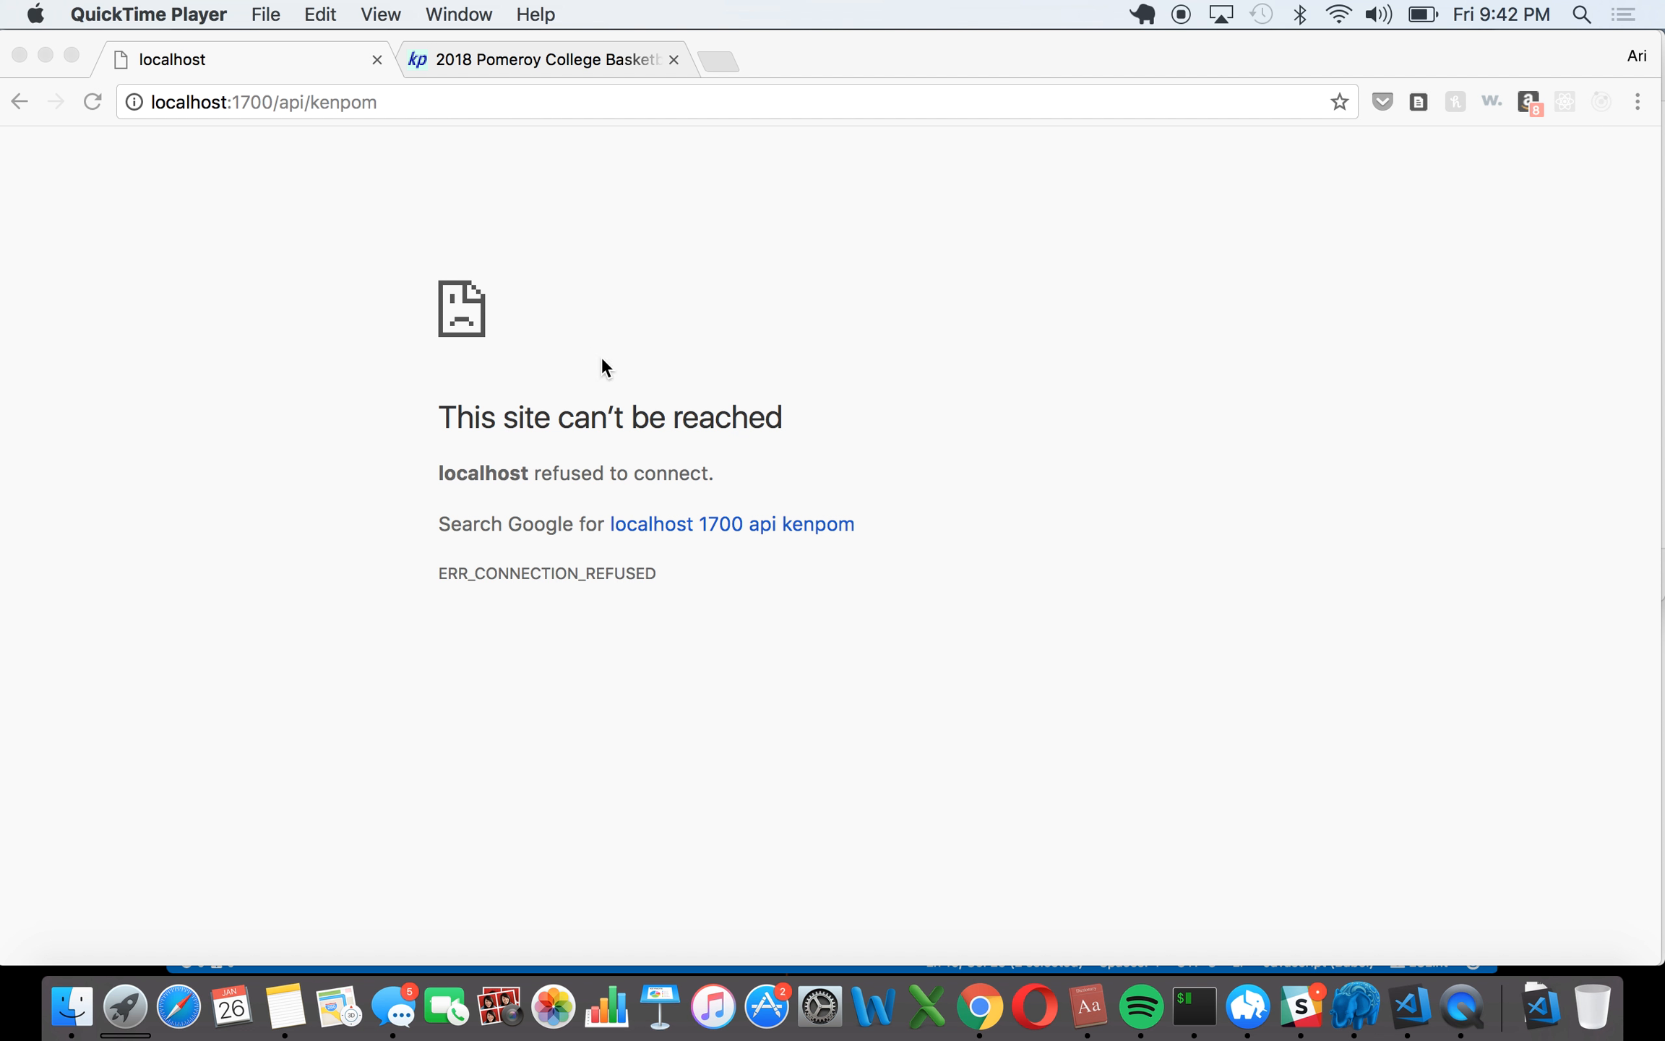
mouse_move(1409, 1006)
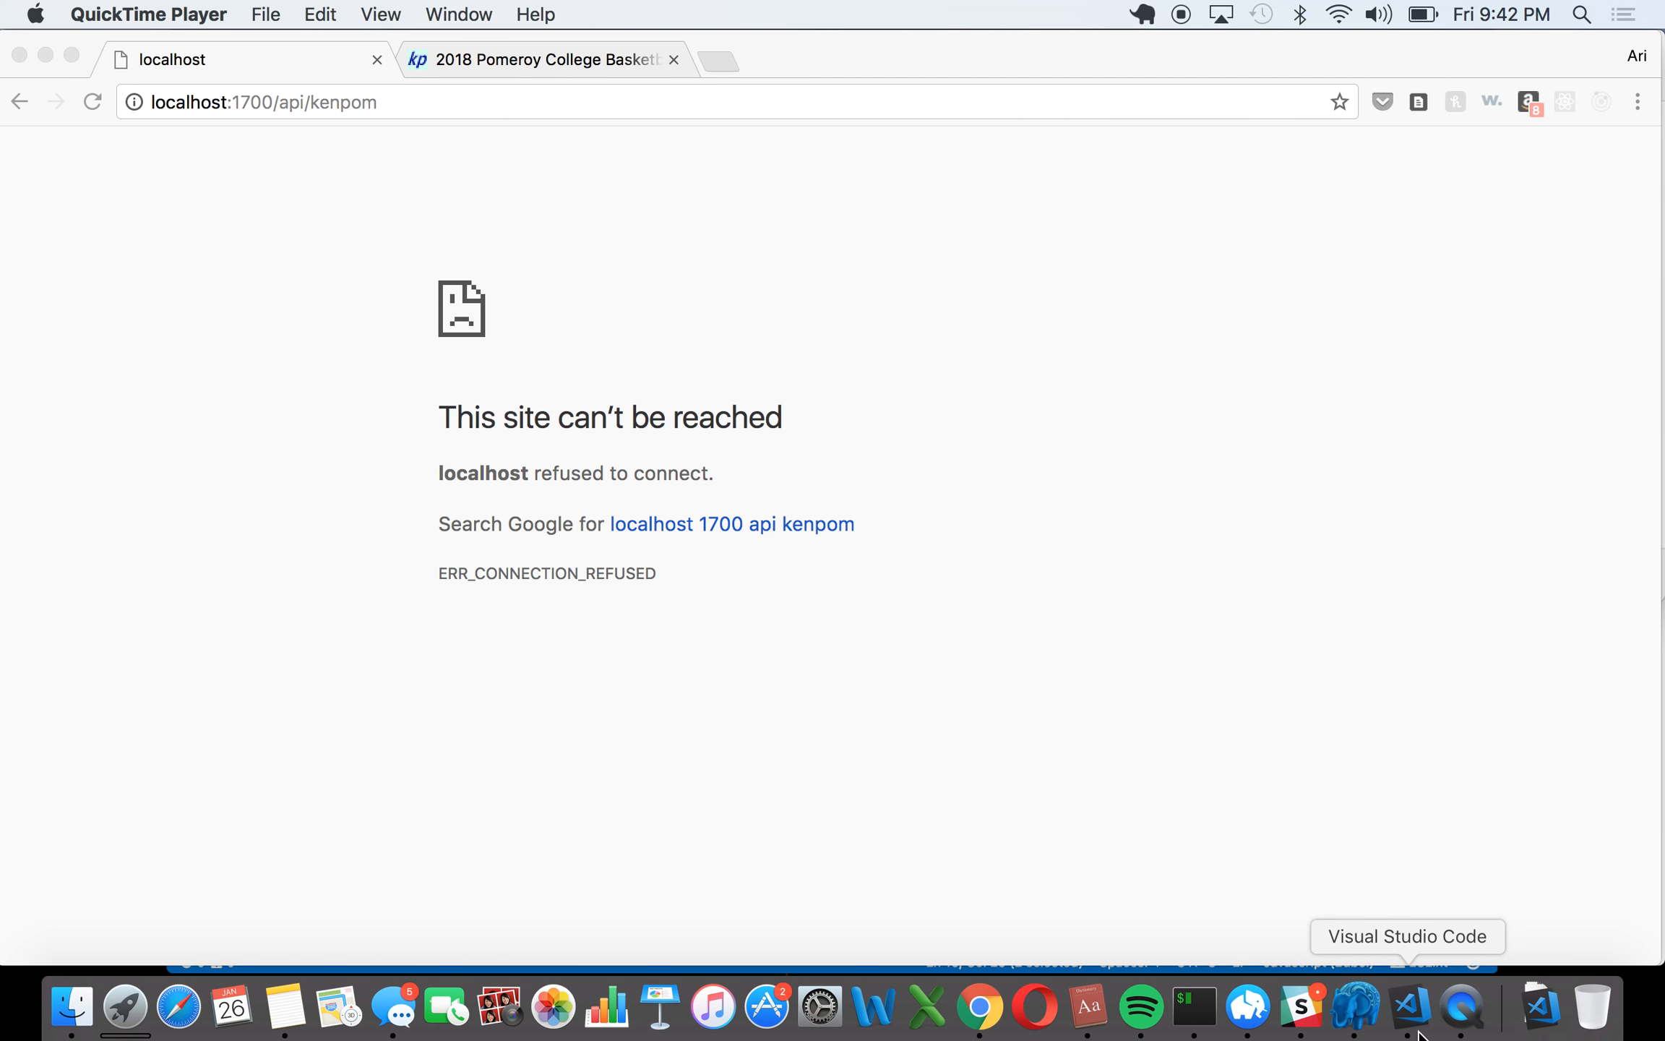
Step: Switch to the editor and review package.json, highlighting the request-promise and request dependencies
click(1410, 1005)
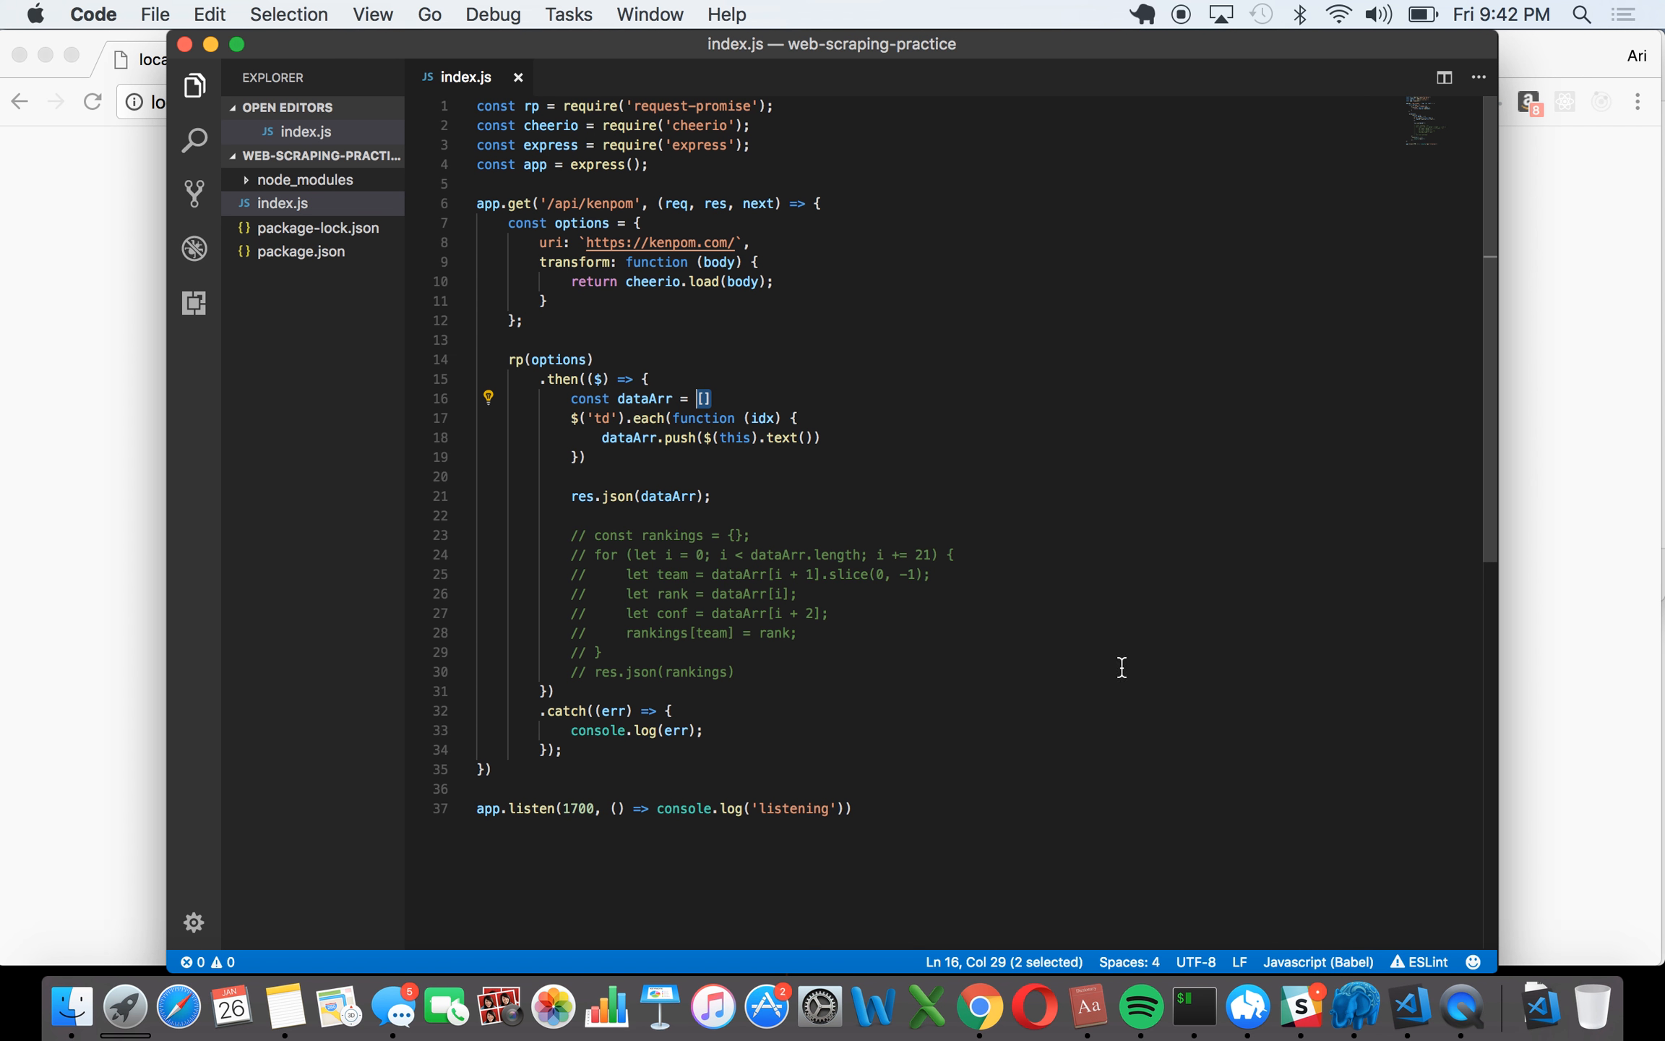
click(299, 251)
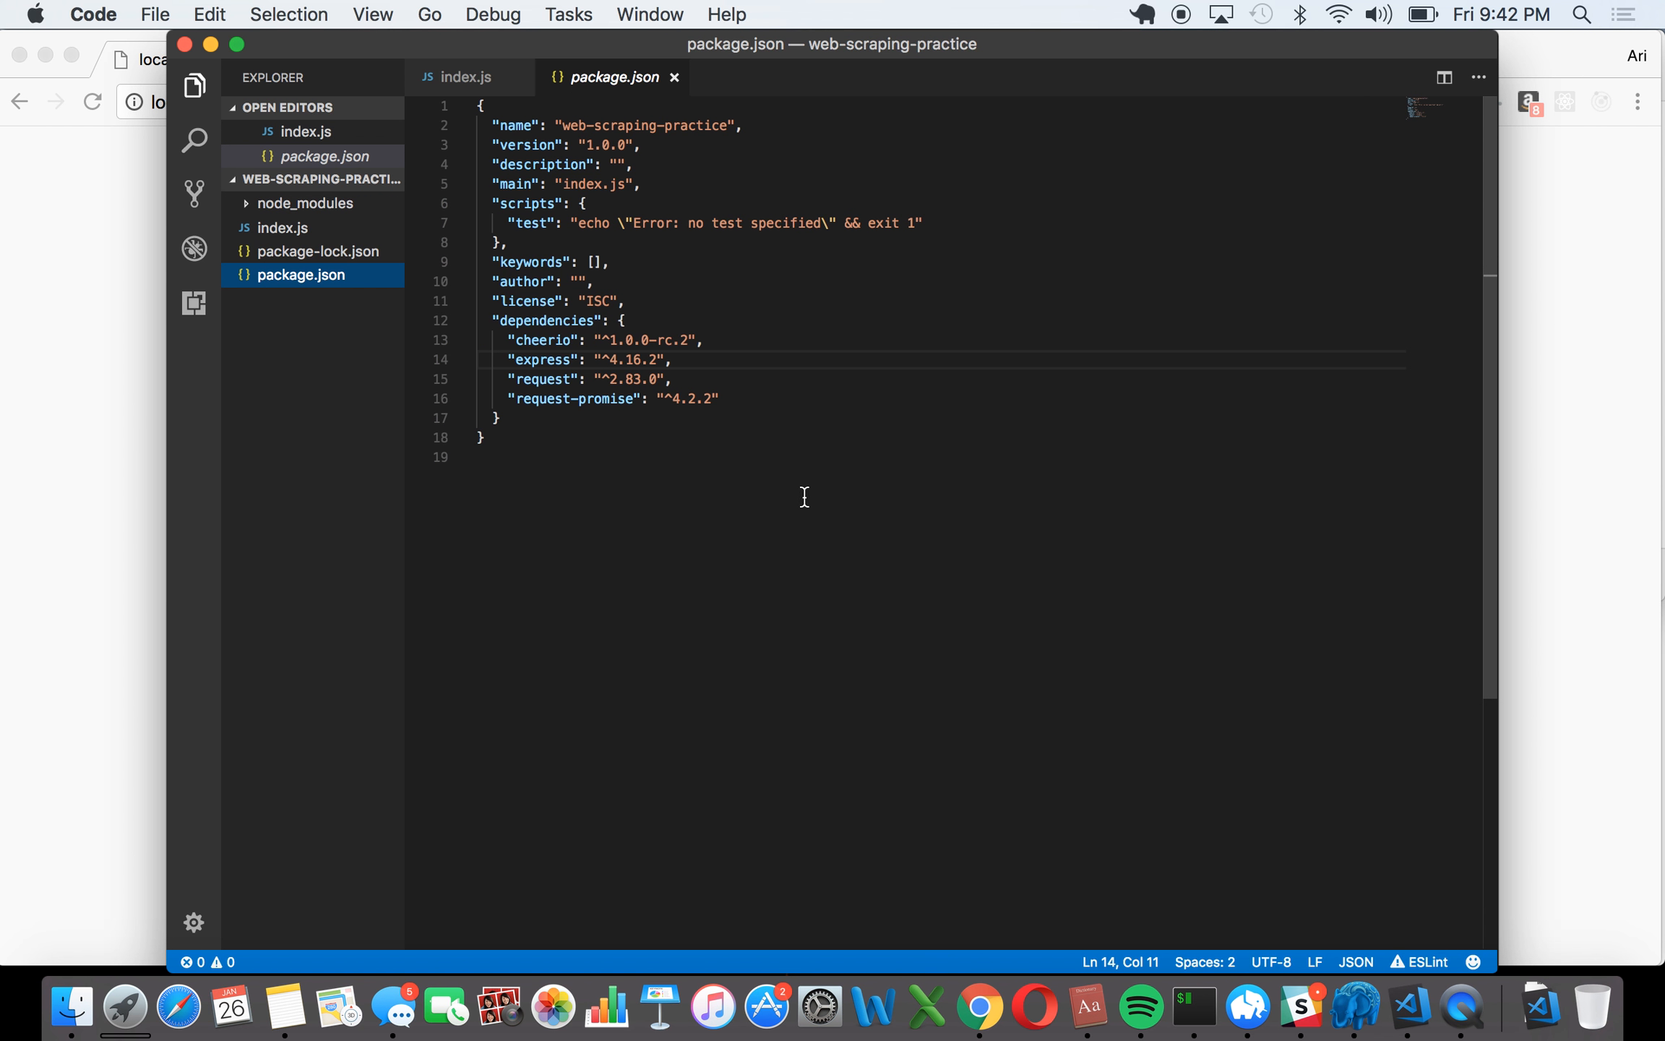
mouse_move(785, 459)
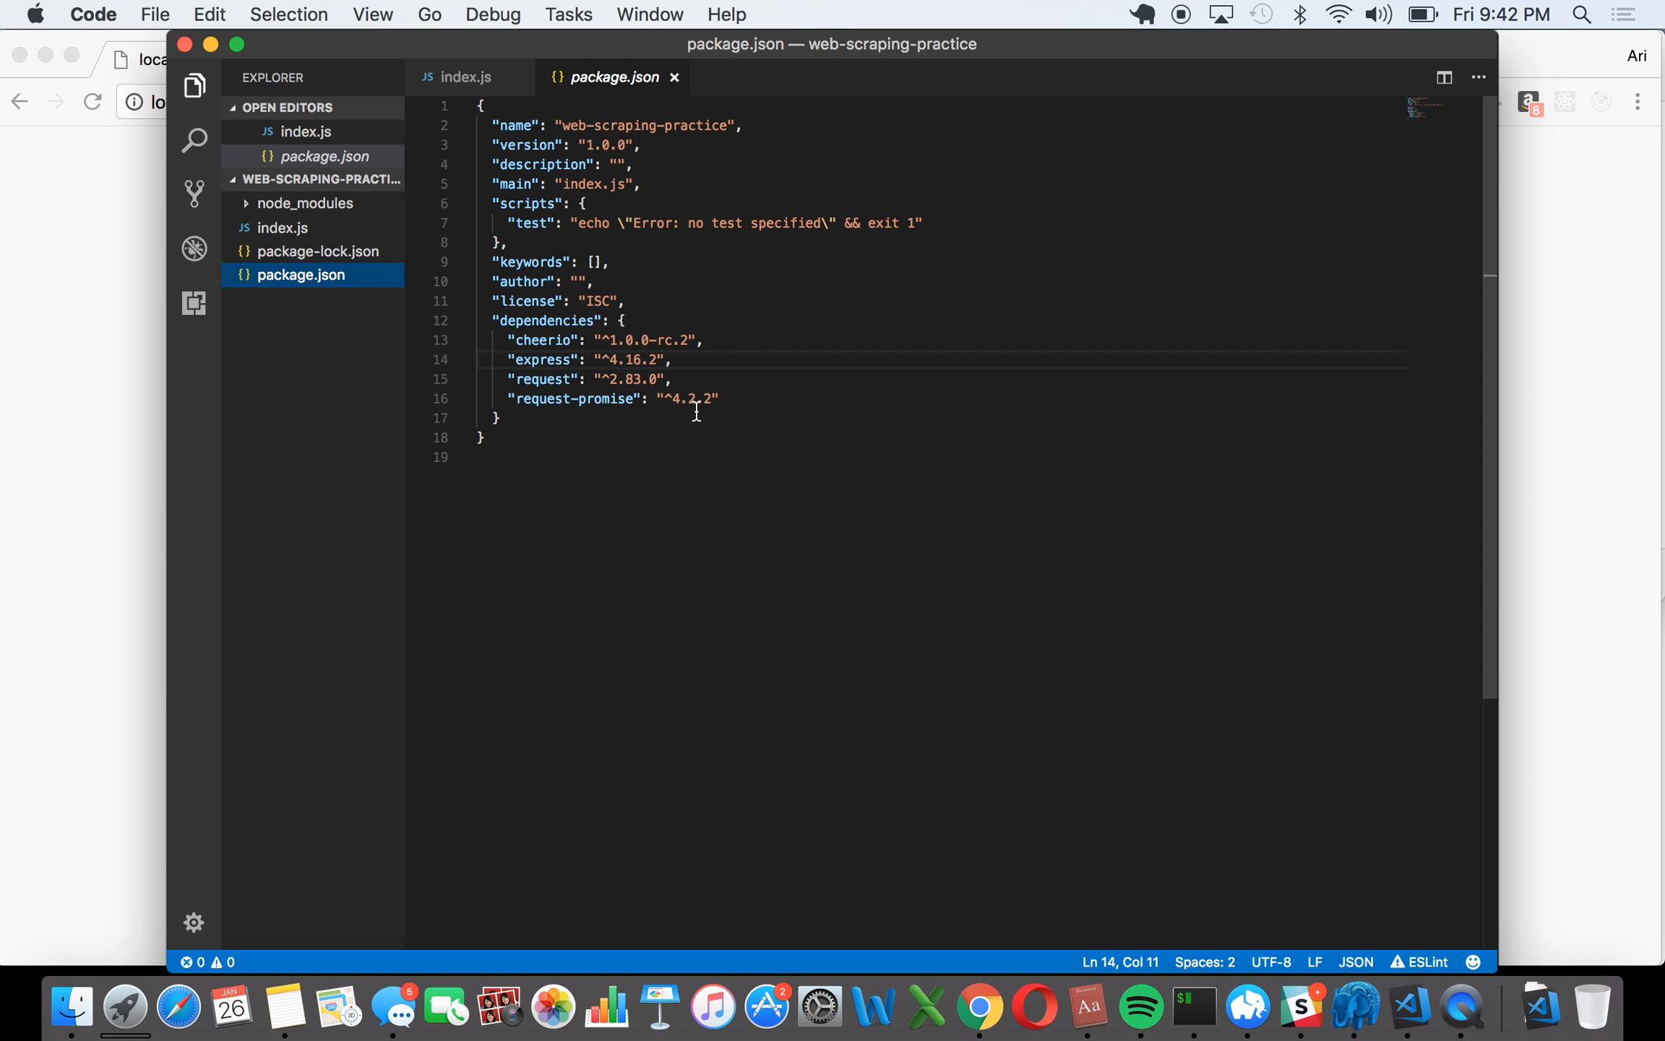
double_click(540, 340)
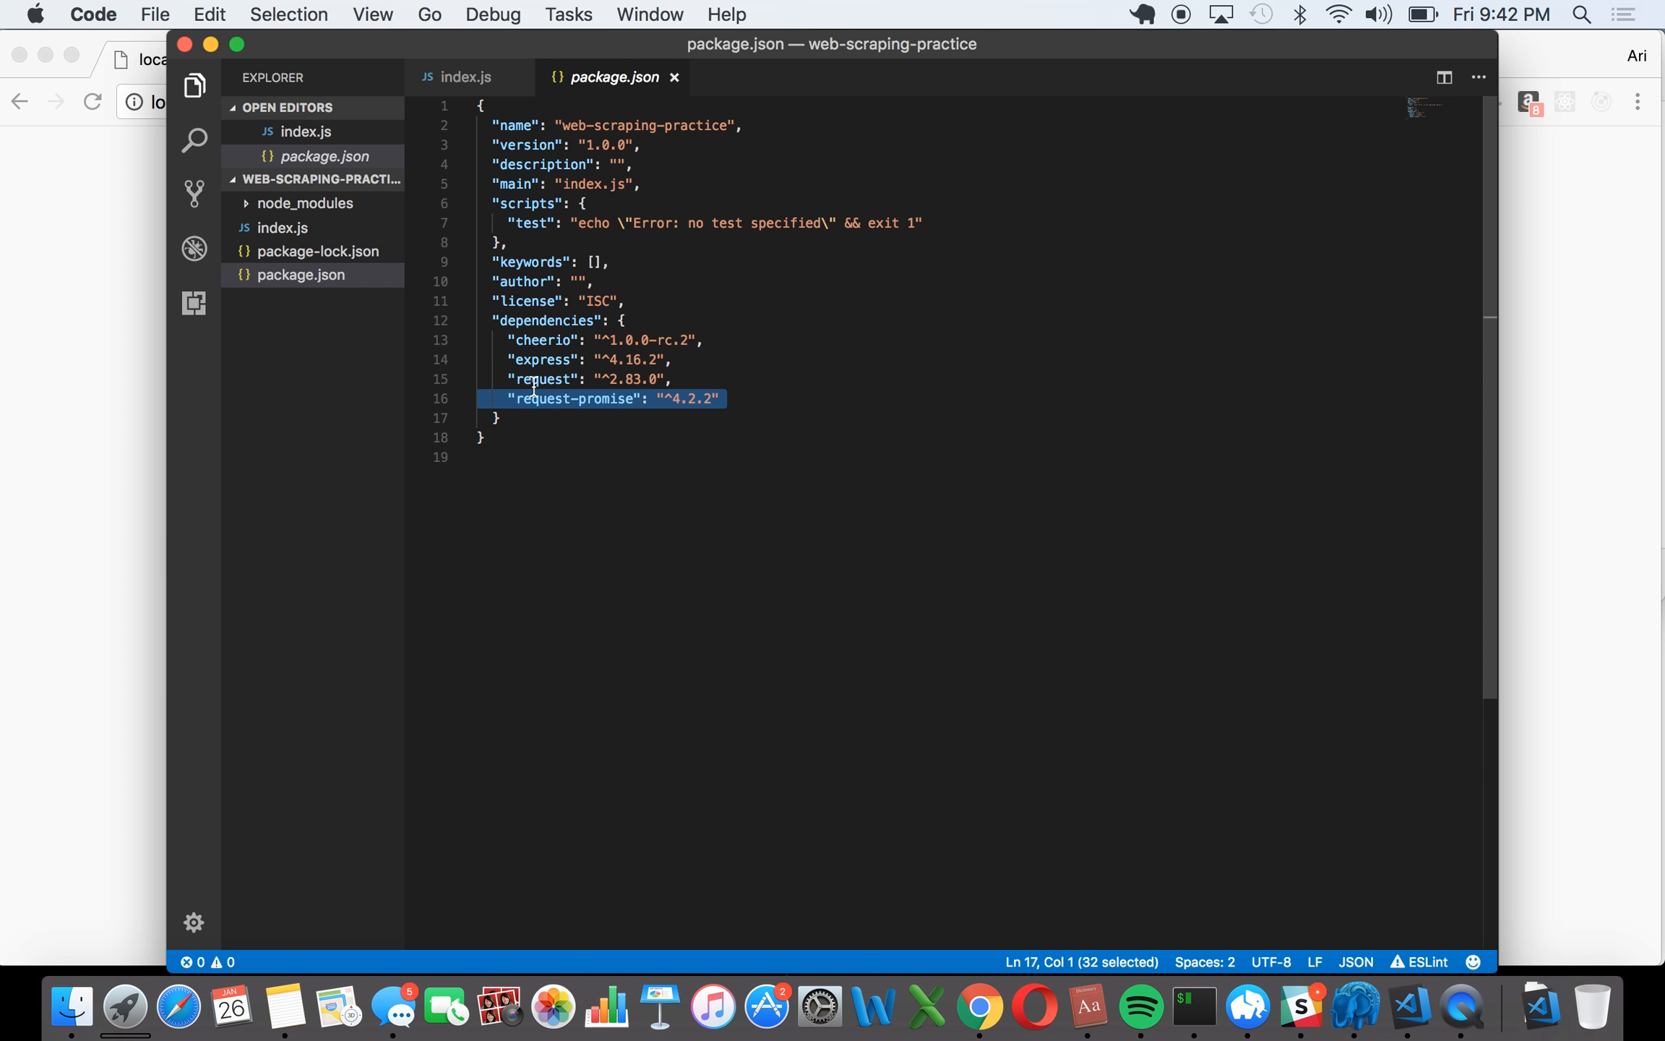
double_click(543, 379)
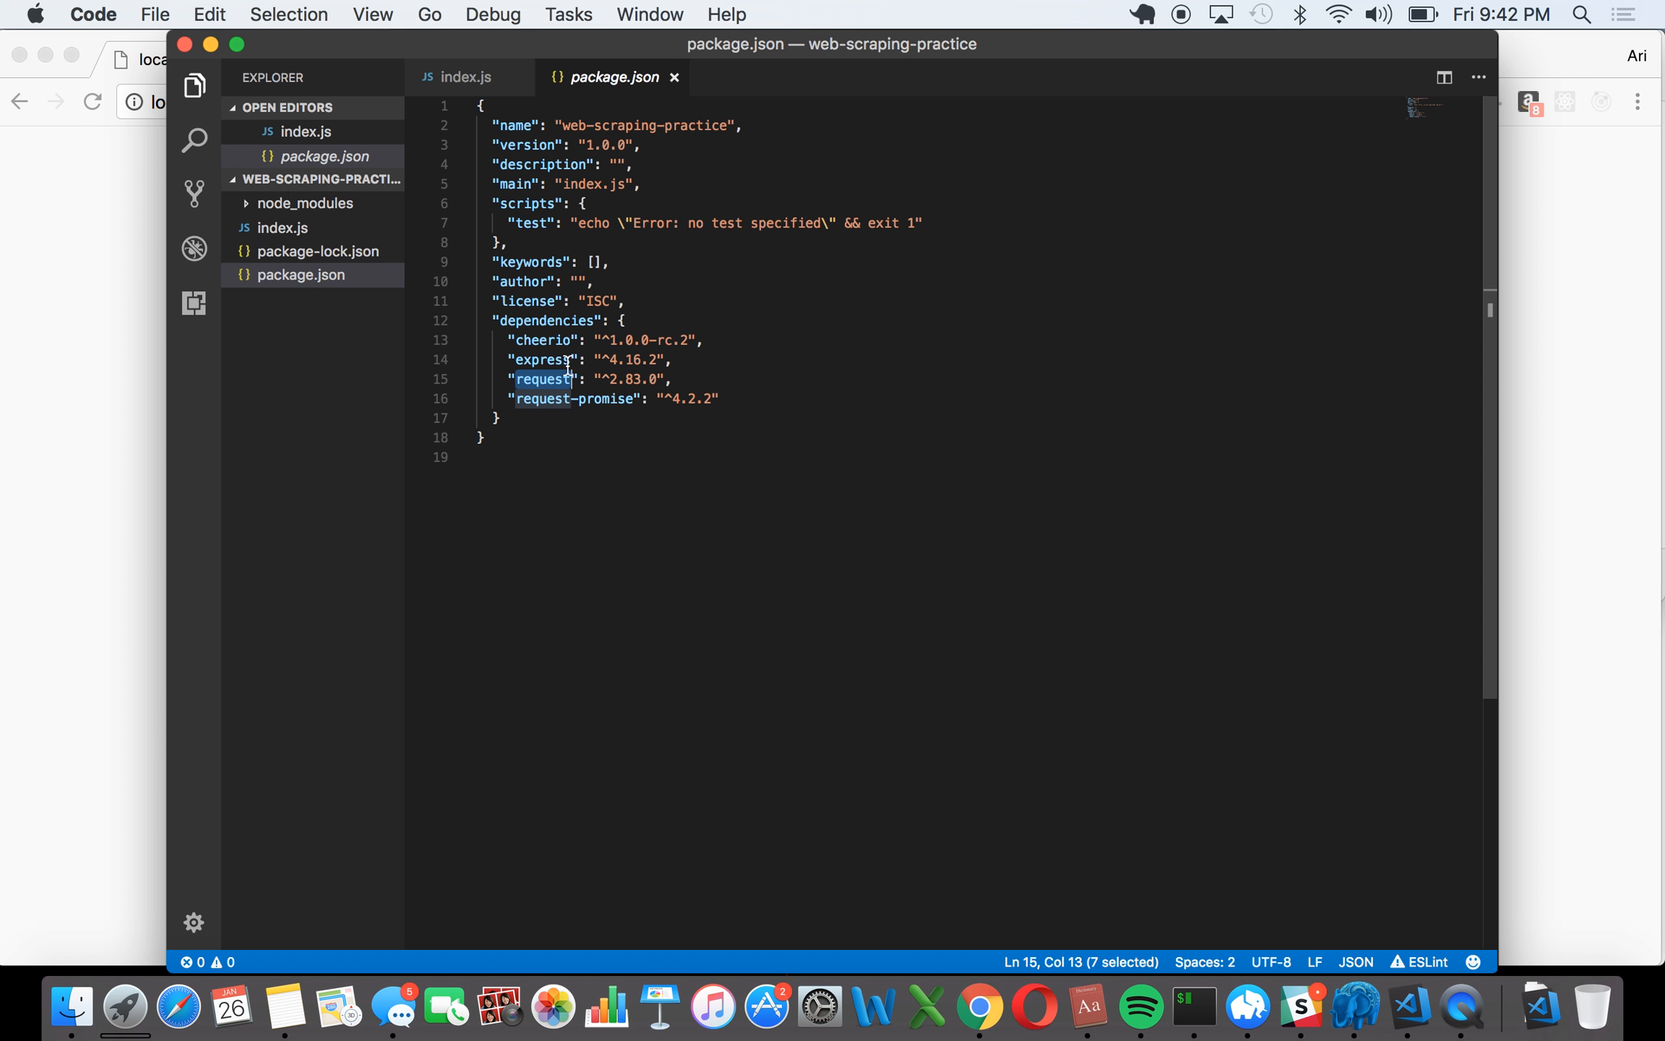
mouse_move(673, 231)
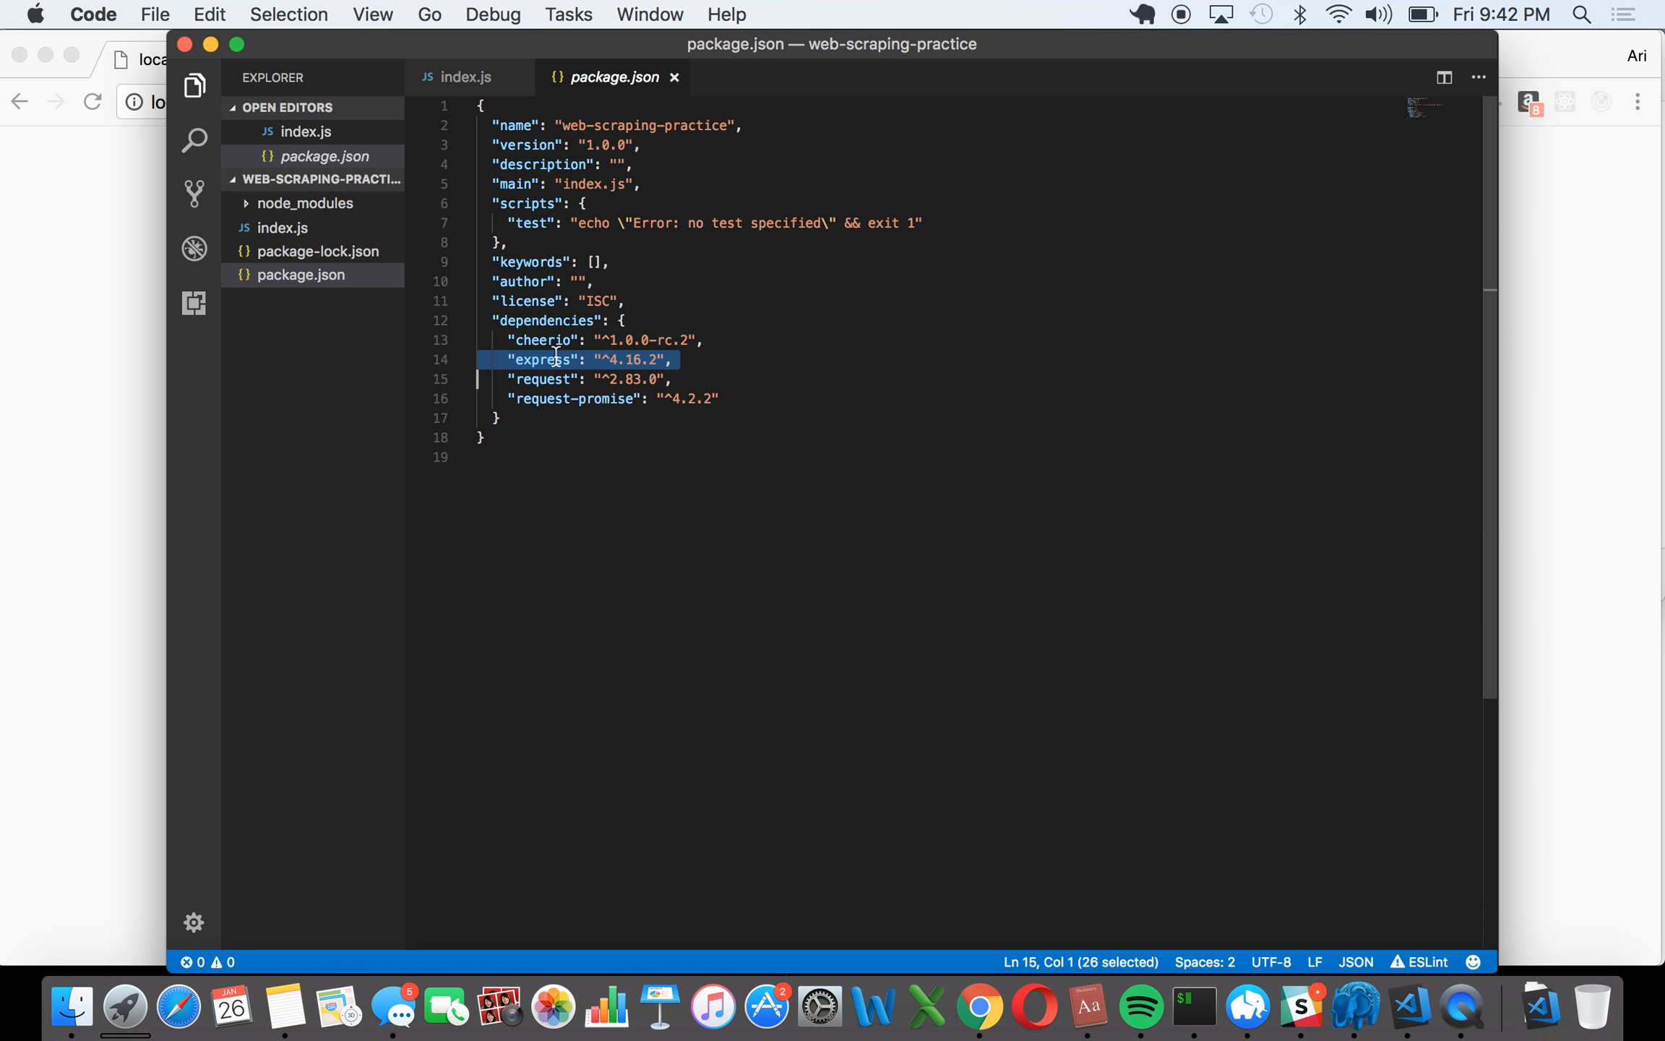
mouse_move(676, 83)
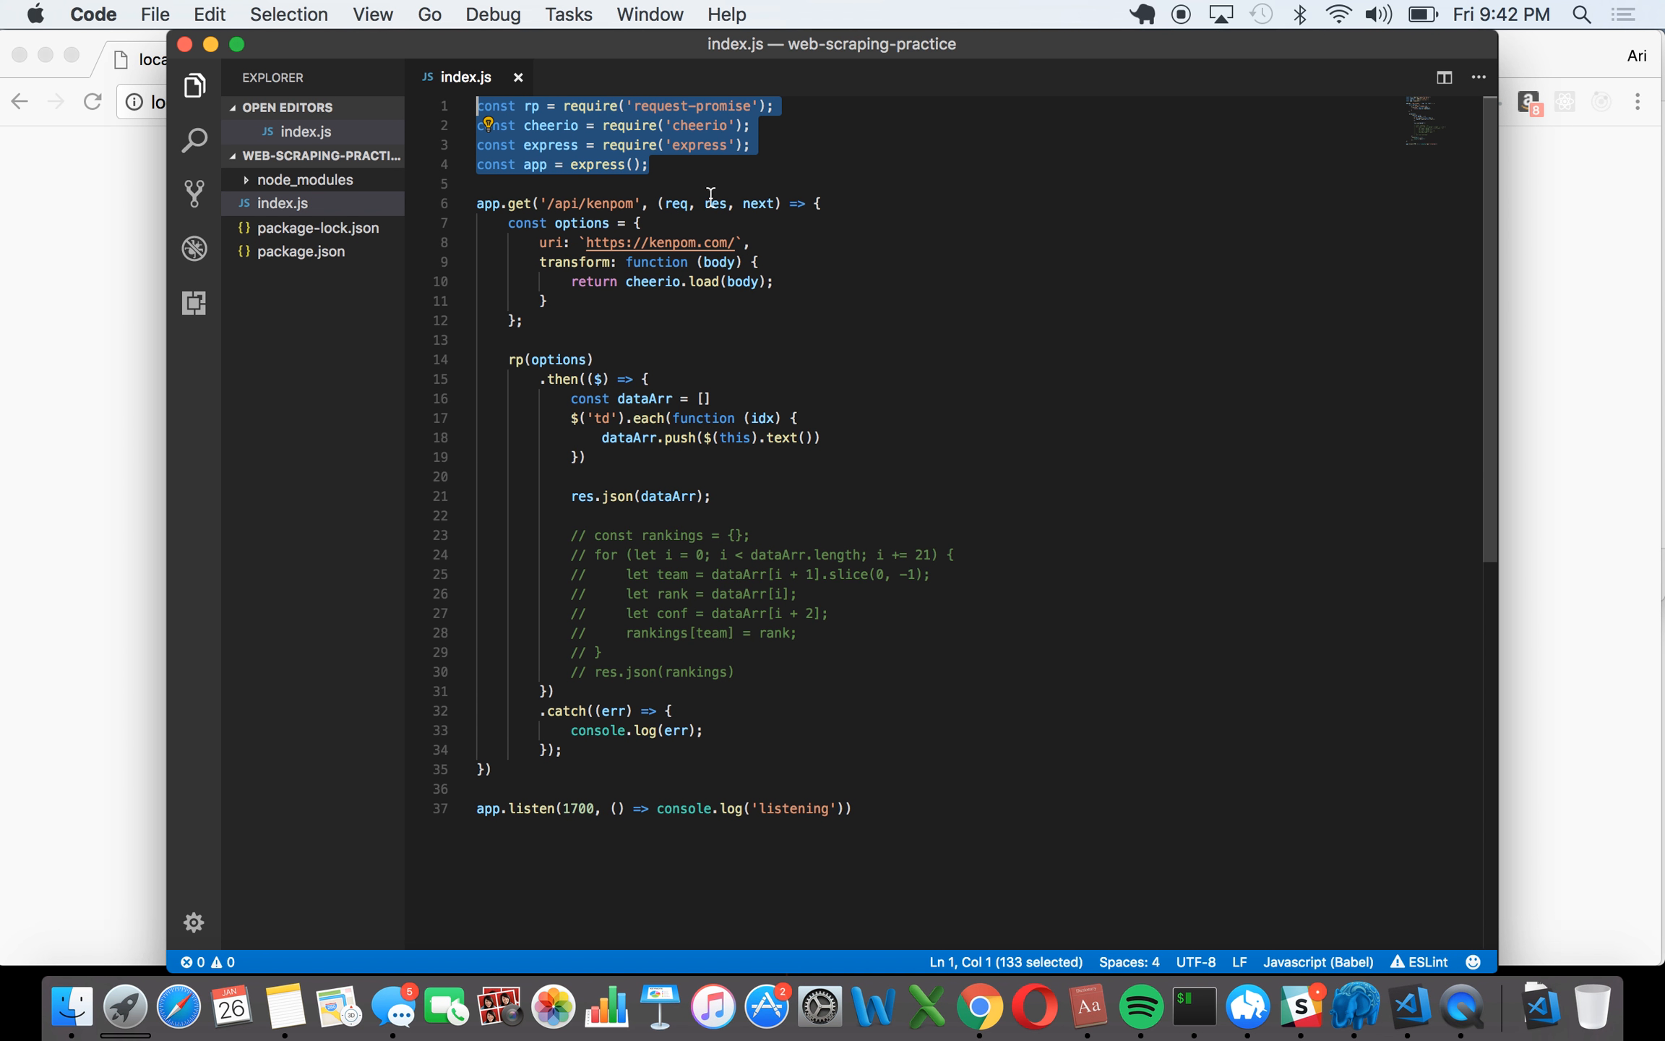
click(650, 165)
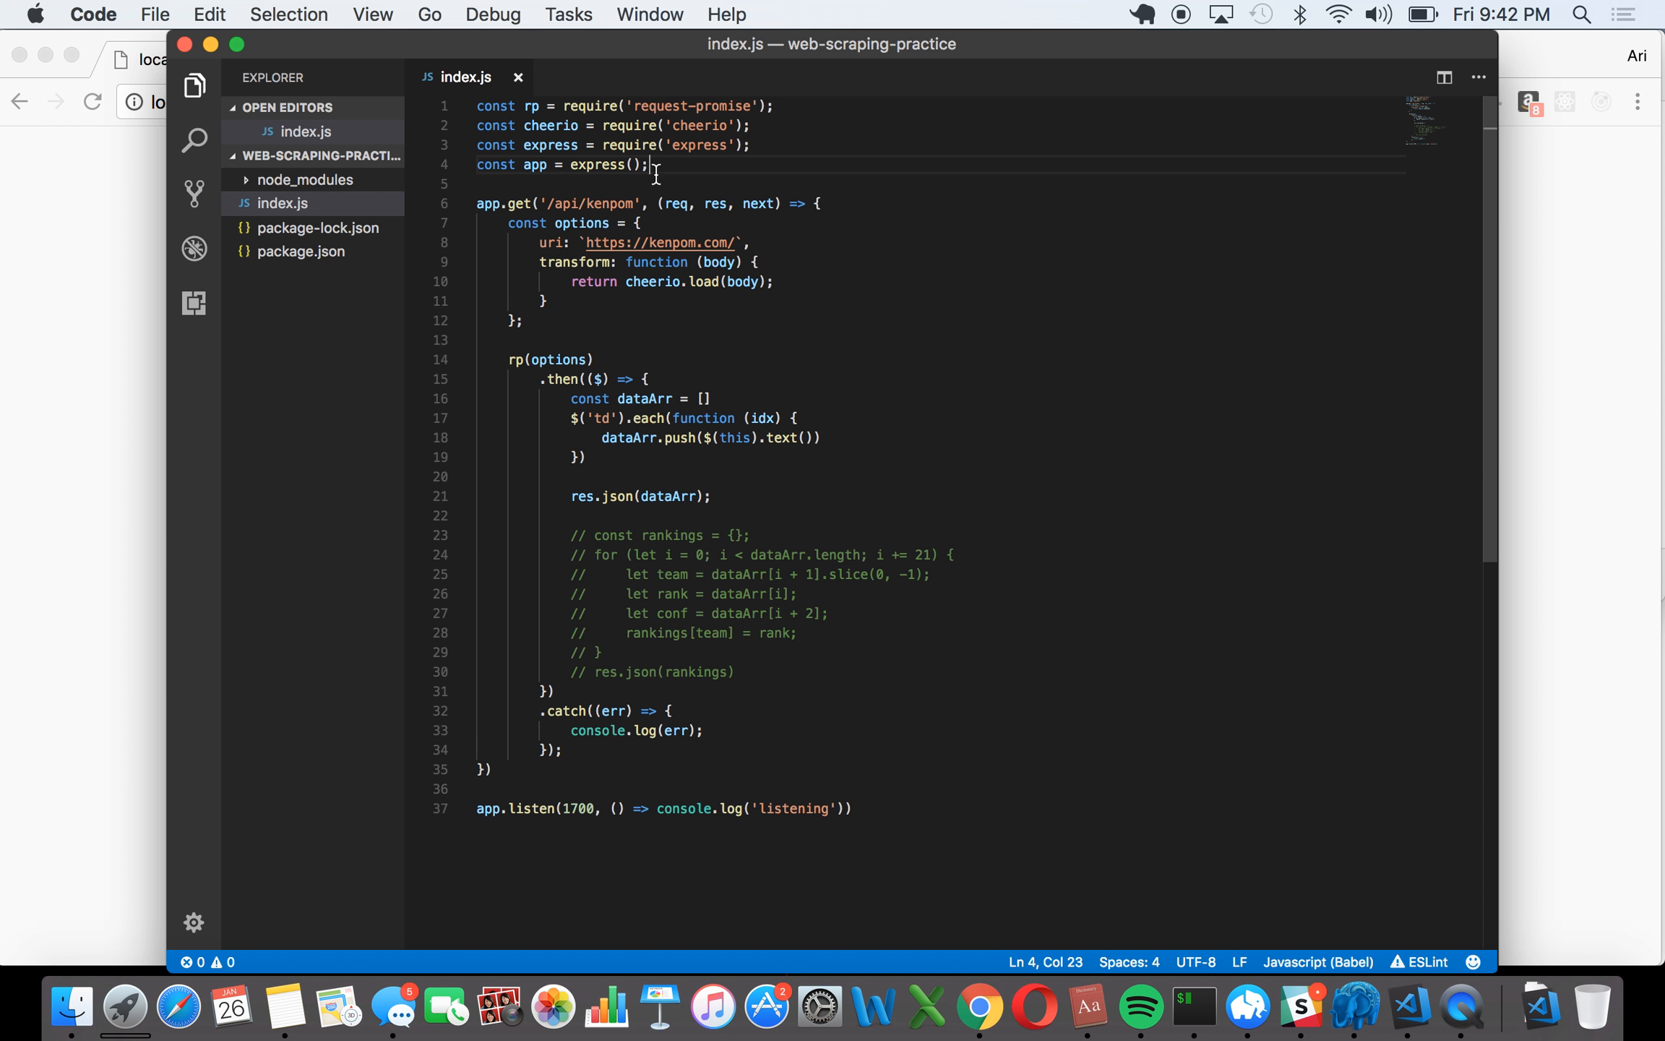
mouse_move(480, 204)
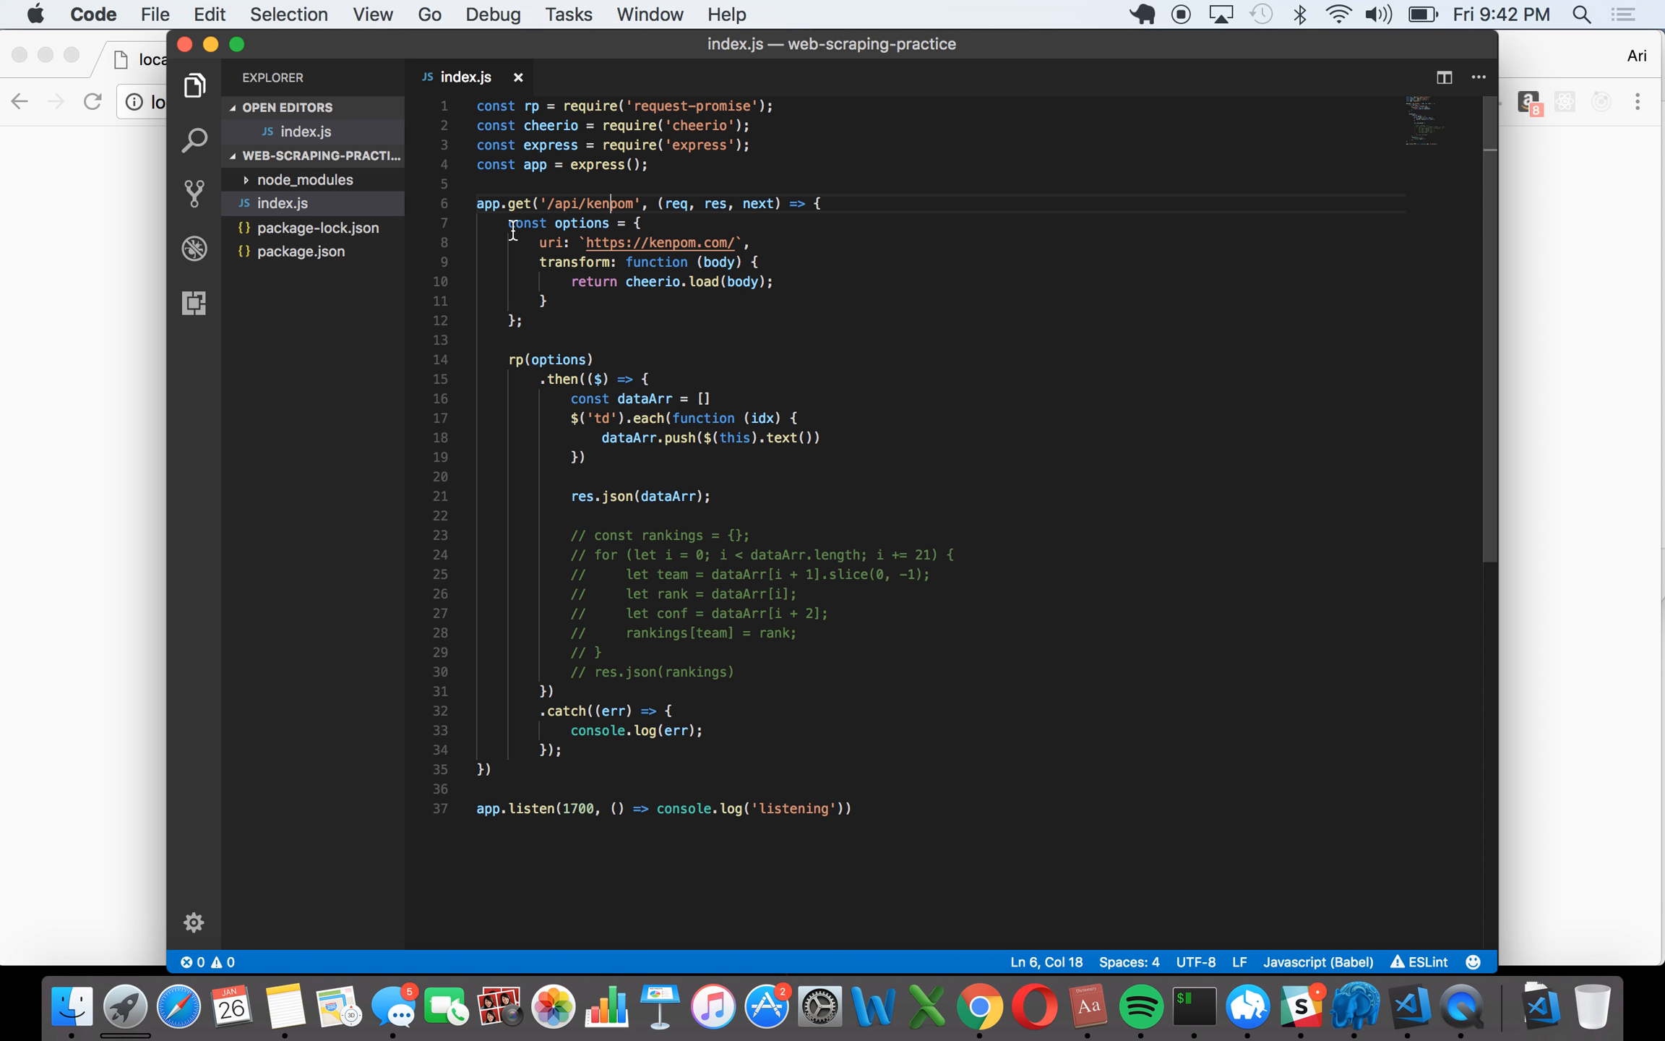
drag(510, 222, 543, 301)
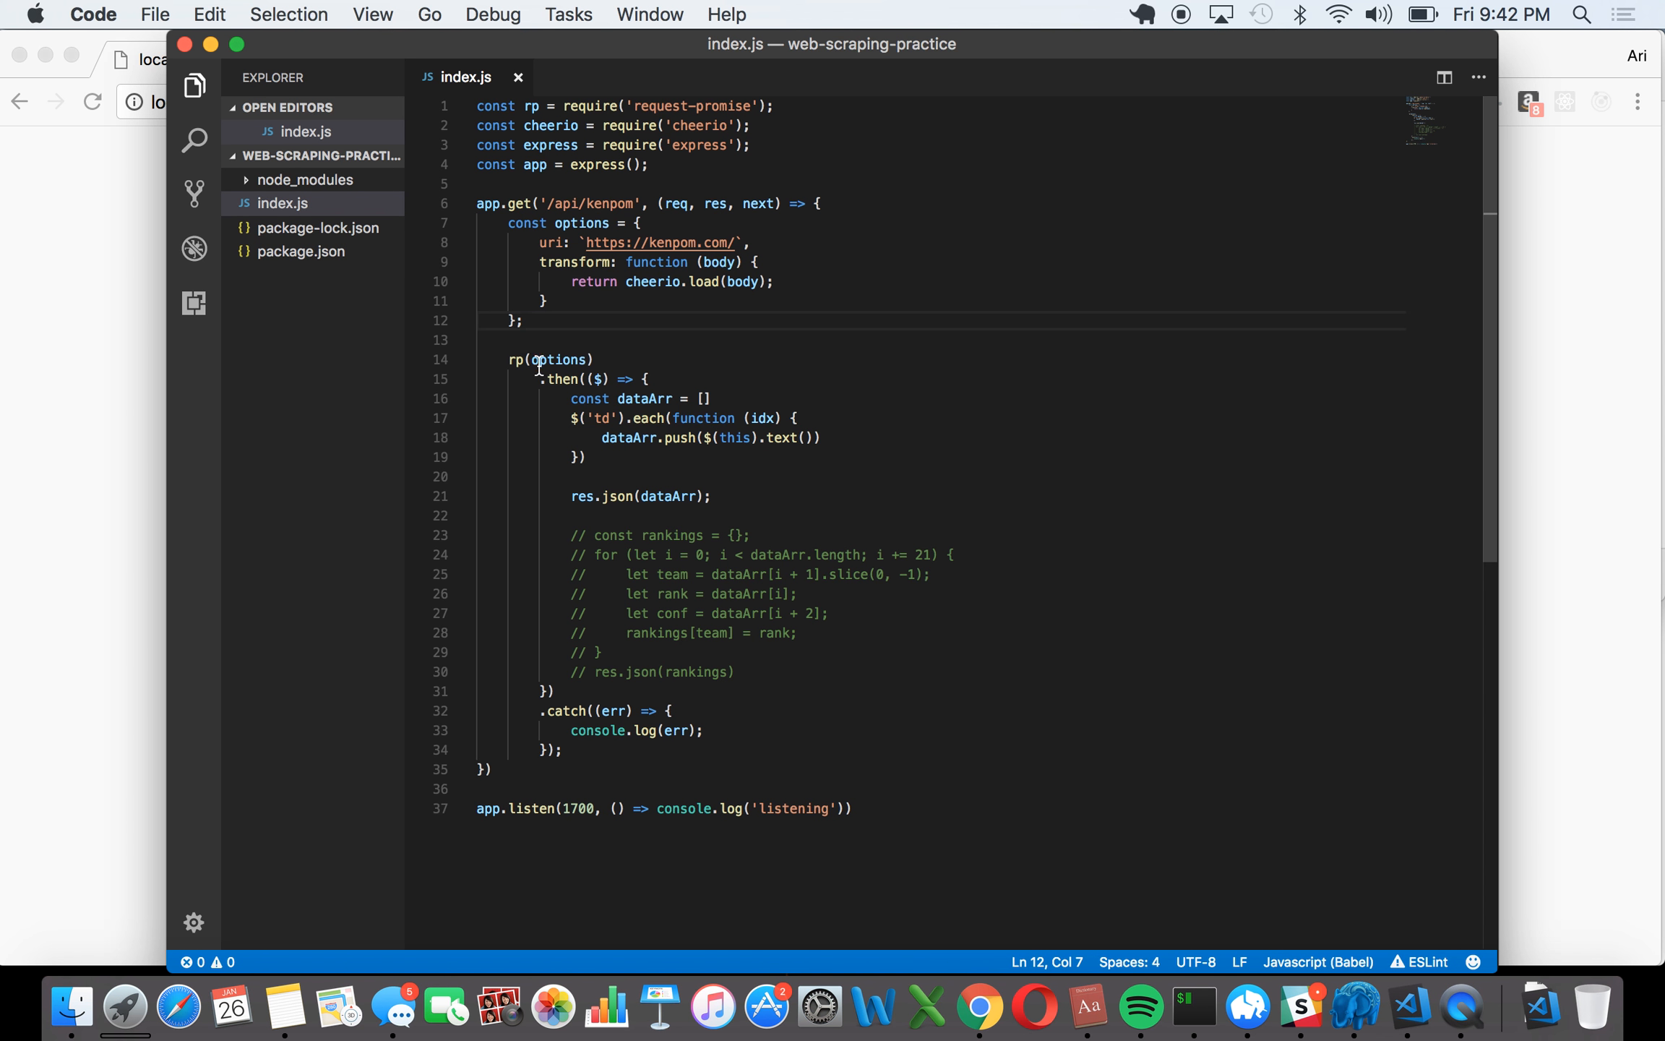
double_click(565, 360)
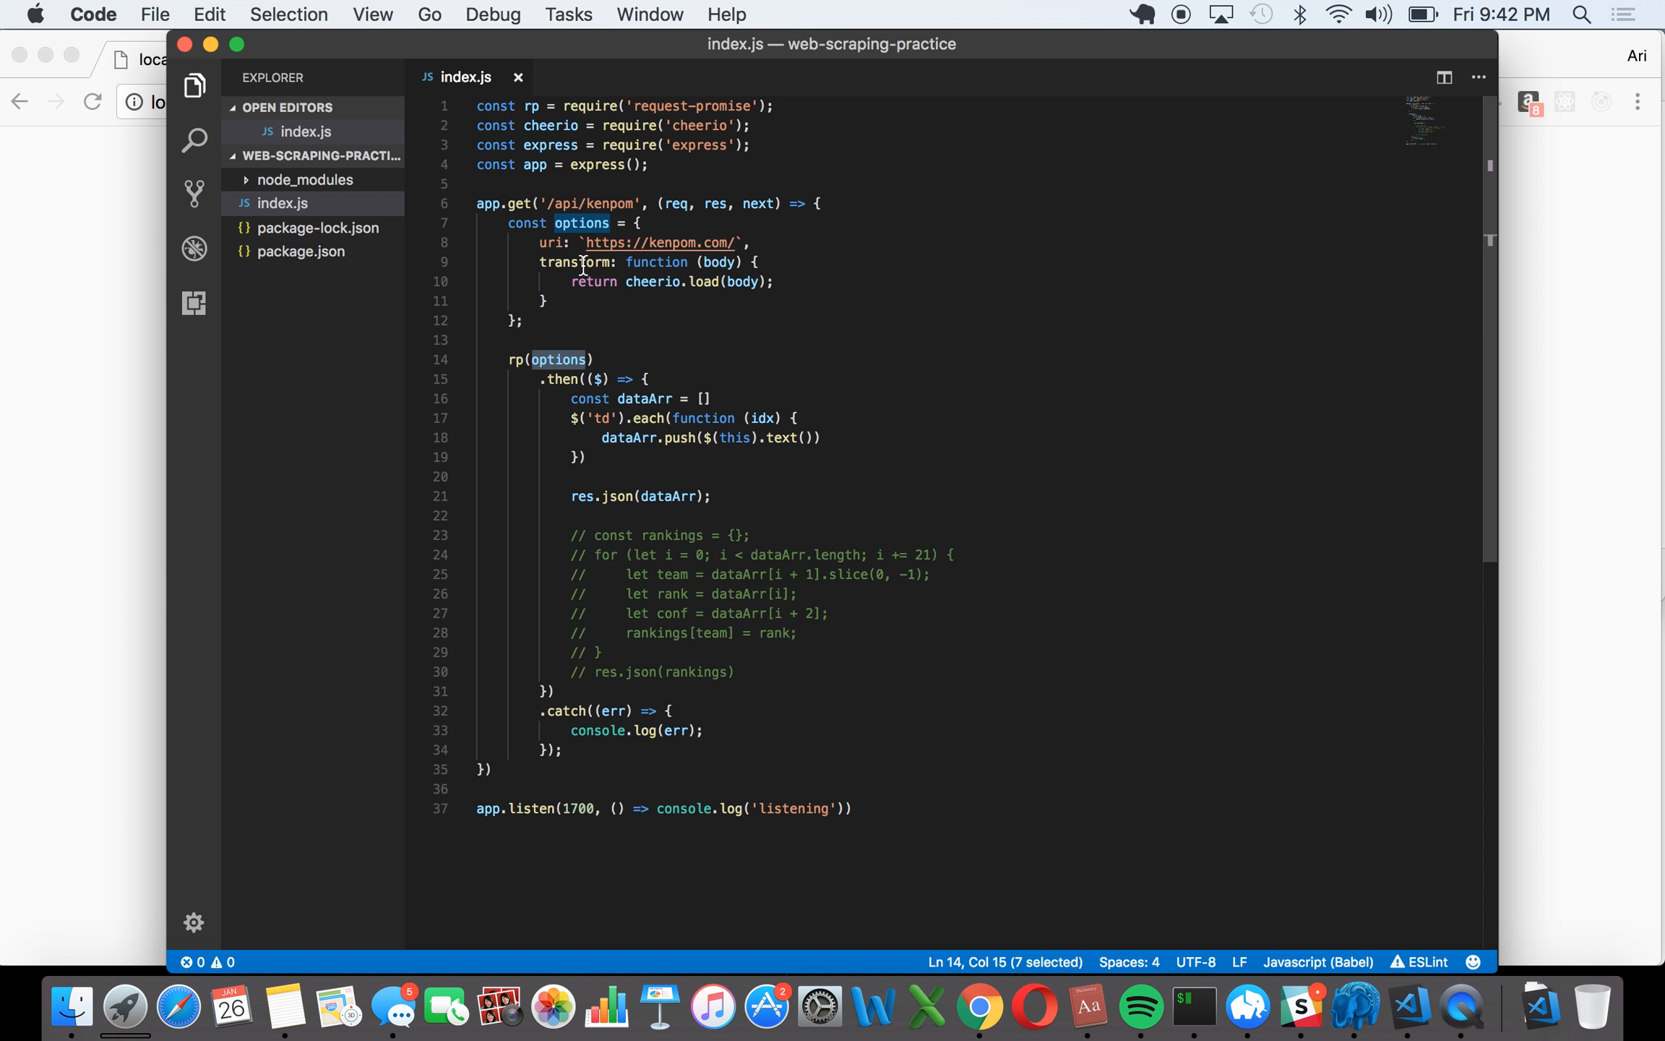
double_click(660, 243)
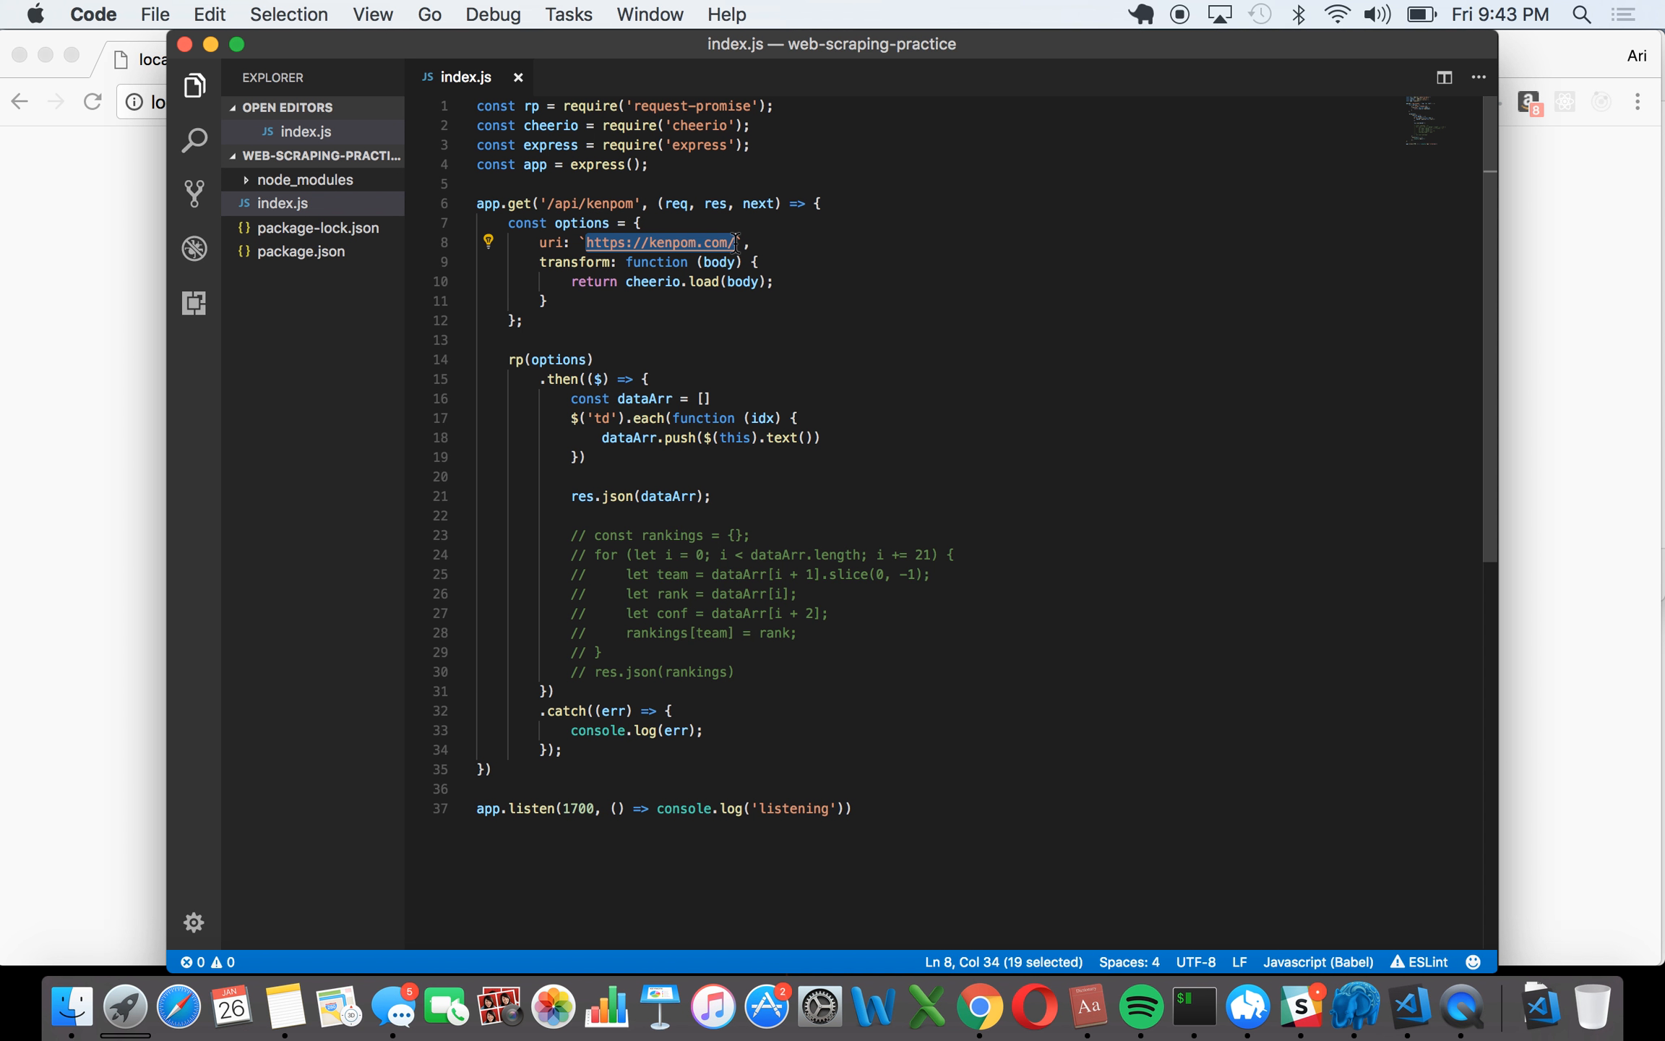
mouse_move(784, 372)
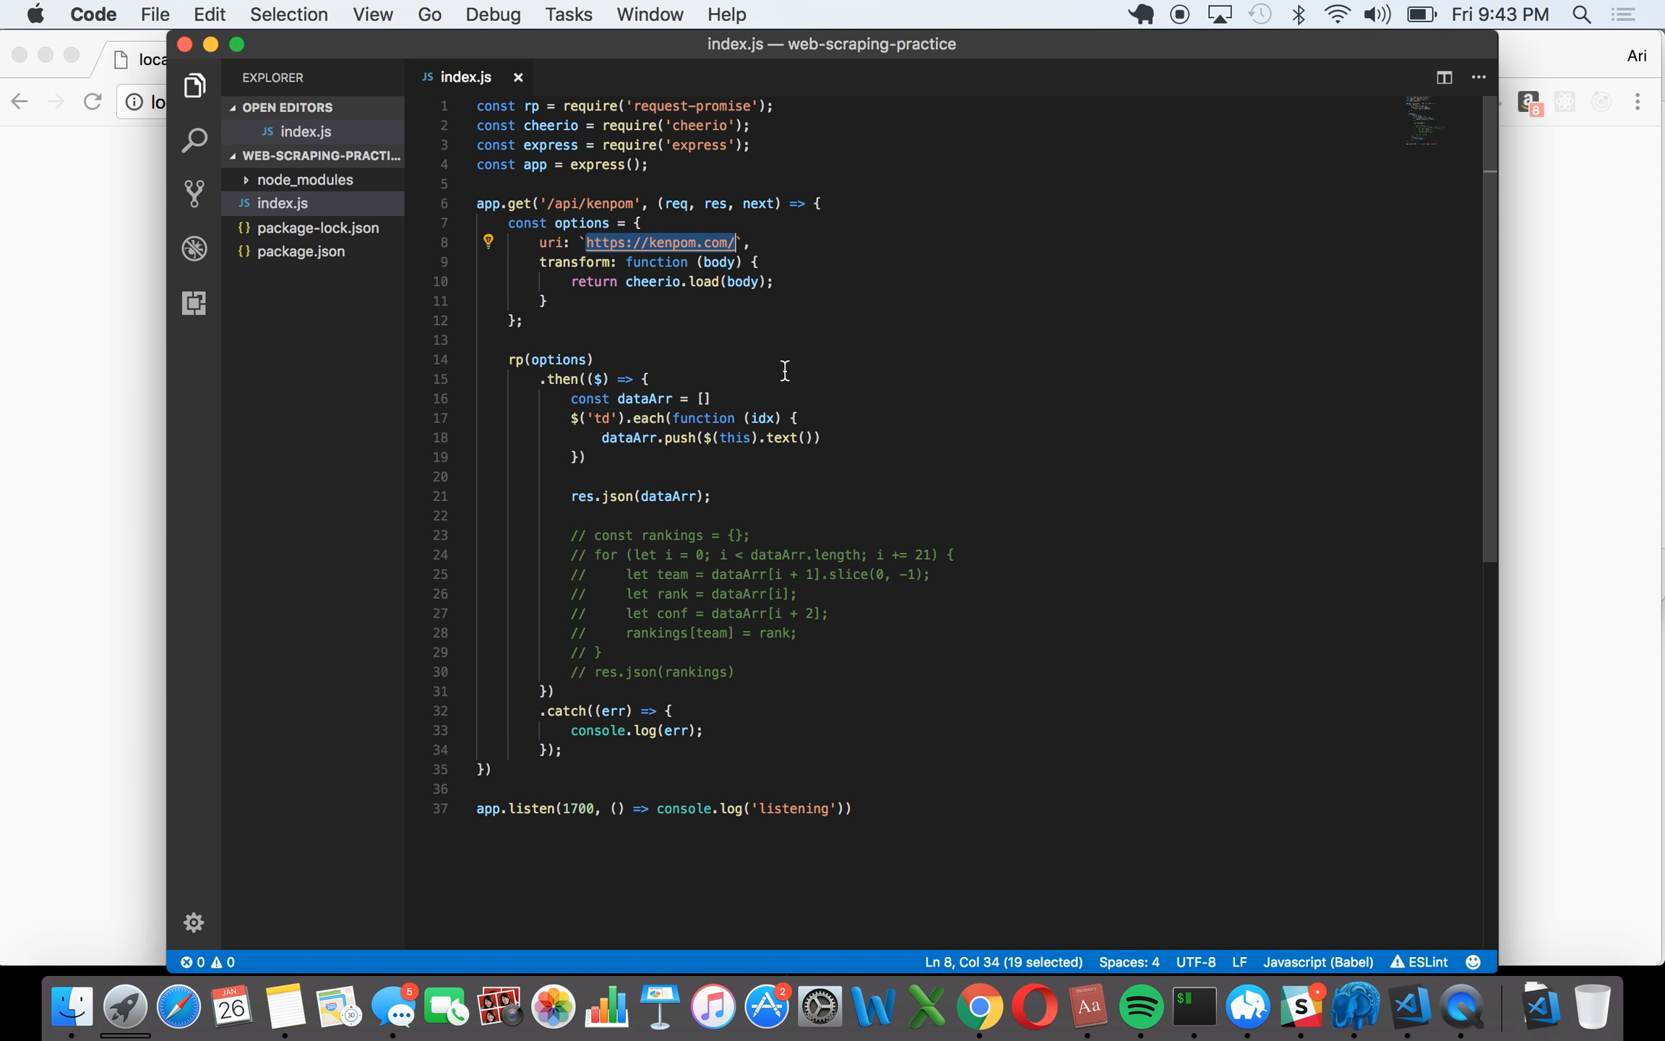
Step: Examine the transform(body) option and the $ call gathering the td cells
double_click(579, 263)
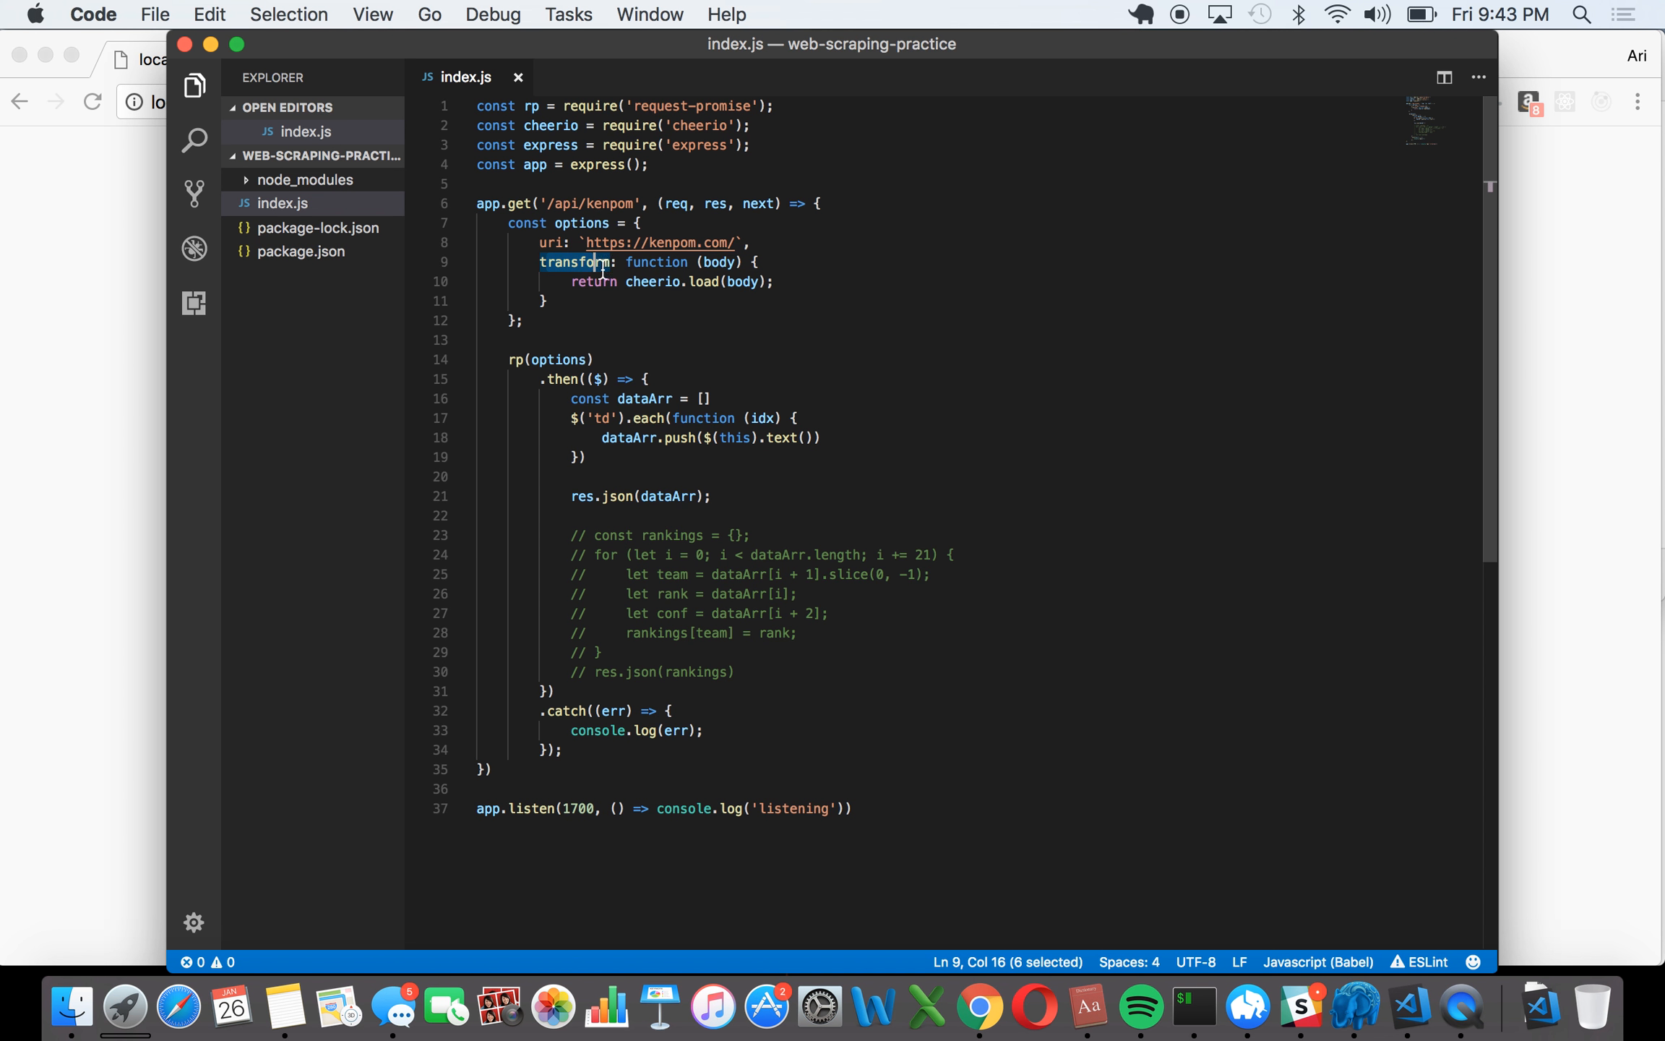
double_click(718, 264)
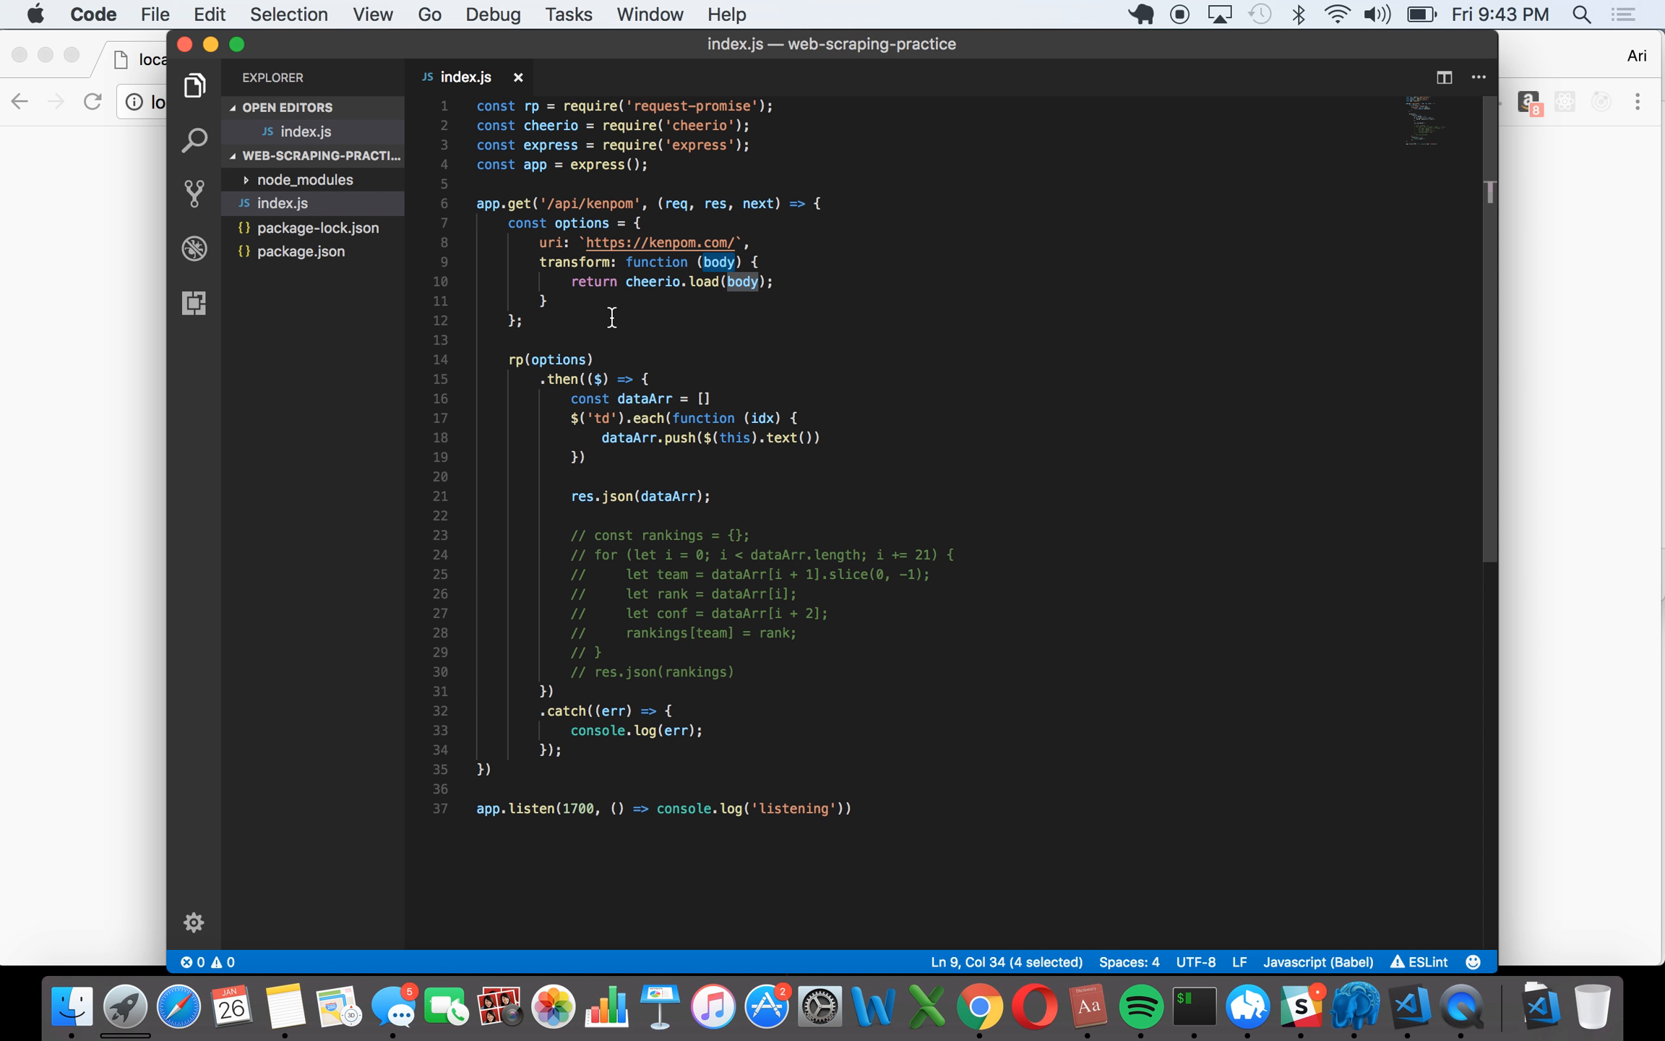
mouse_move(566, 312)
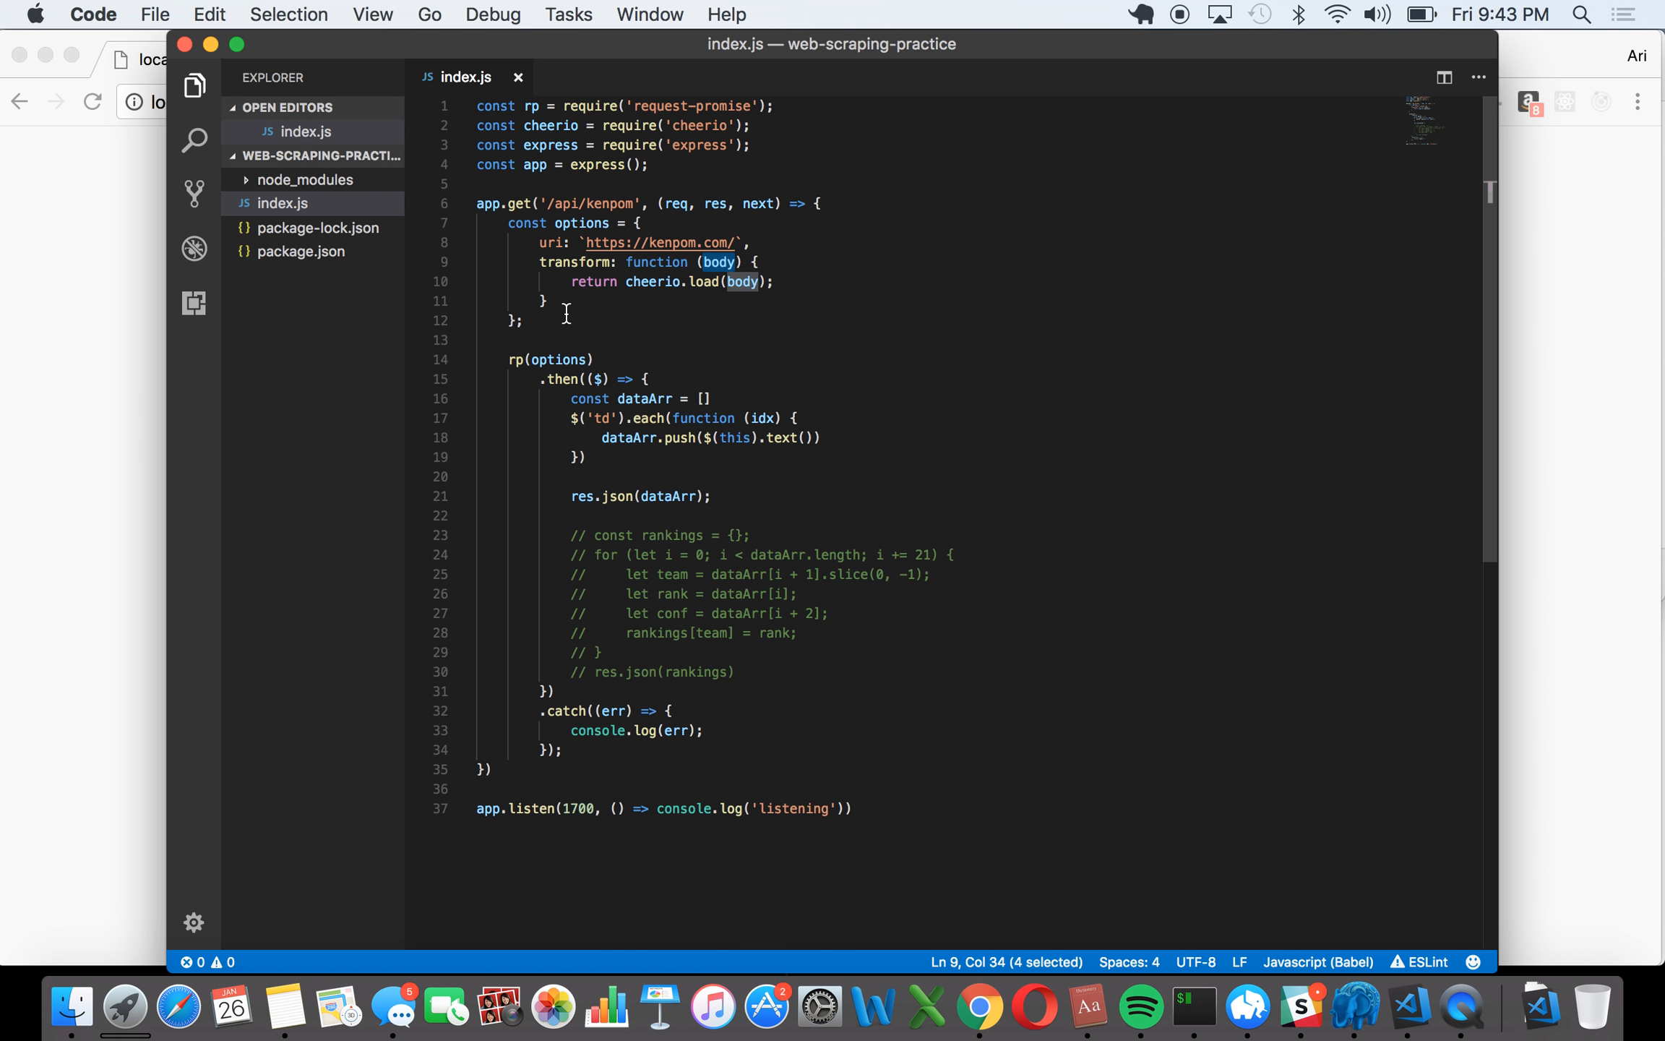
mouse_move(538, 321)
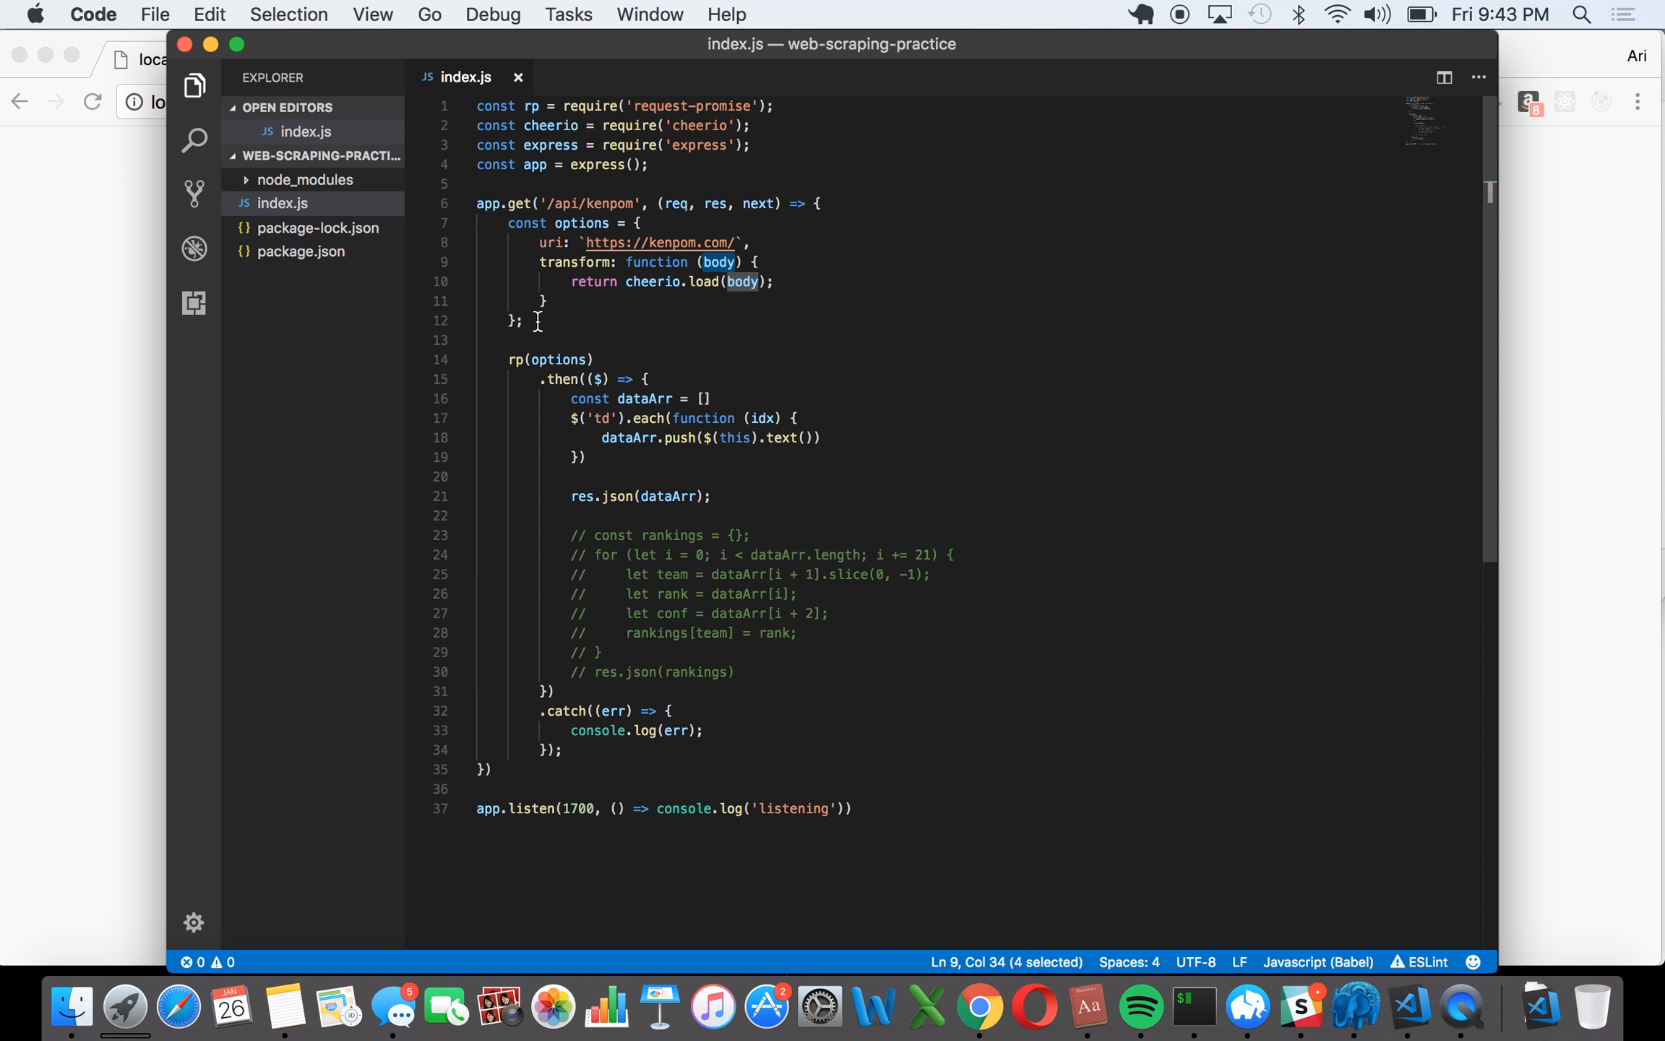
mouse_move(599, 379)
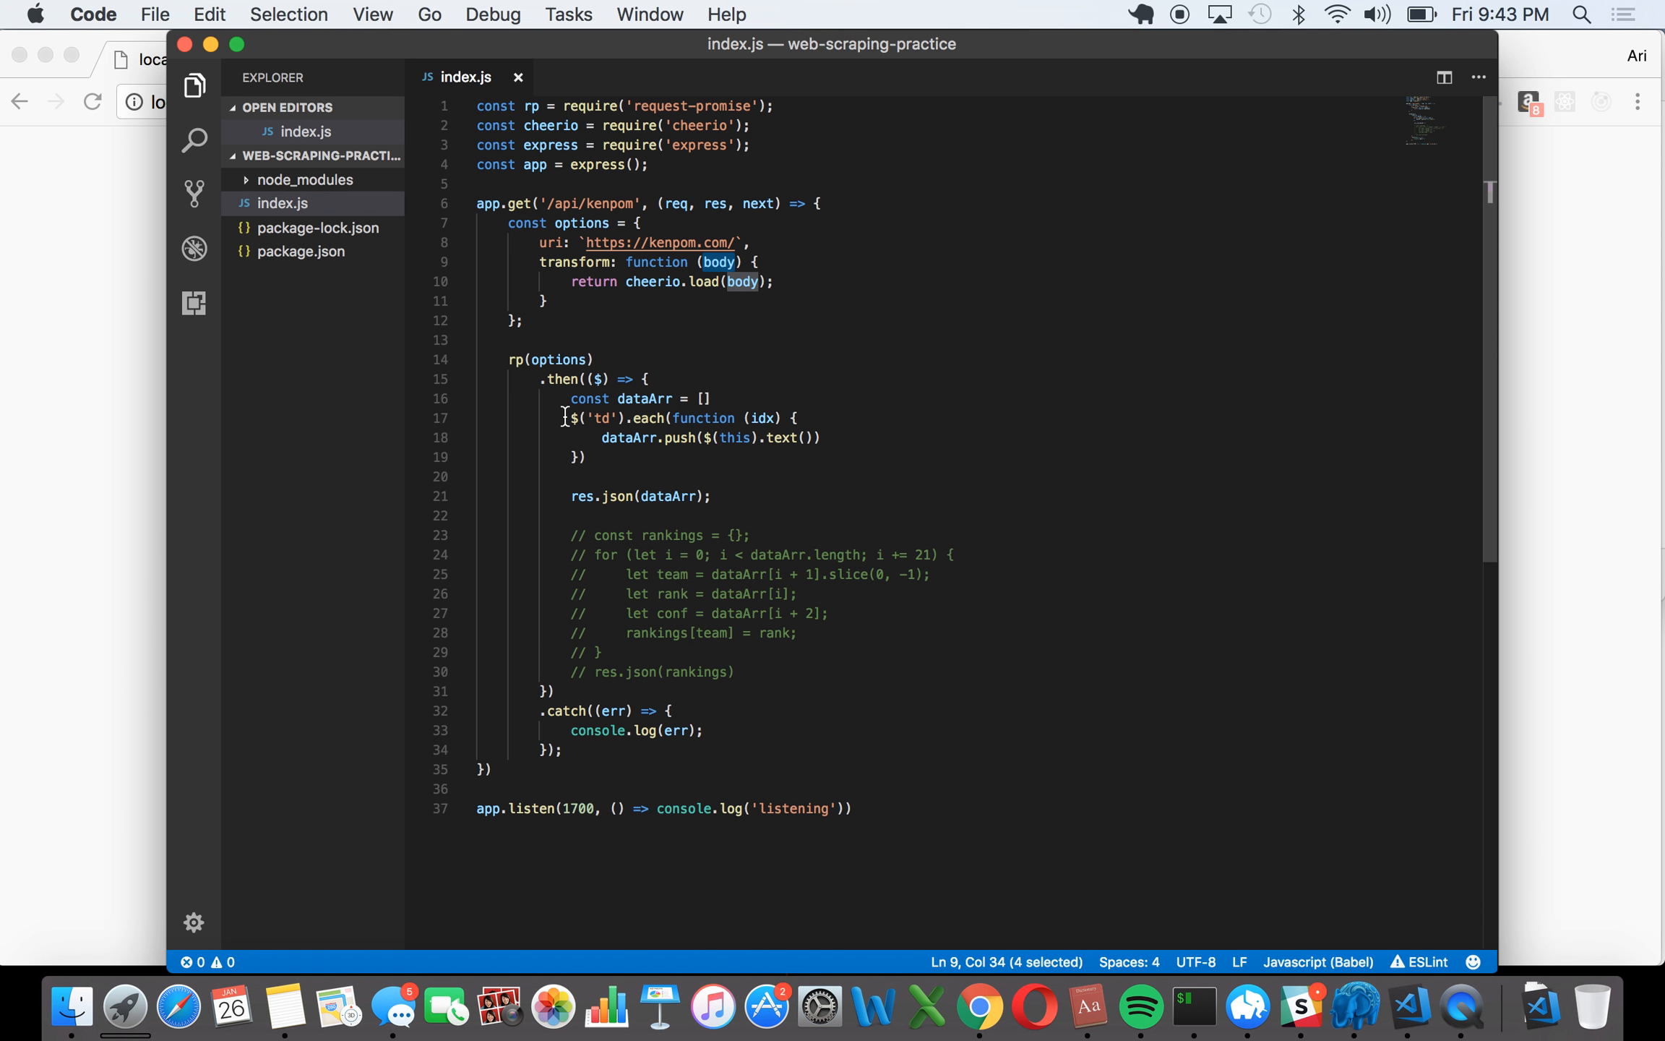
double_click(644, 417)
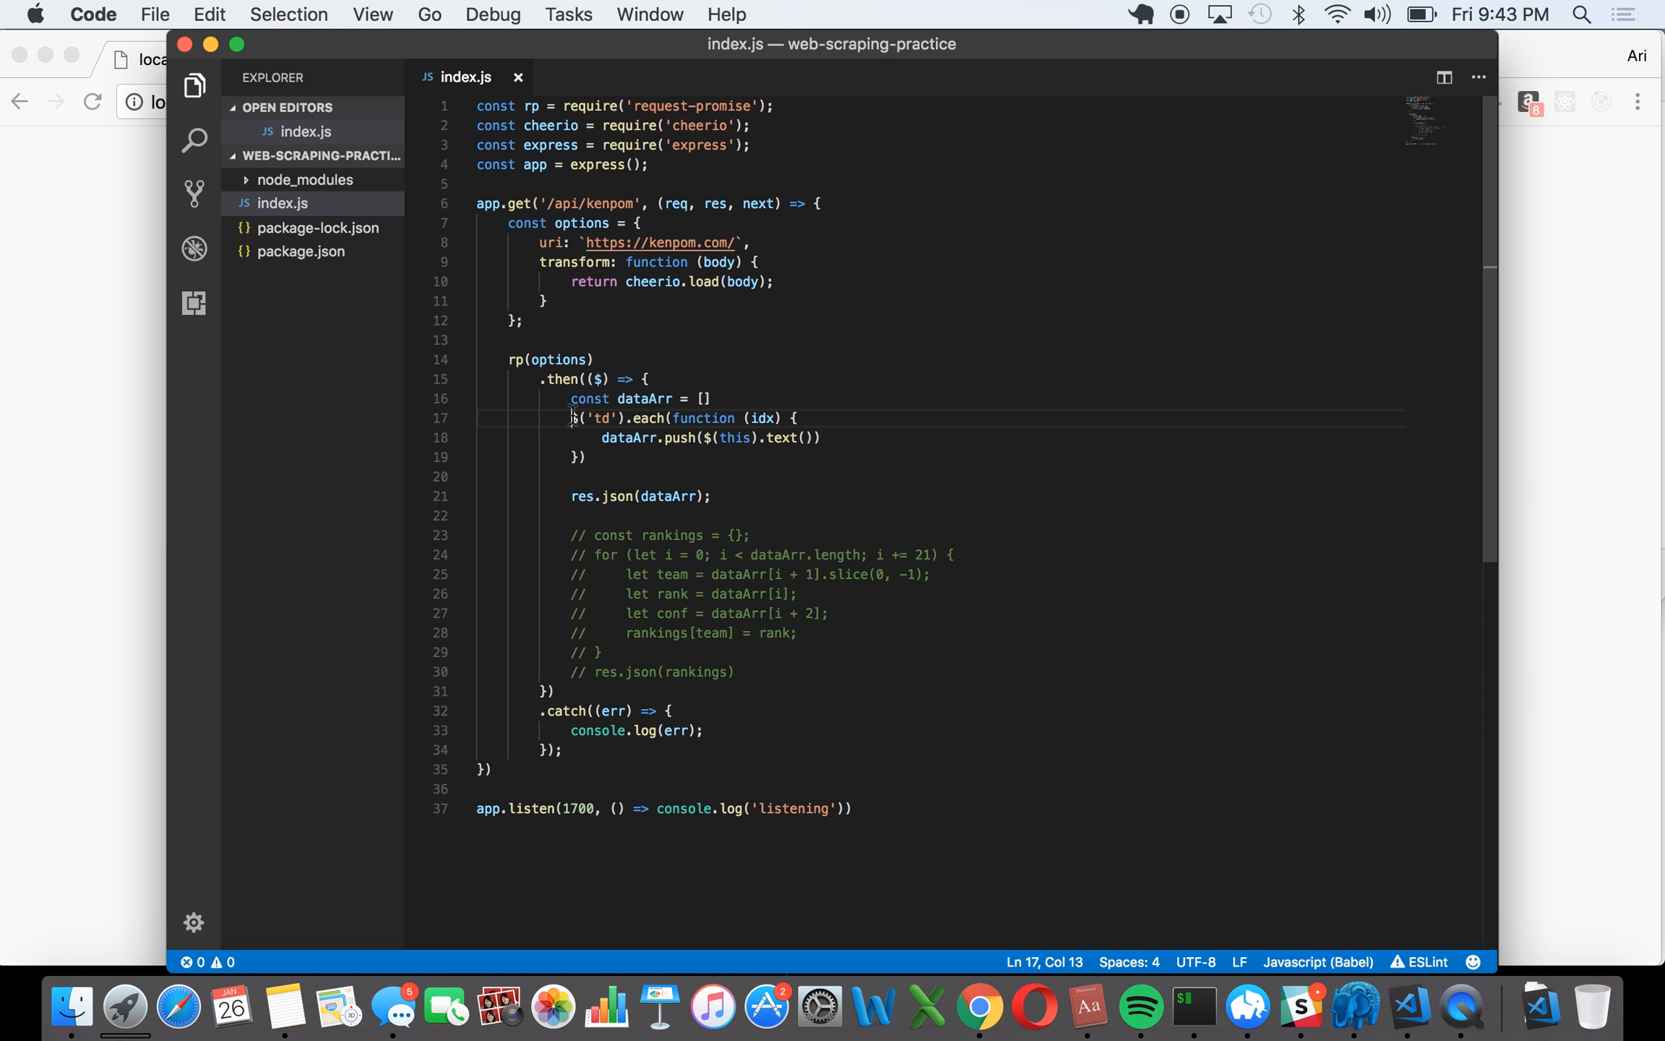
mouse_move(570, 417)
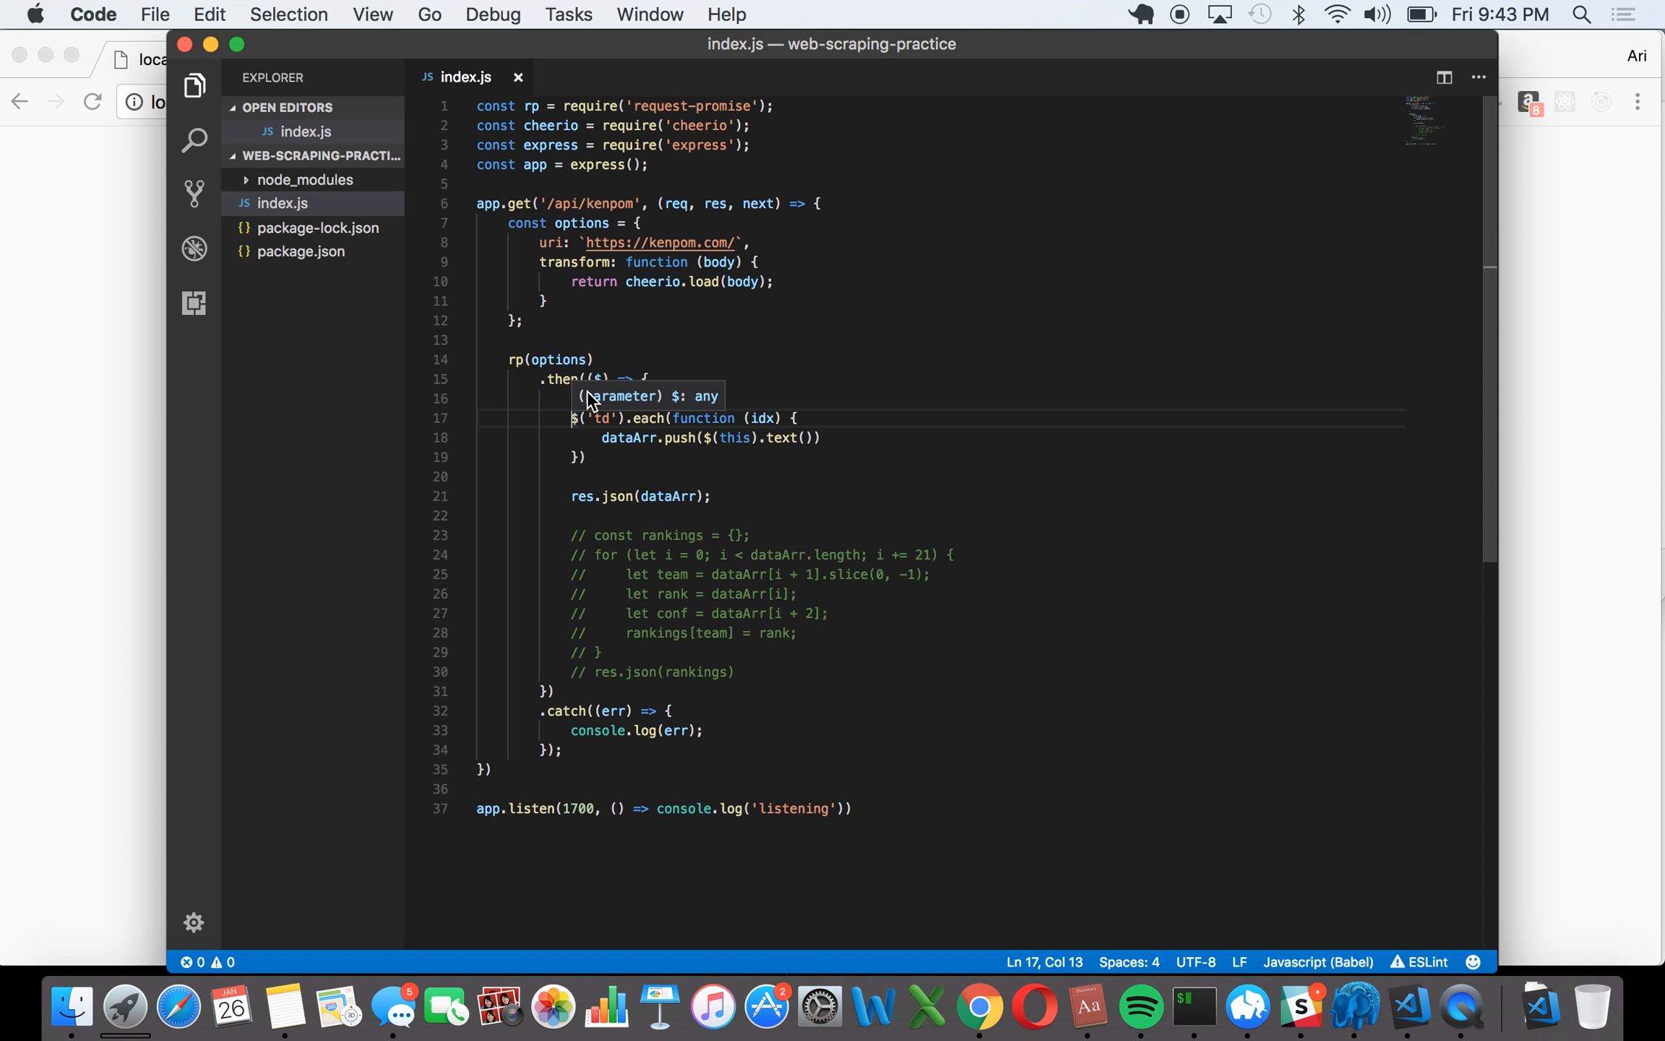
Step: Return to the browser's kenpom.com ratings tab and scroll down the table
click(980, 1019)
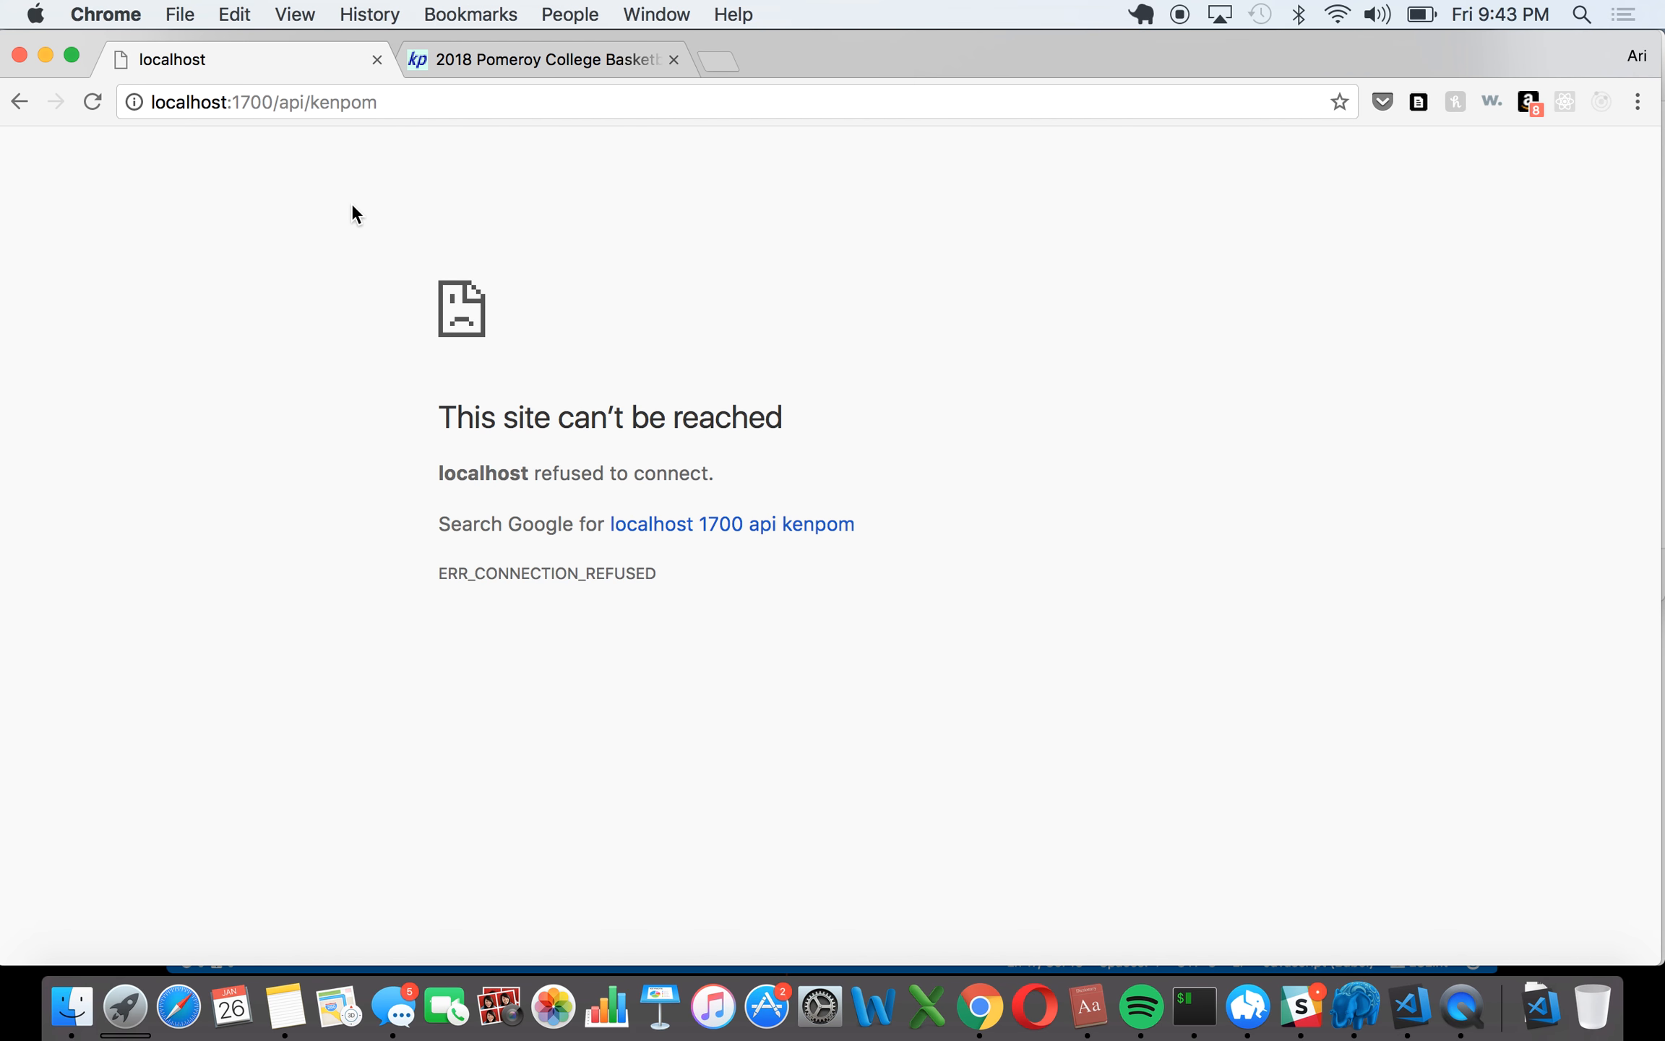
click(540, 60)
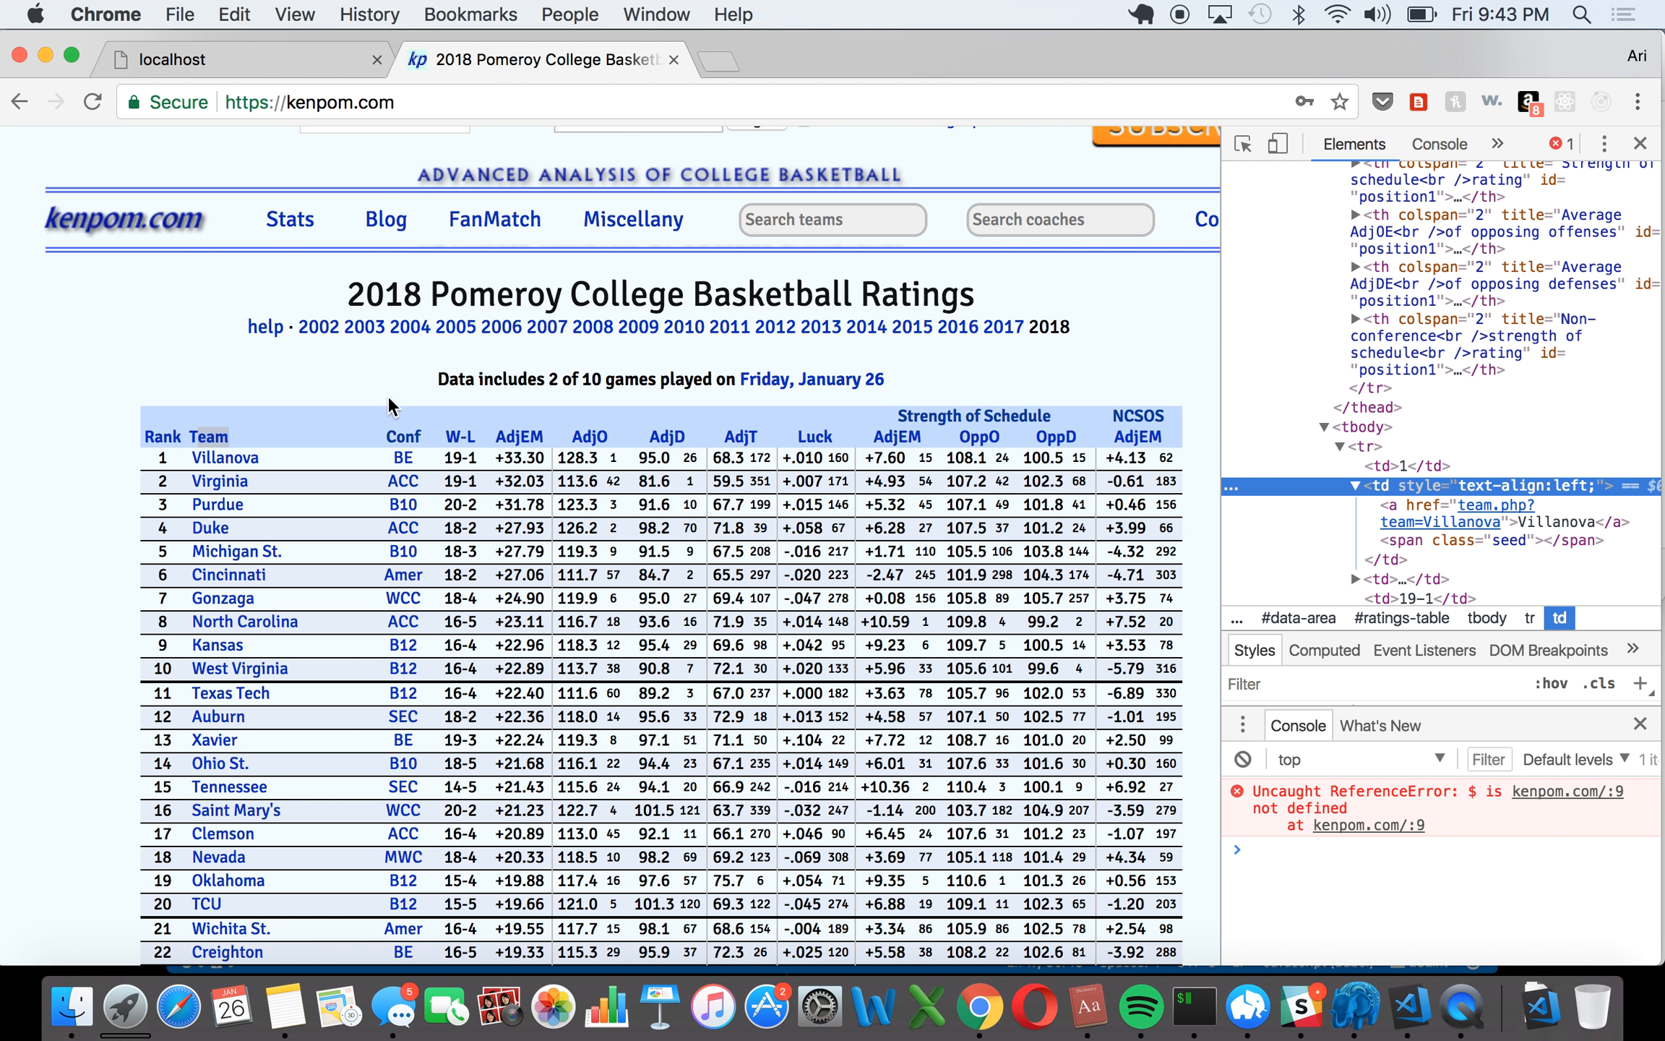
mouse_move(258, 430)
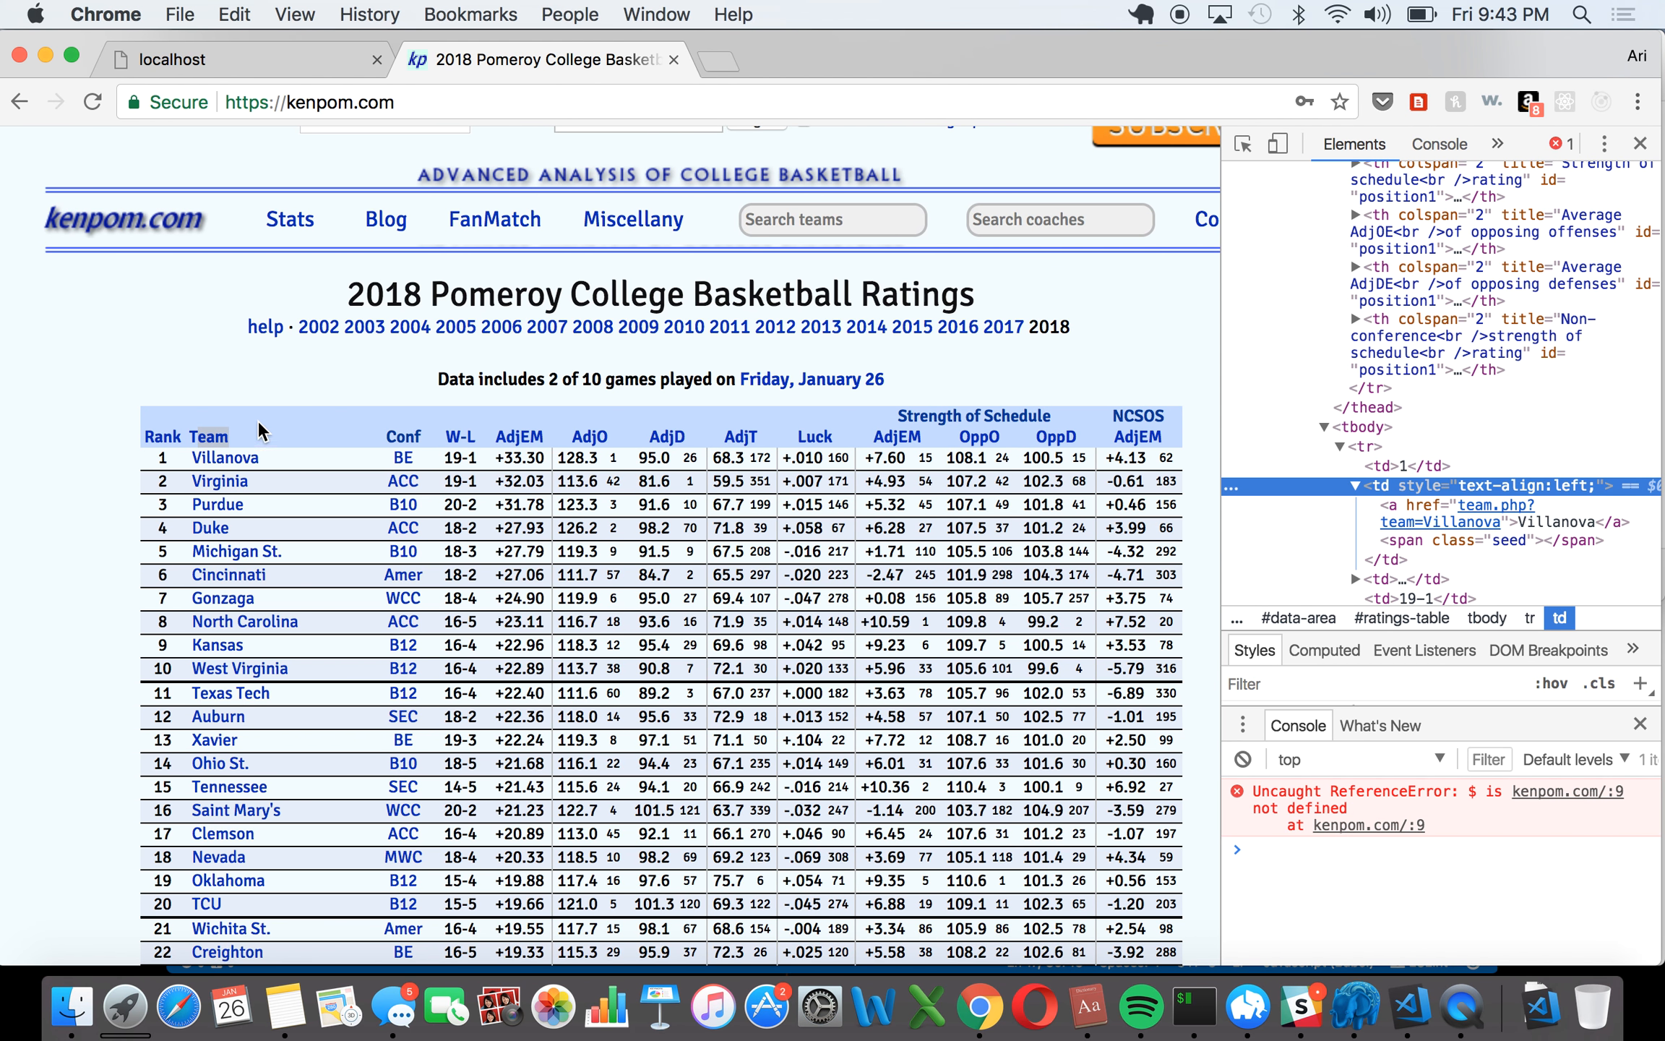
scroll(down, 3)
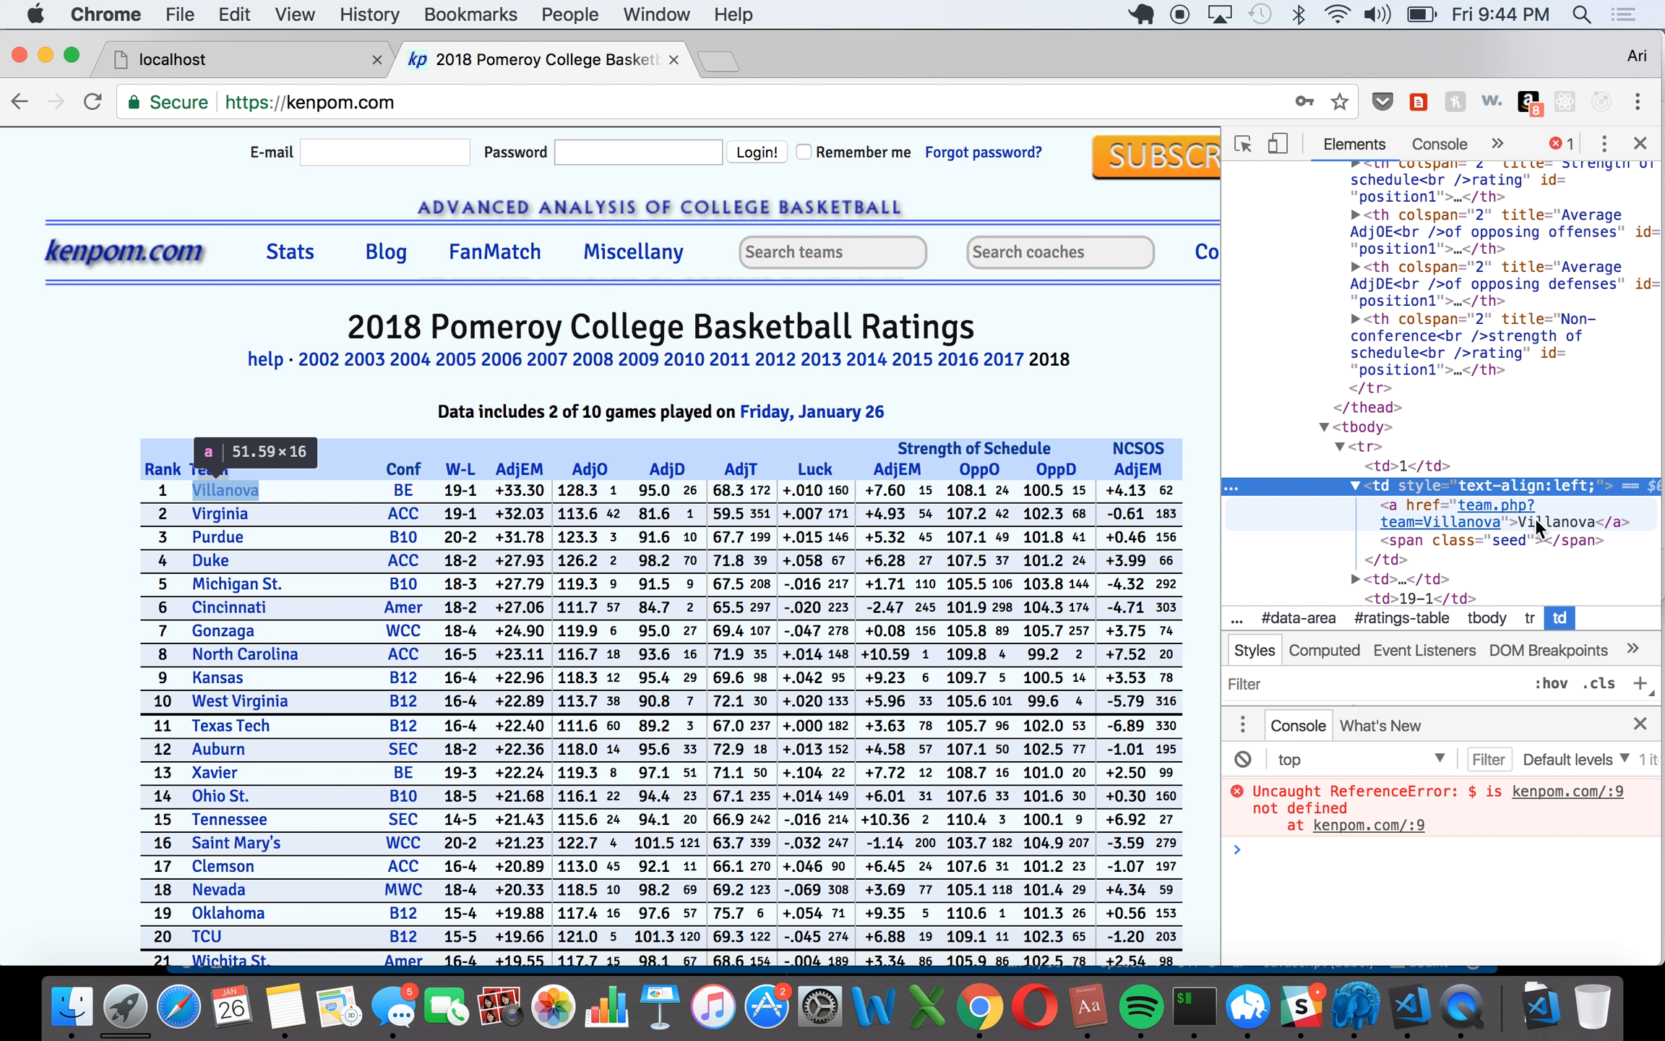
mouse_move(1503, 523)
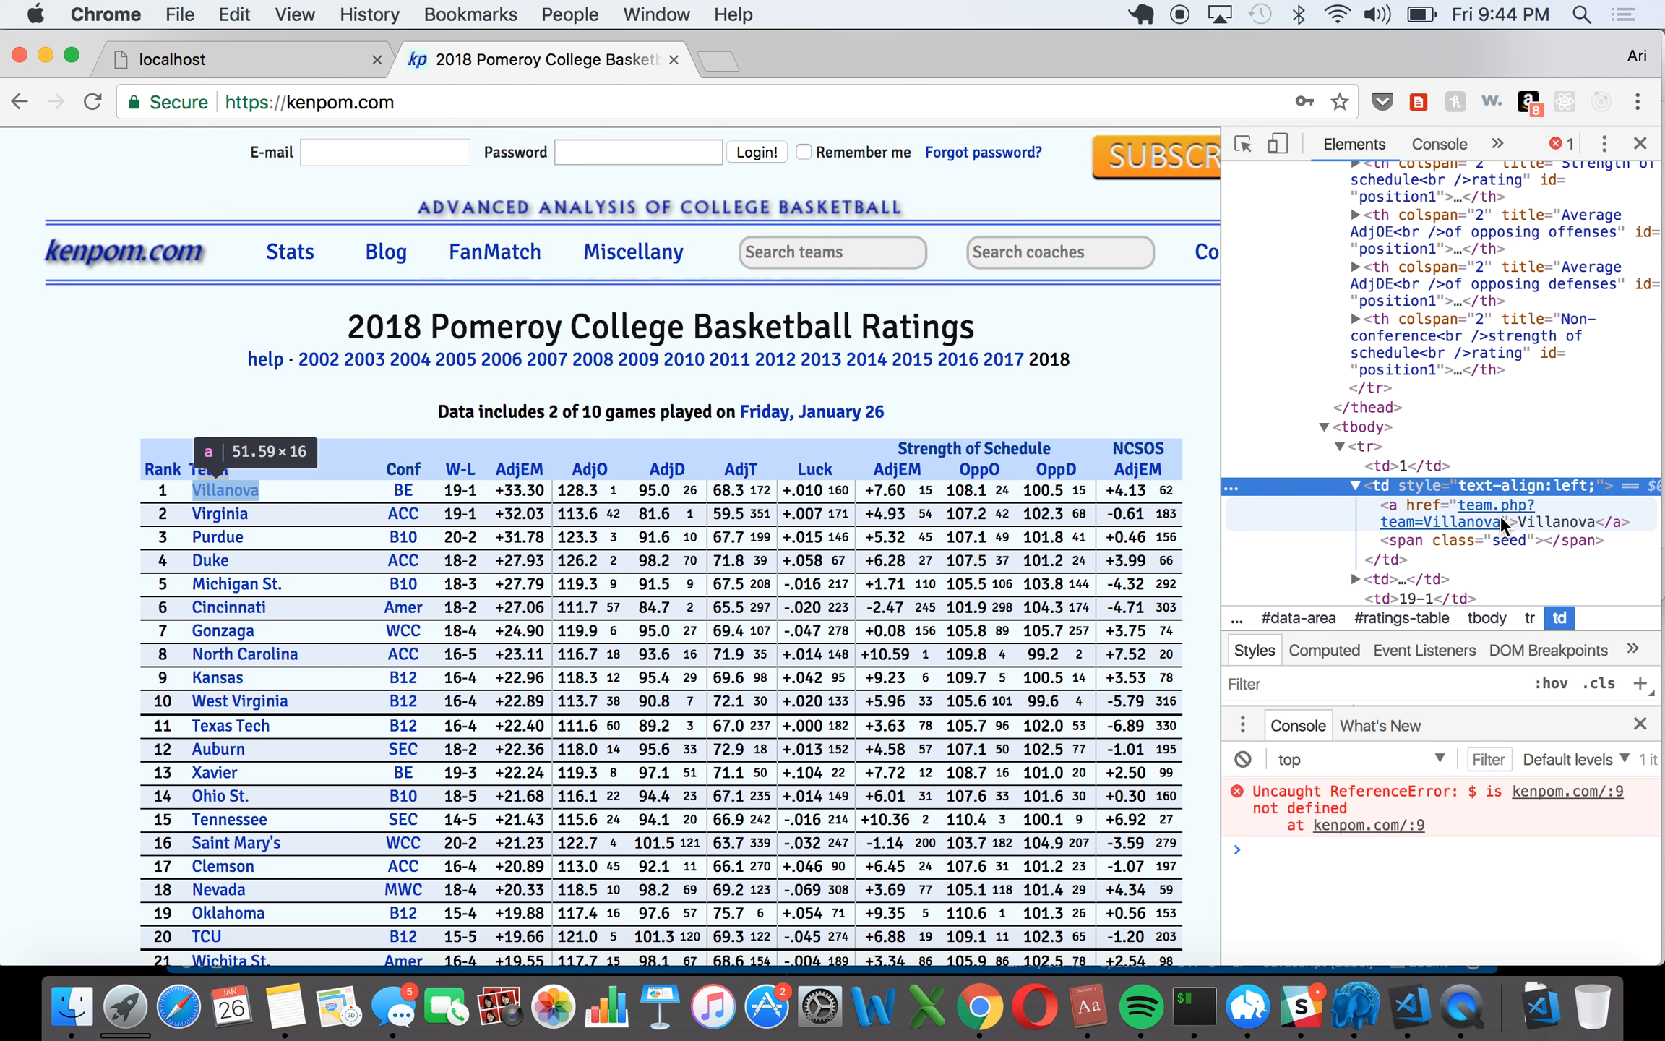
mouse_move(1460, 532)
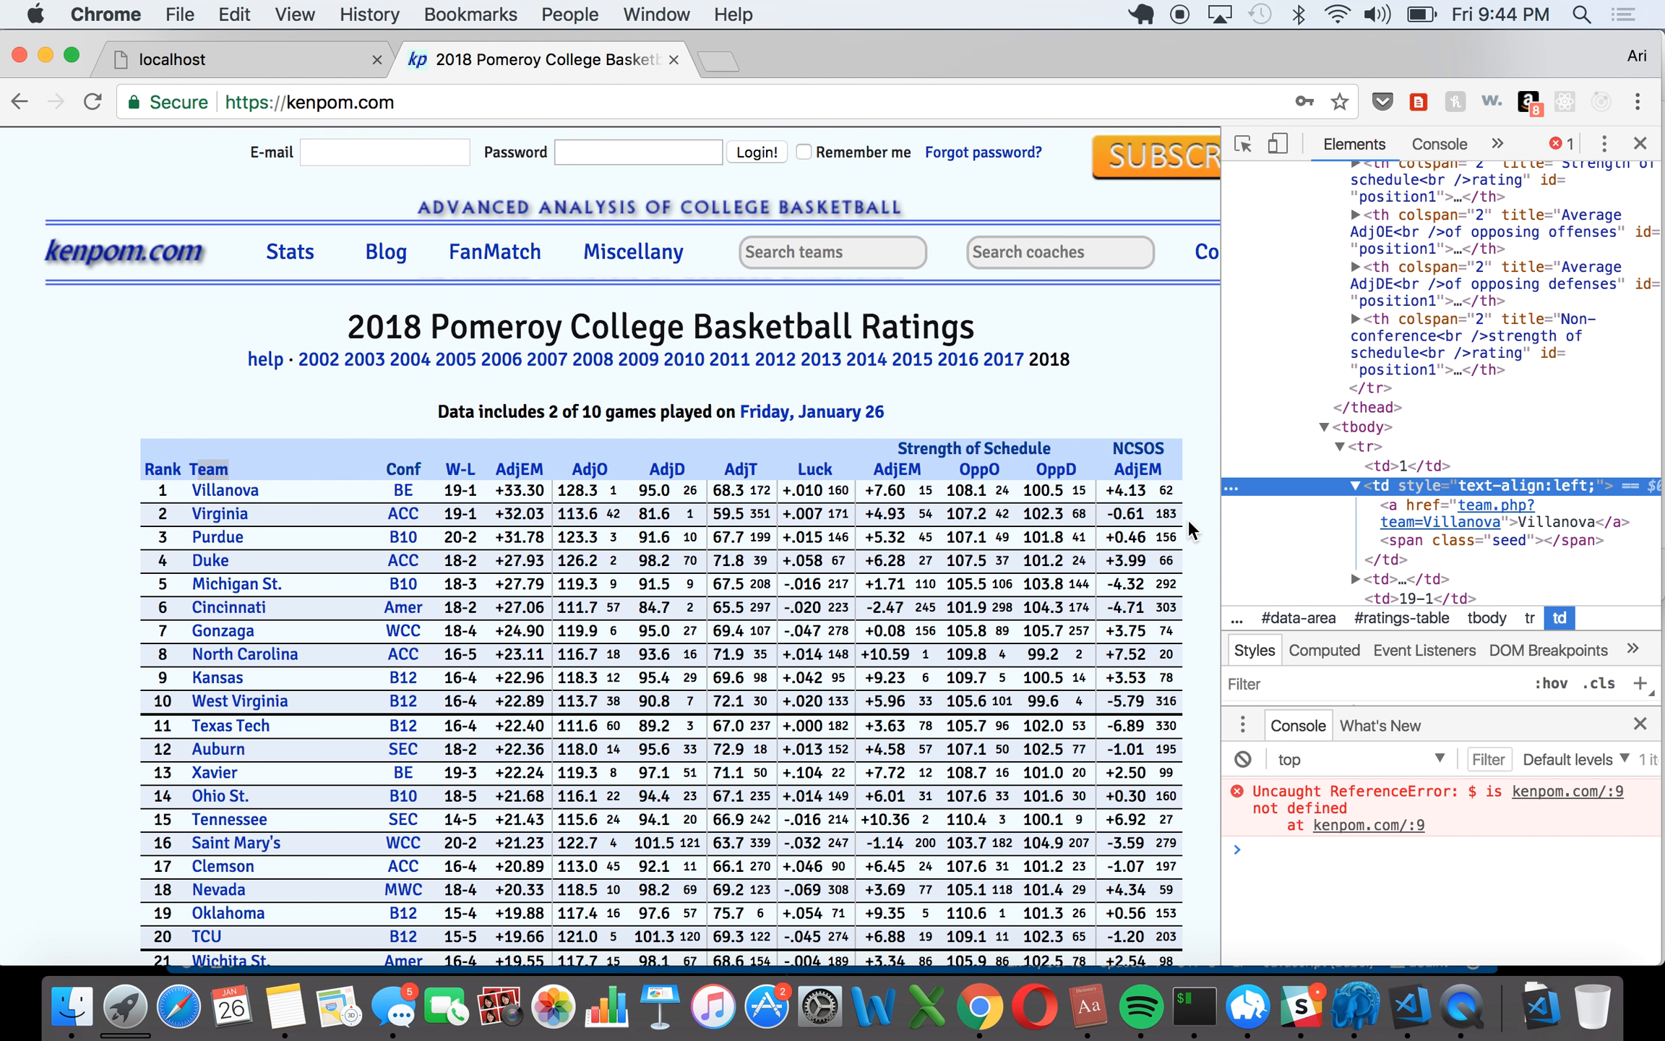
mouse_move(1208, 510)
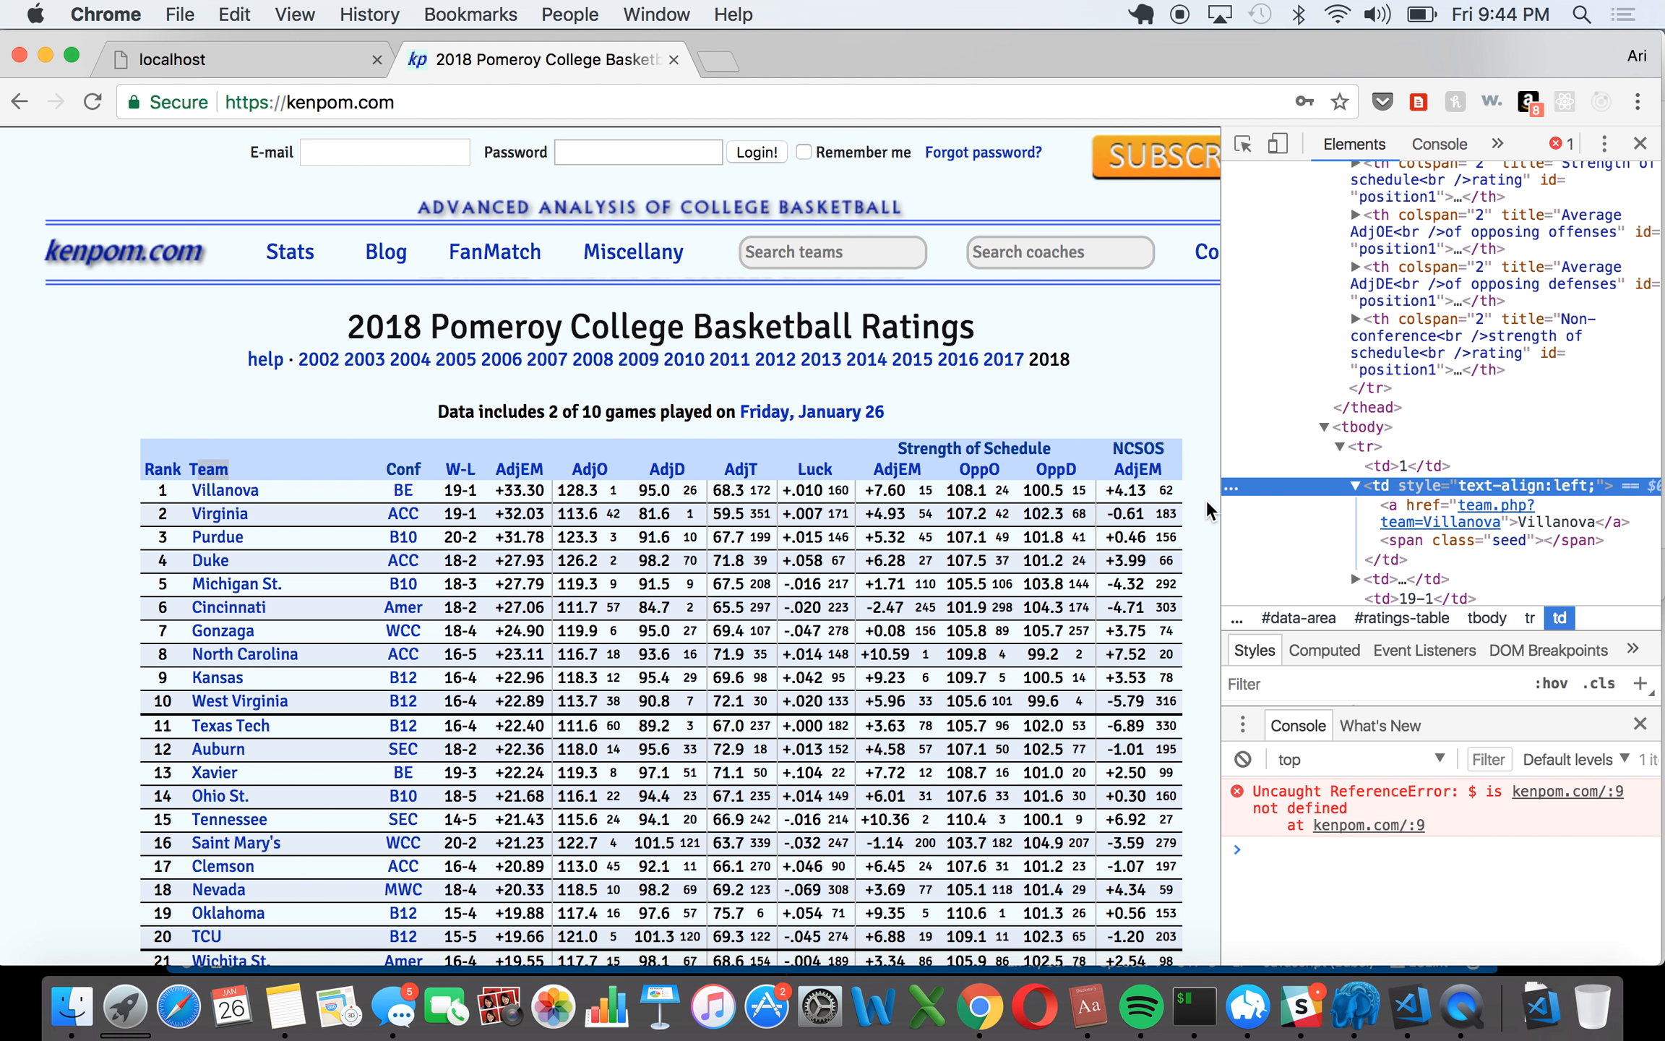
mouse_move(1172, 914)
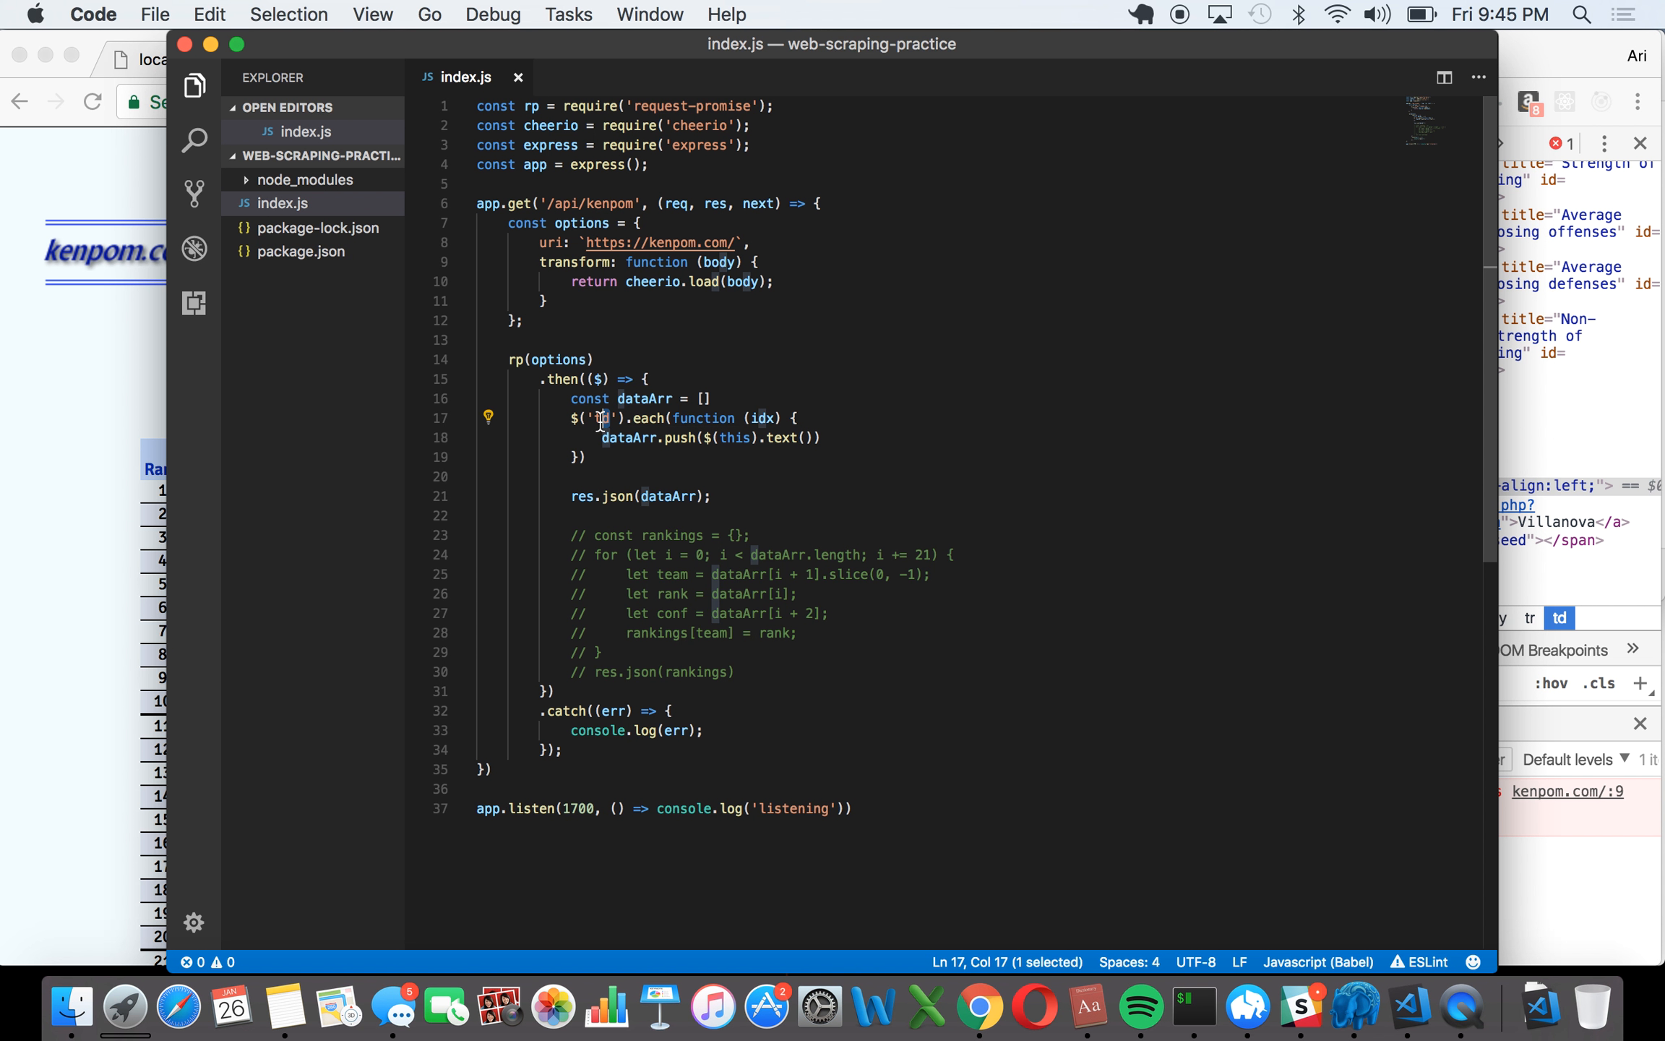
double_click(650, 417)
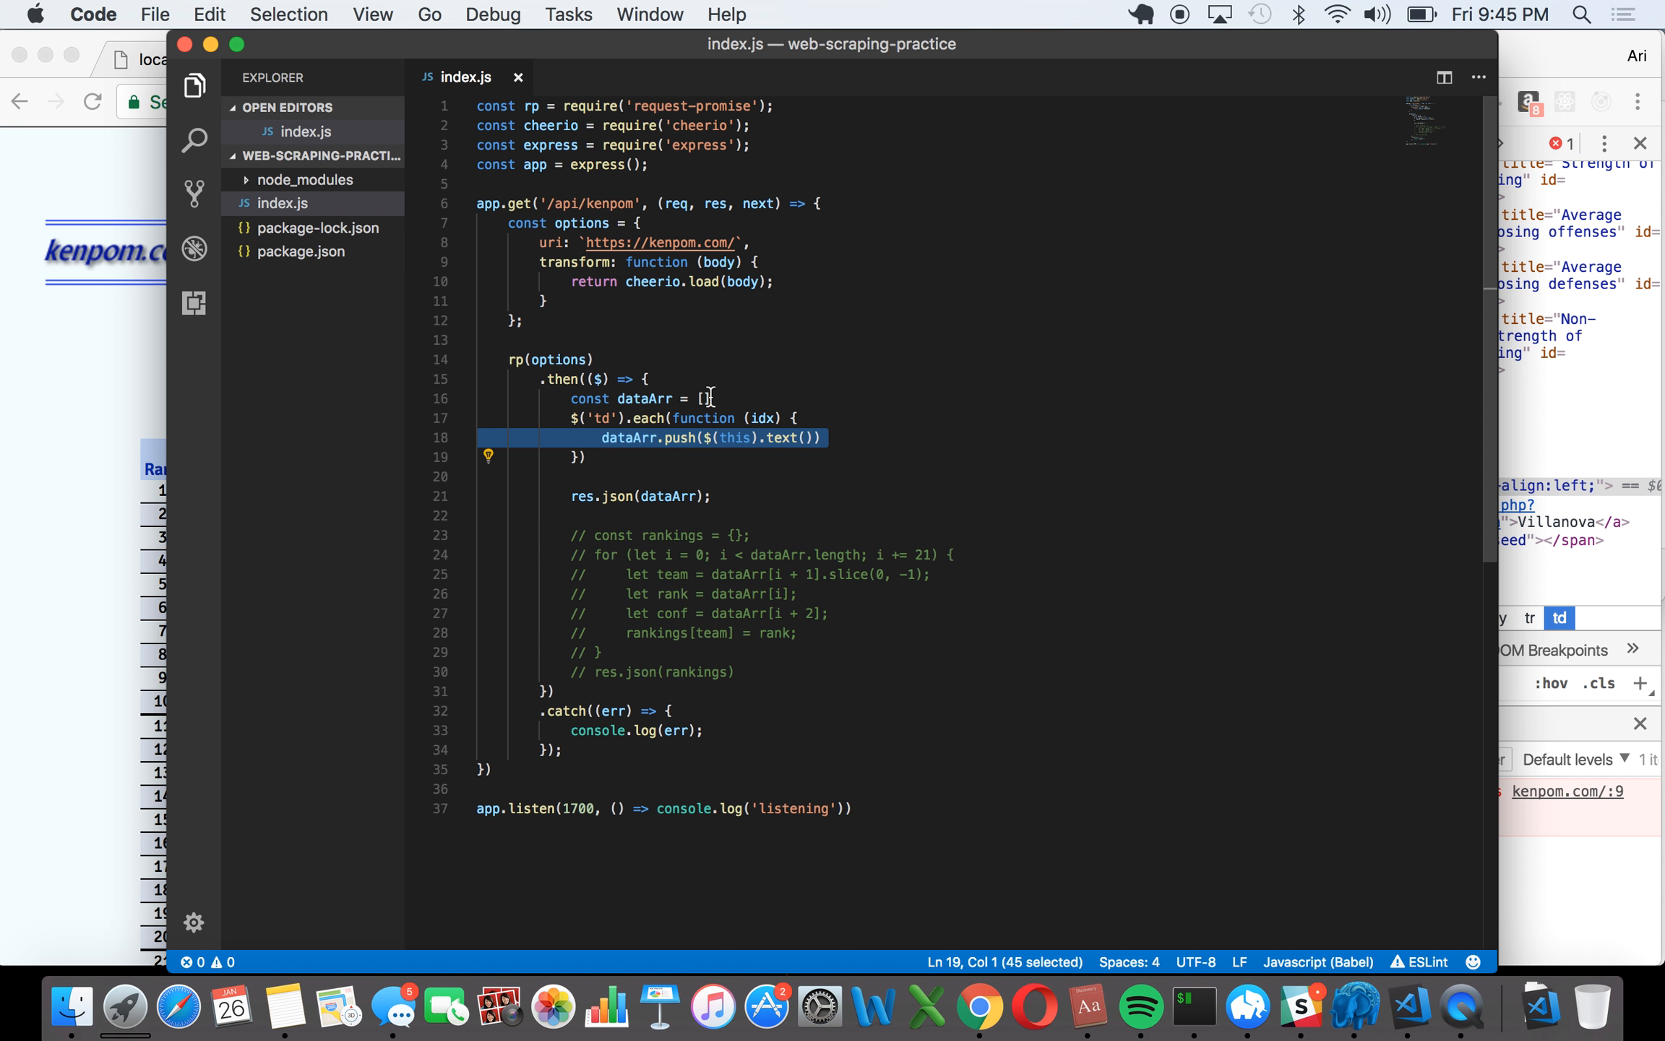
click(705, 399)
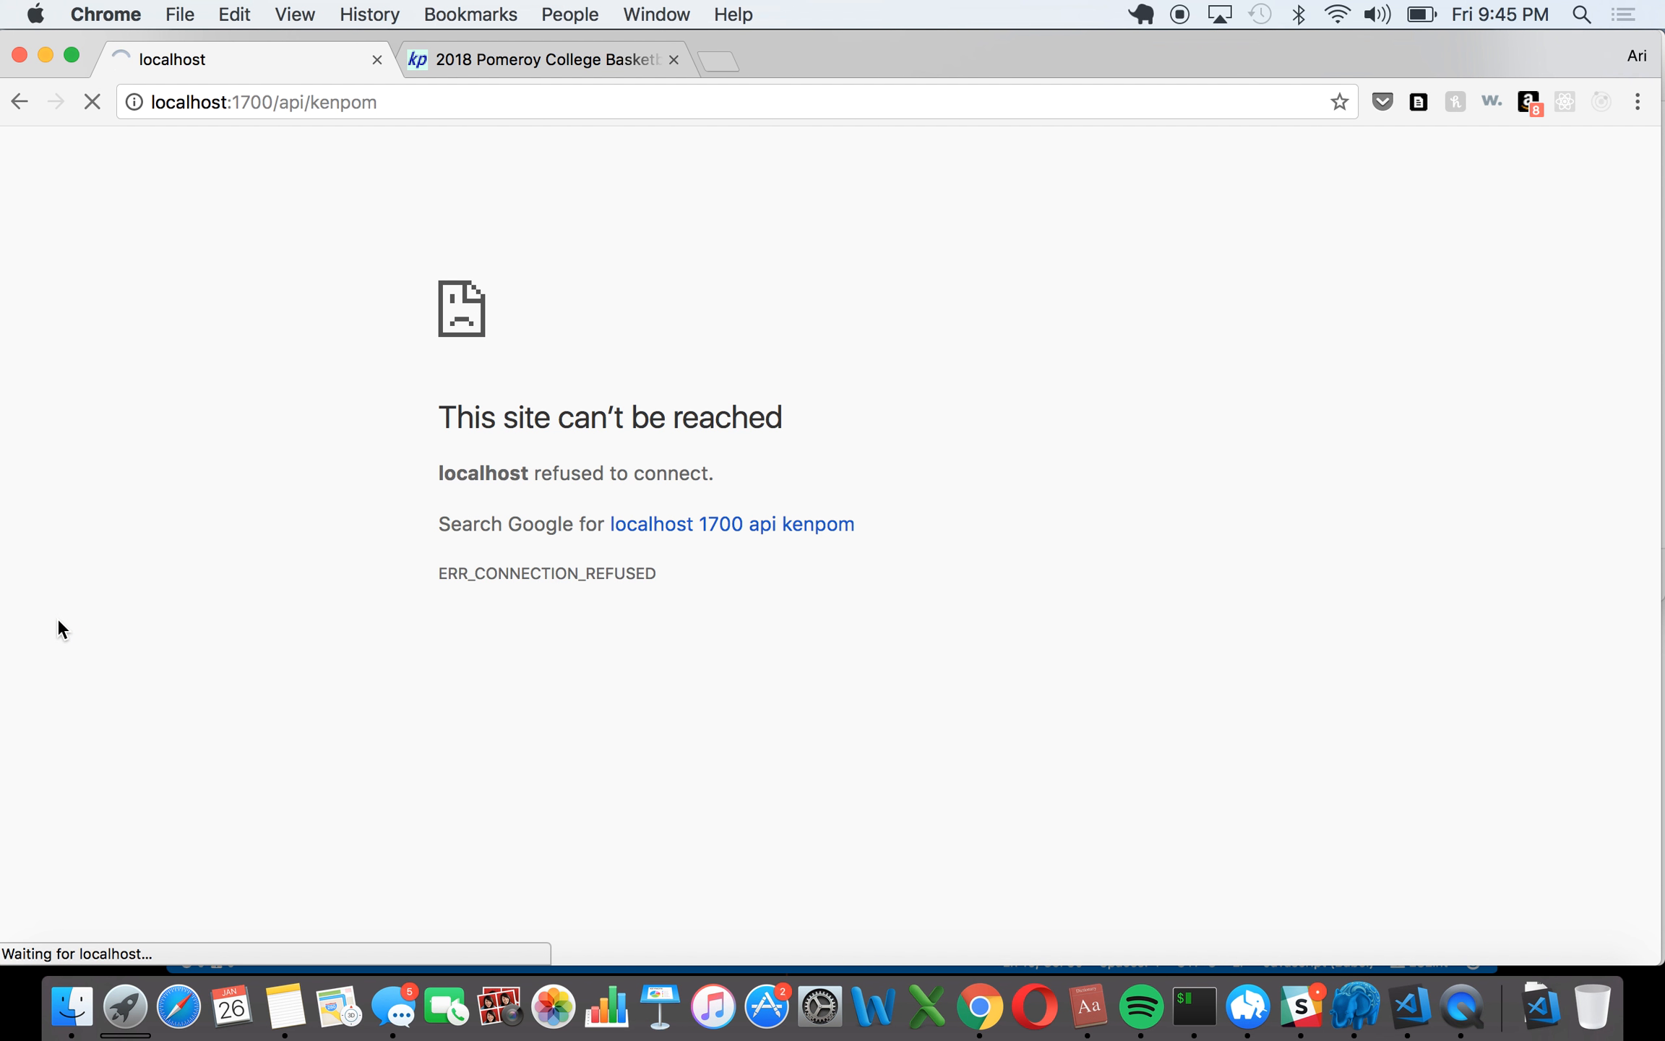
Step: Reload localhost:1700/api/kenpom and select Villanova in the returned JSON array
click(92, 101)
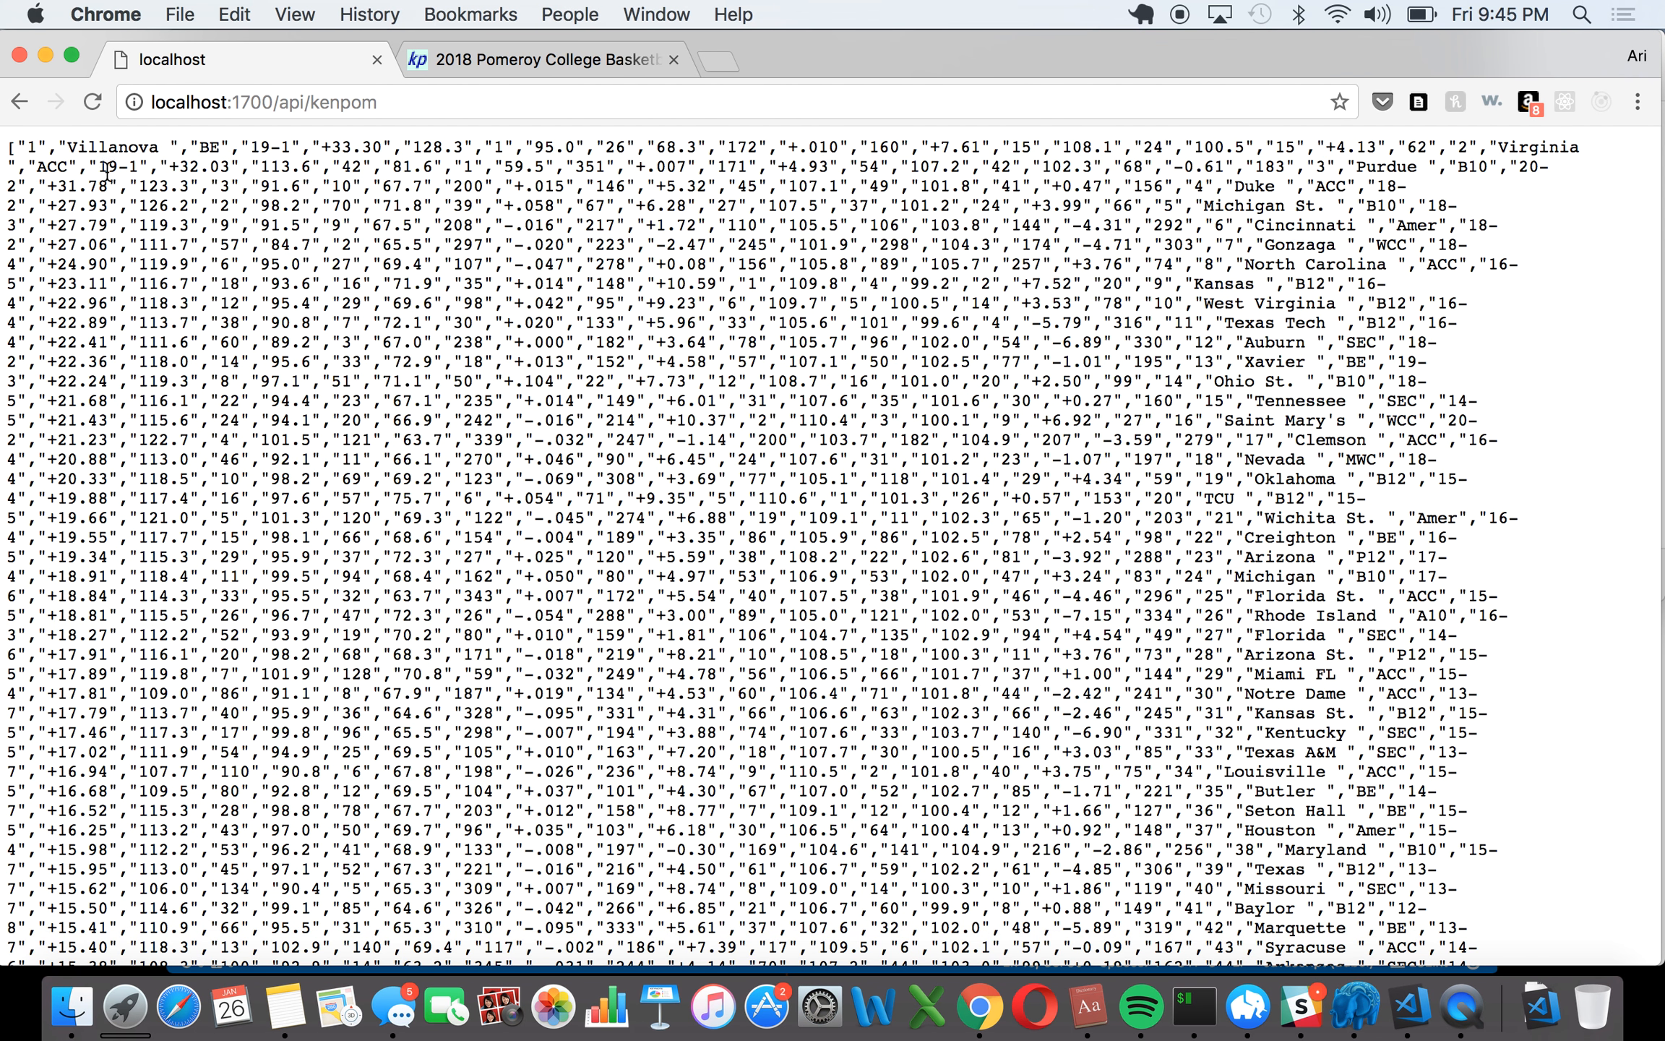
double_click(29, 143)
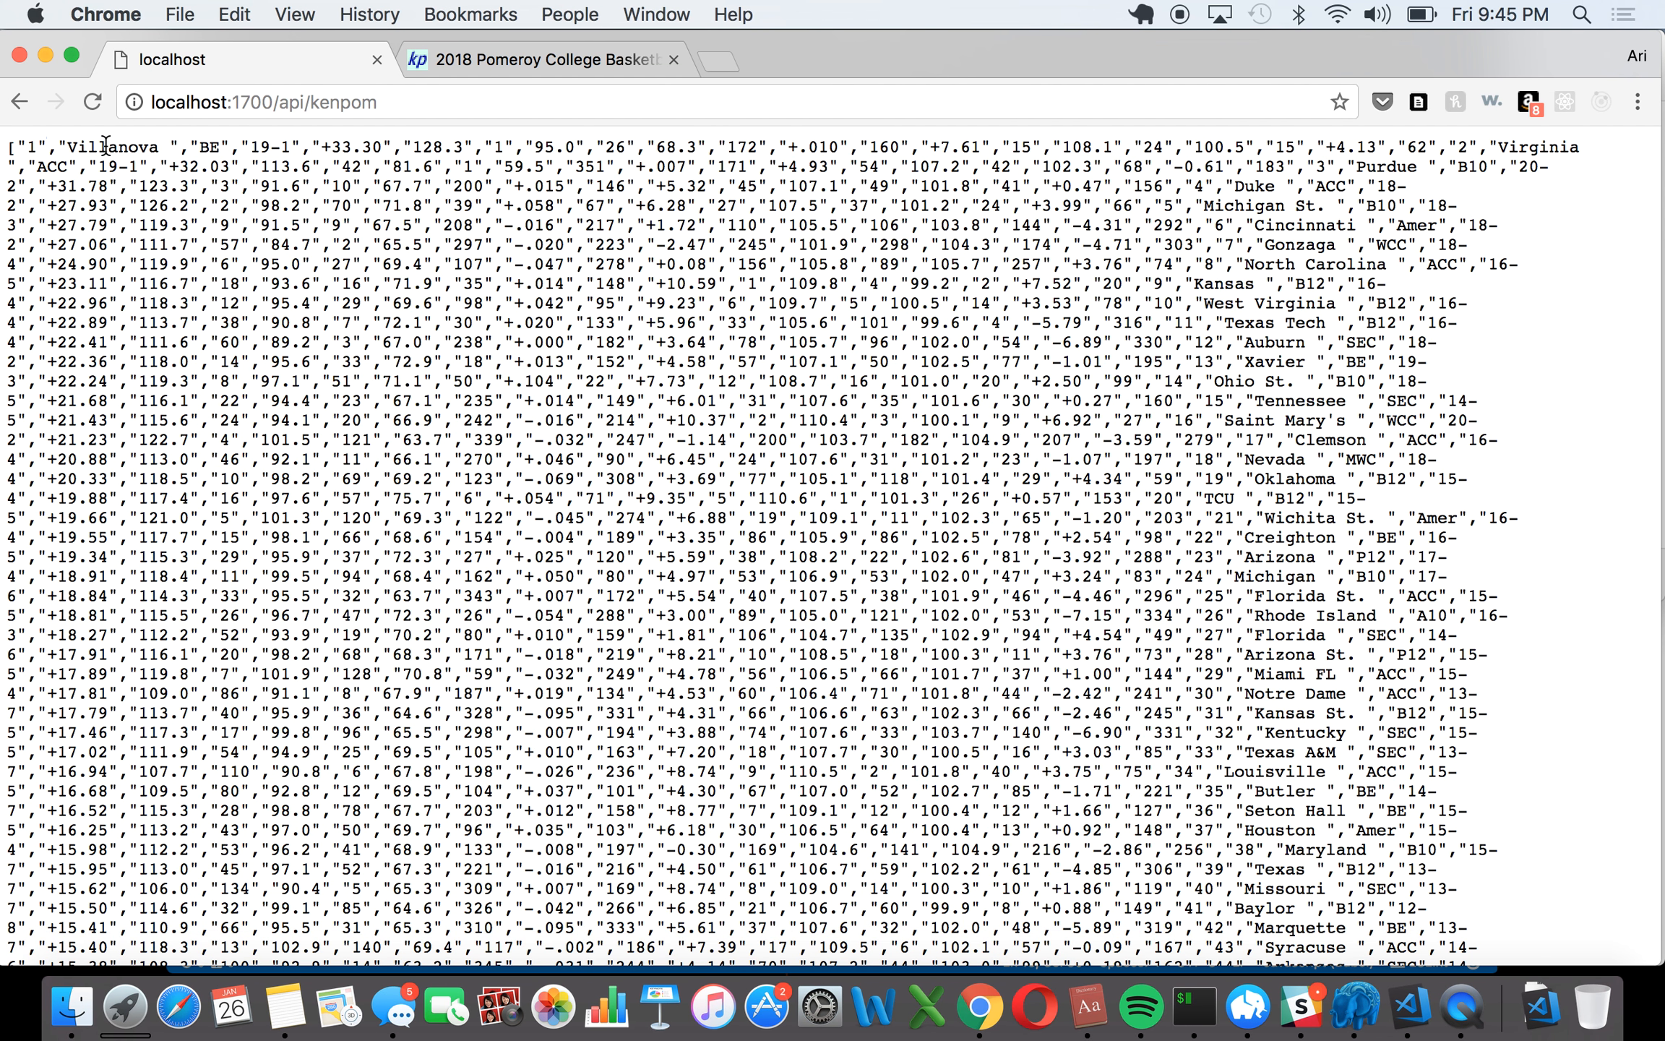
double_click(110, 147)
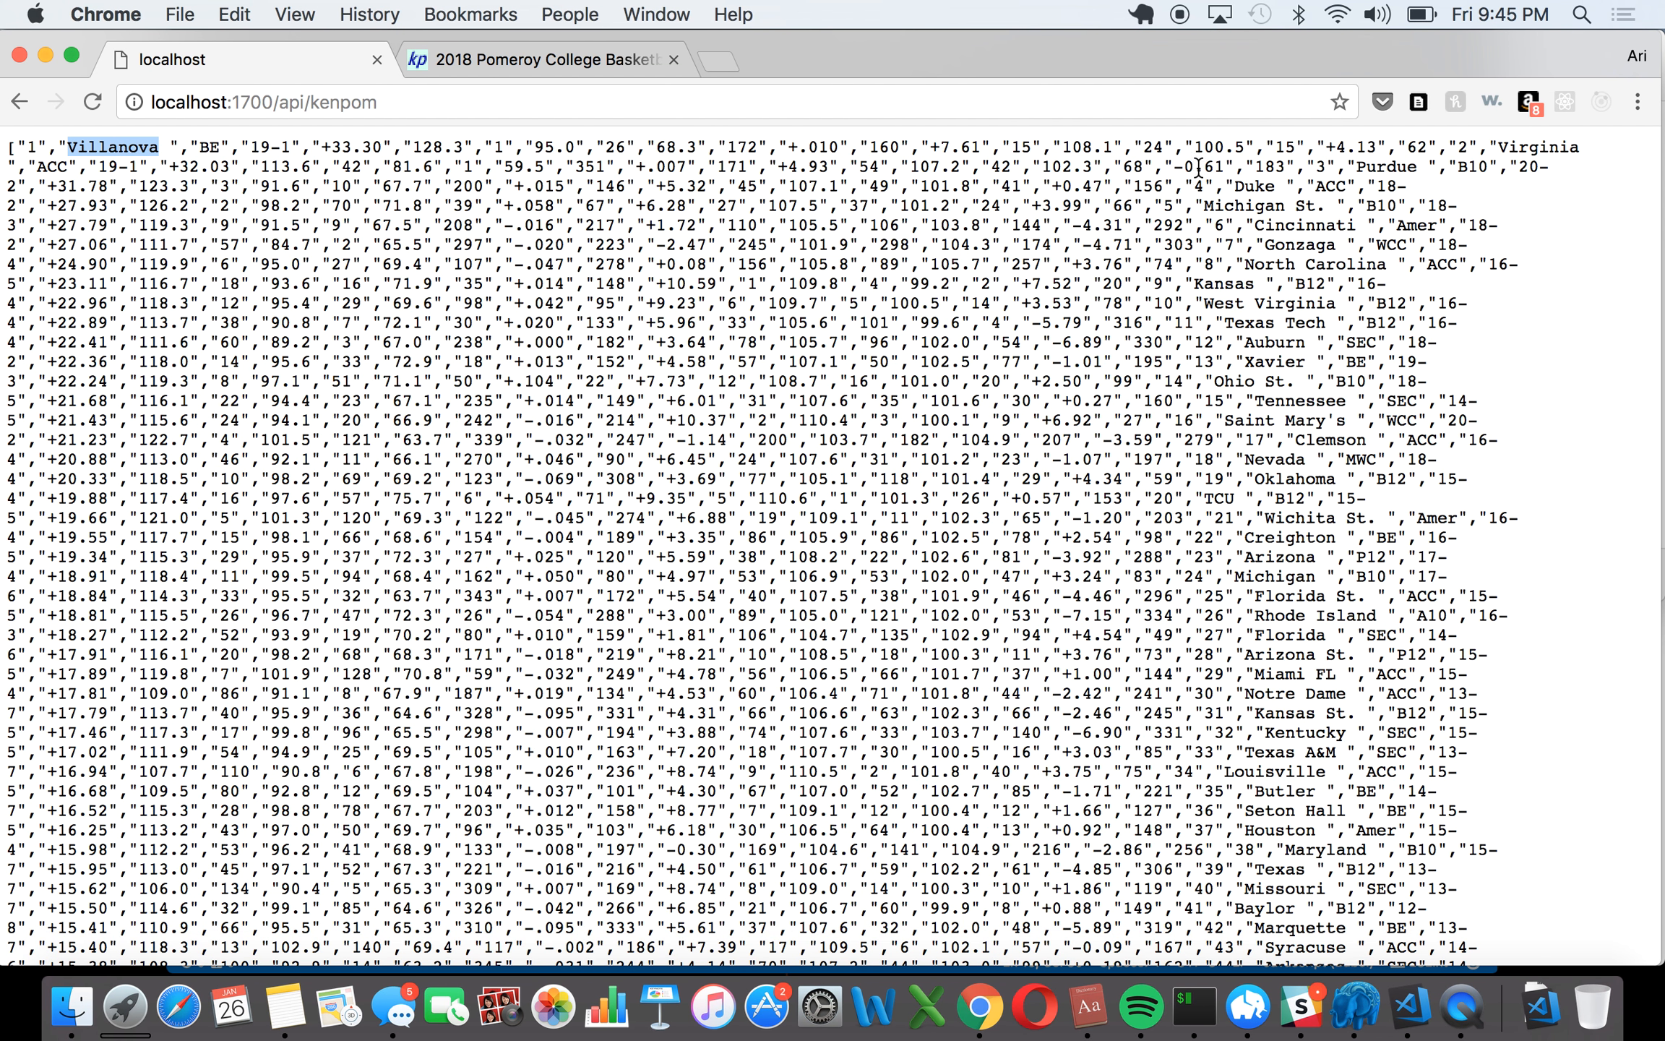
mouse_move(1327, 492)
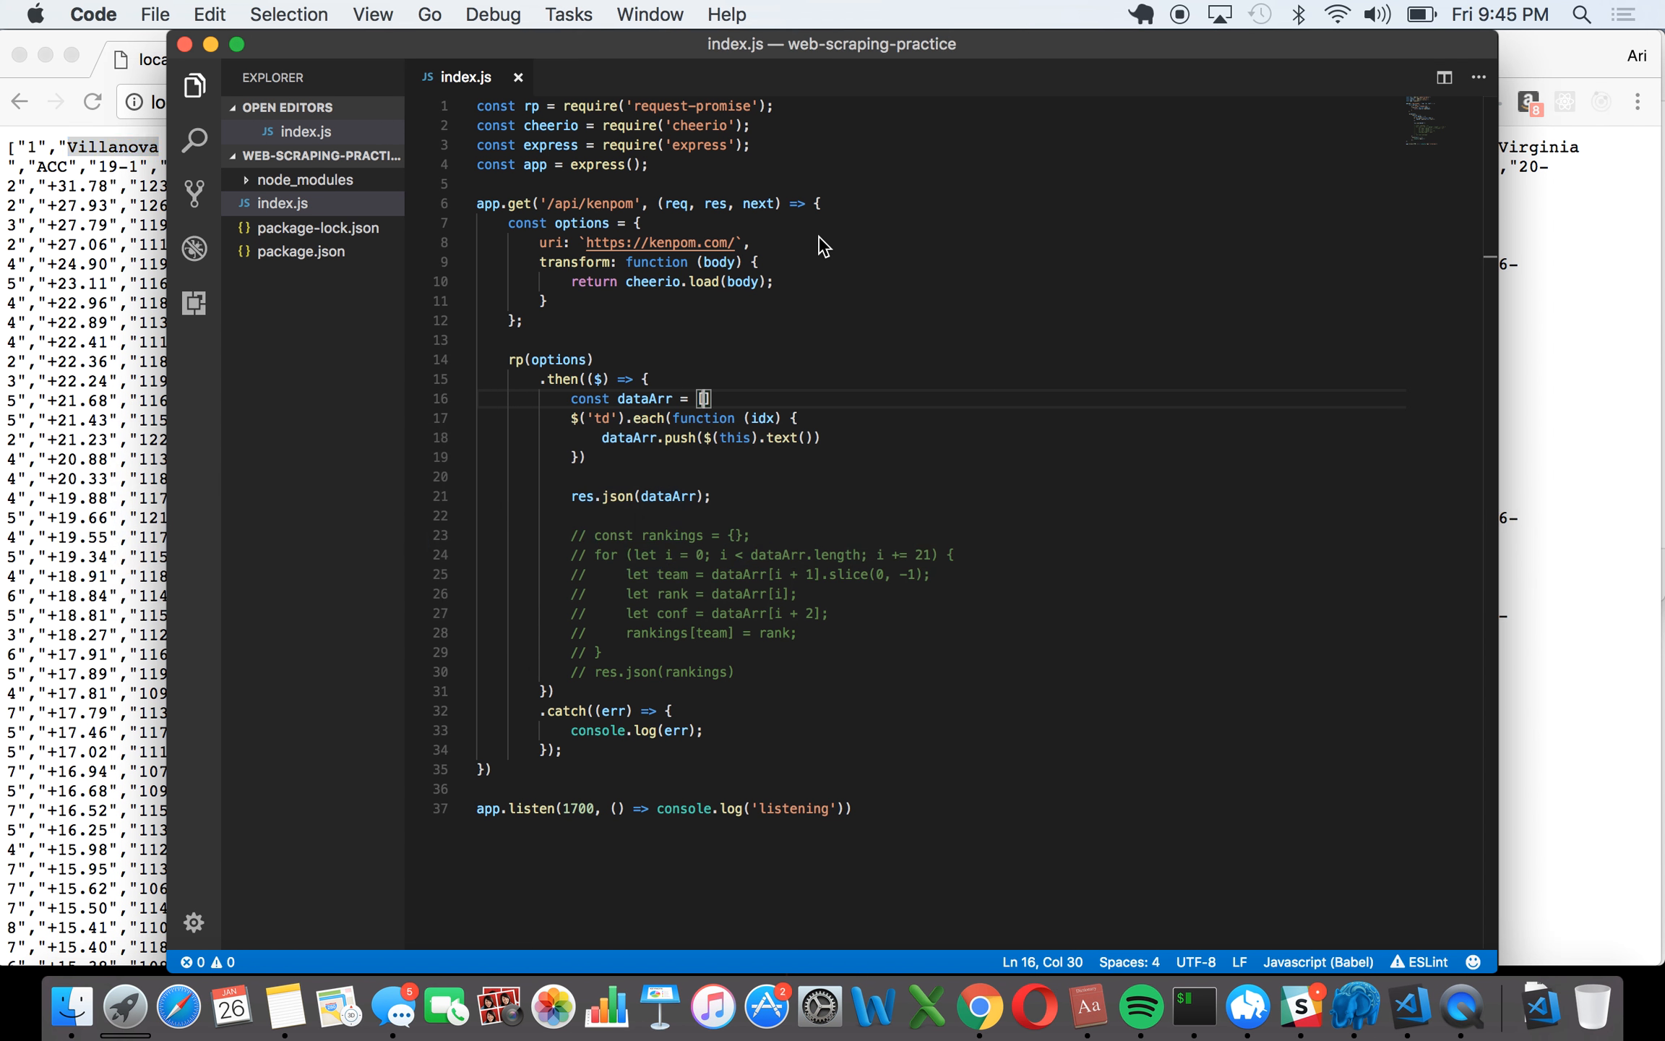
mouse_move(611, 497)
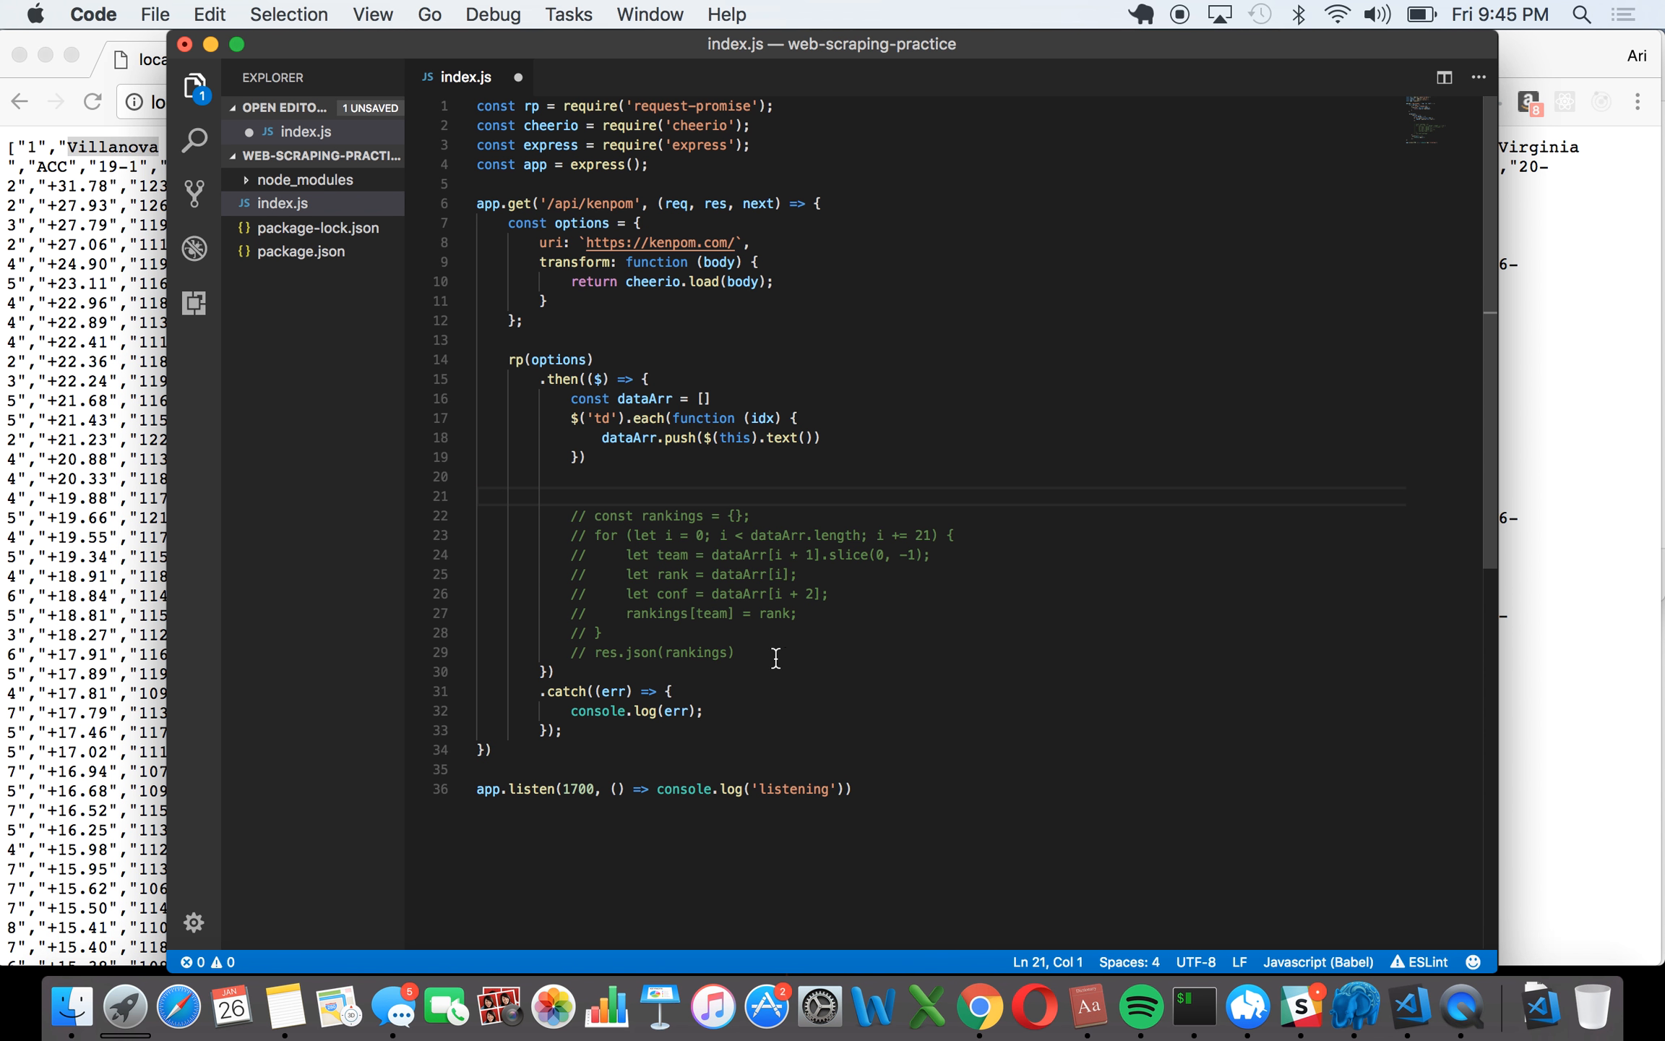
Step: Select the commented-out rankings block and its conf assignment, ending the caret on the conf line
drag(574, 535, 732, 652)
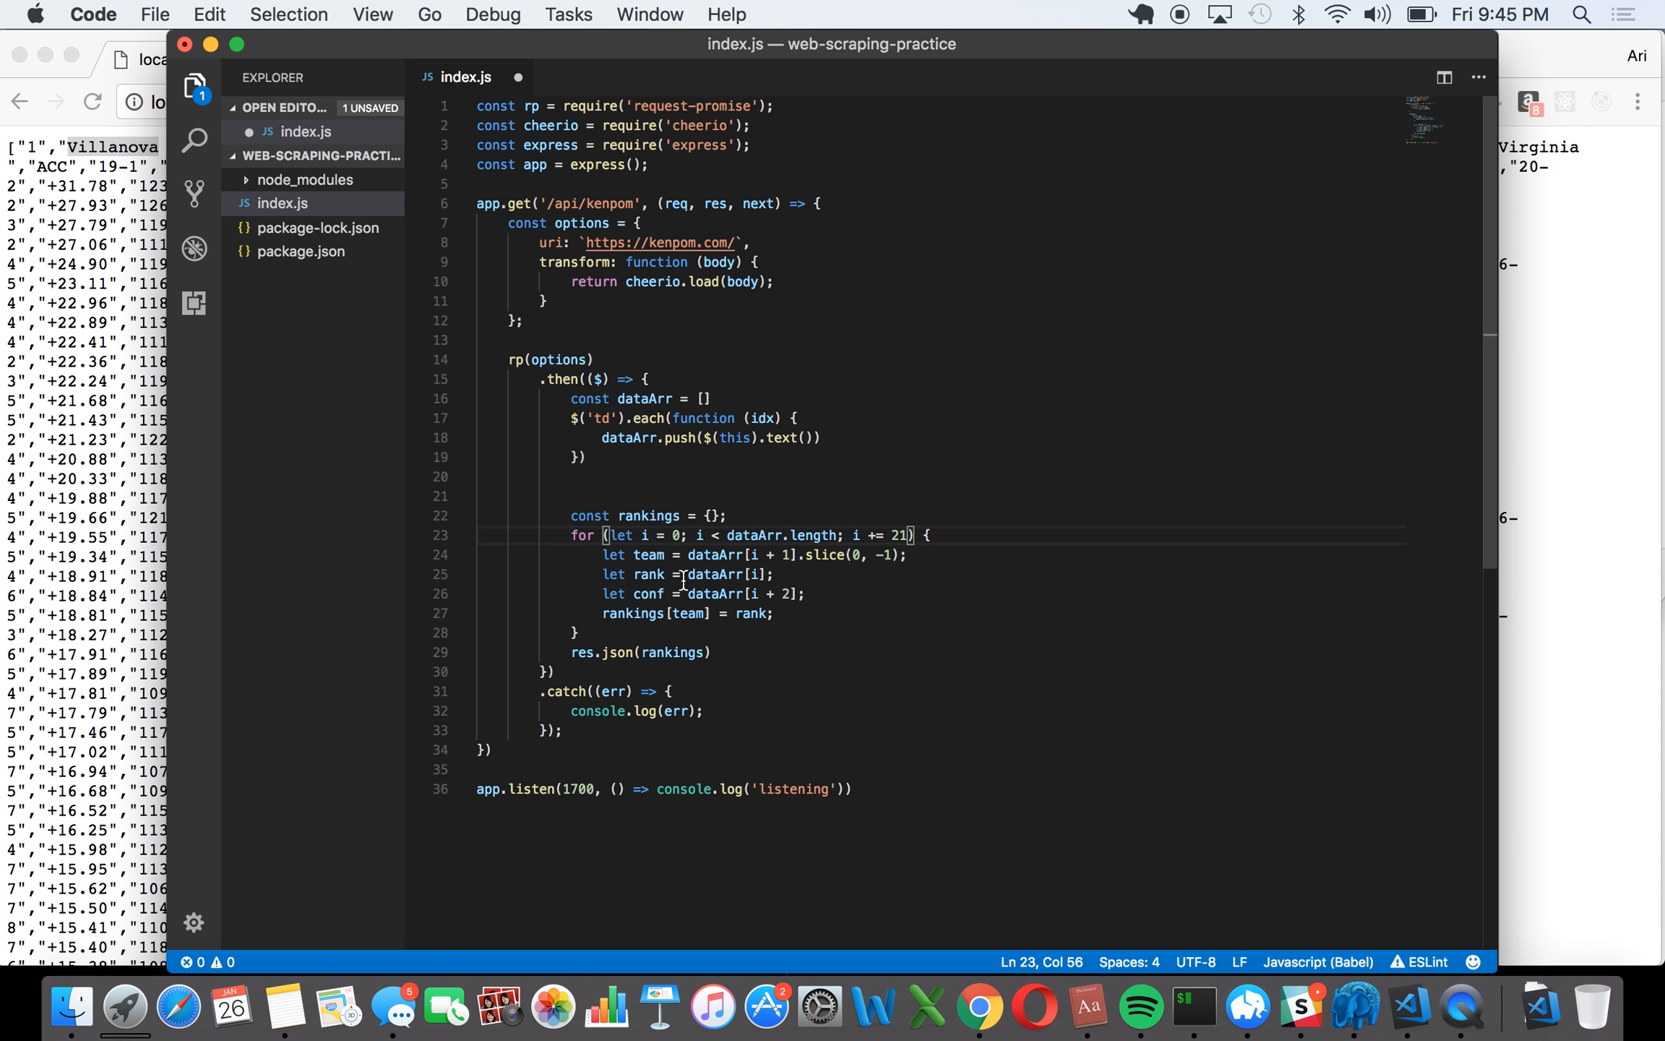
drag(629, 555, 789, 555)
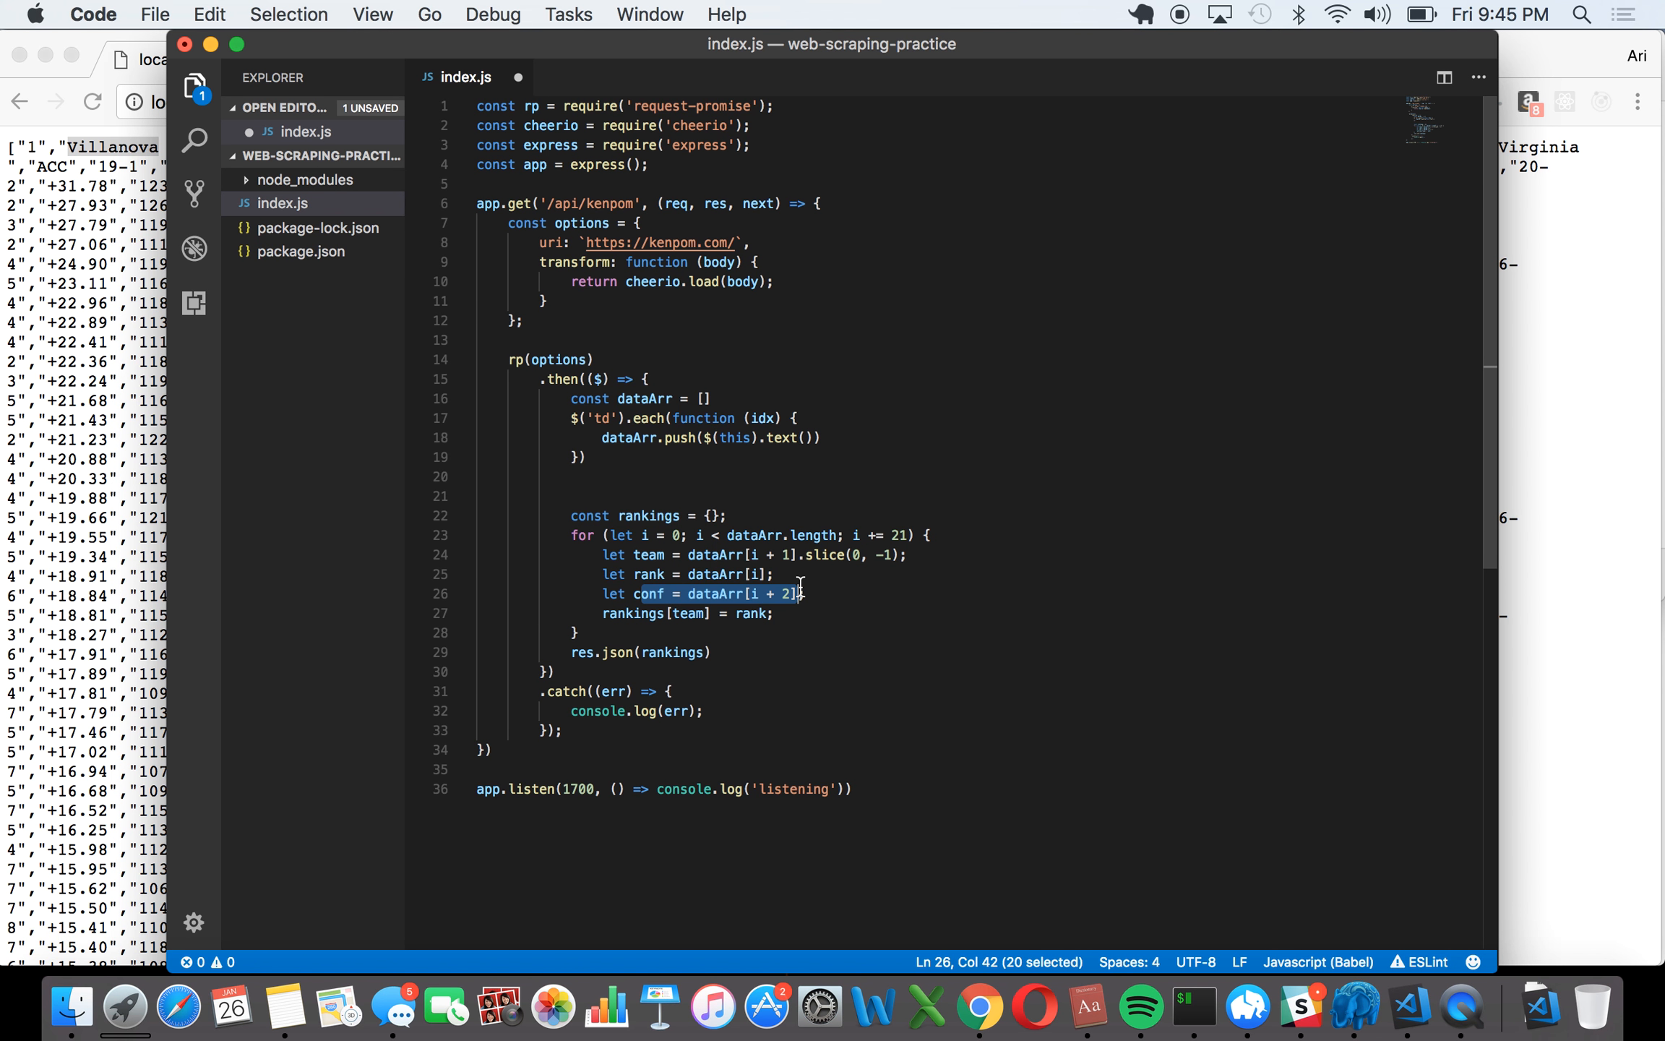
click(833, 691)
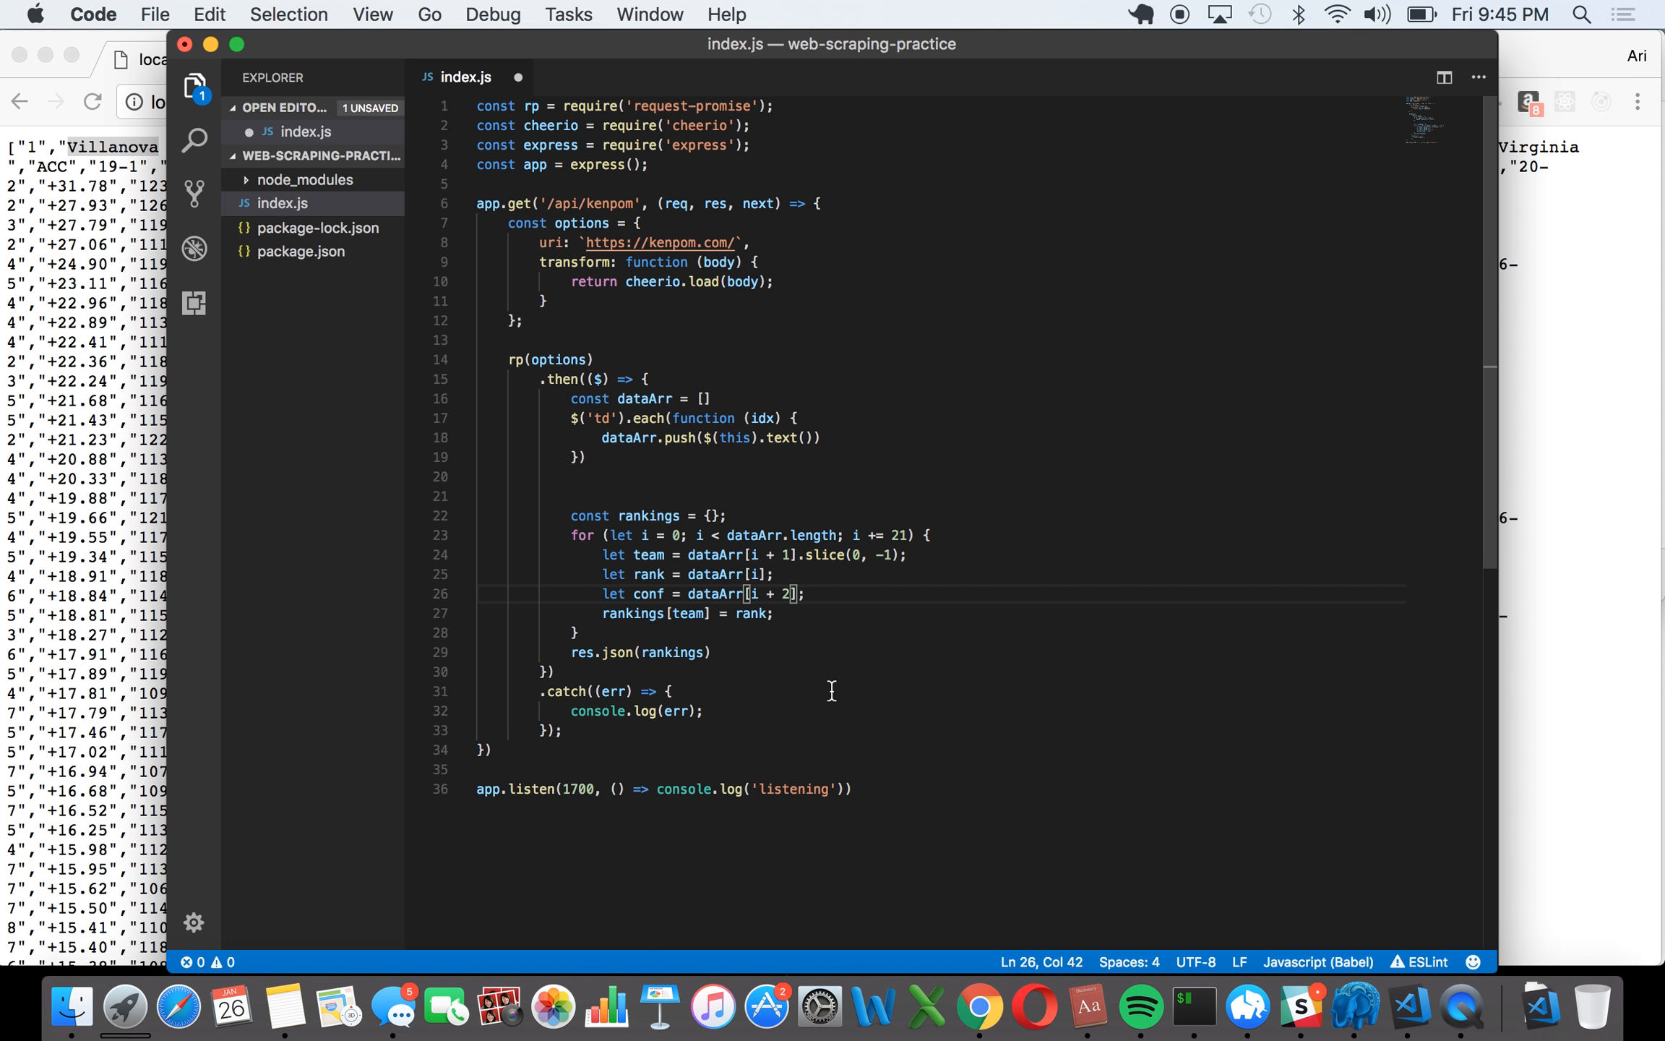
mouse_move(782, 668)
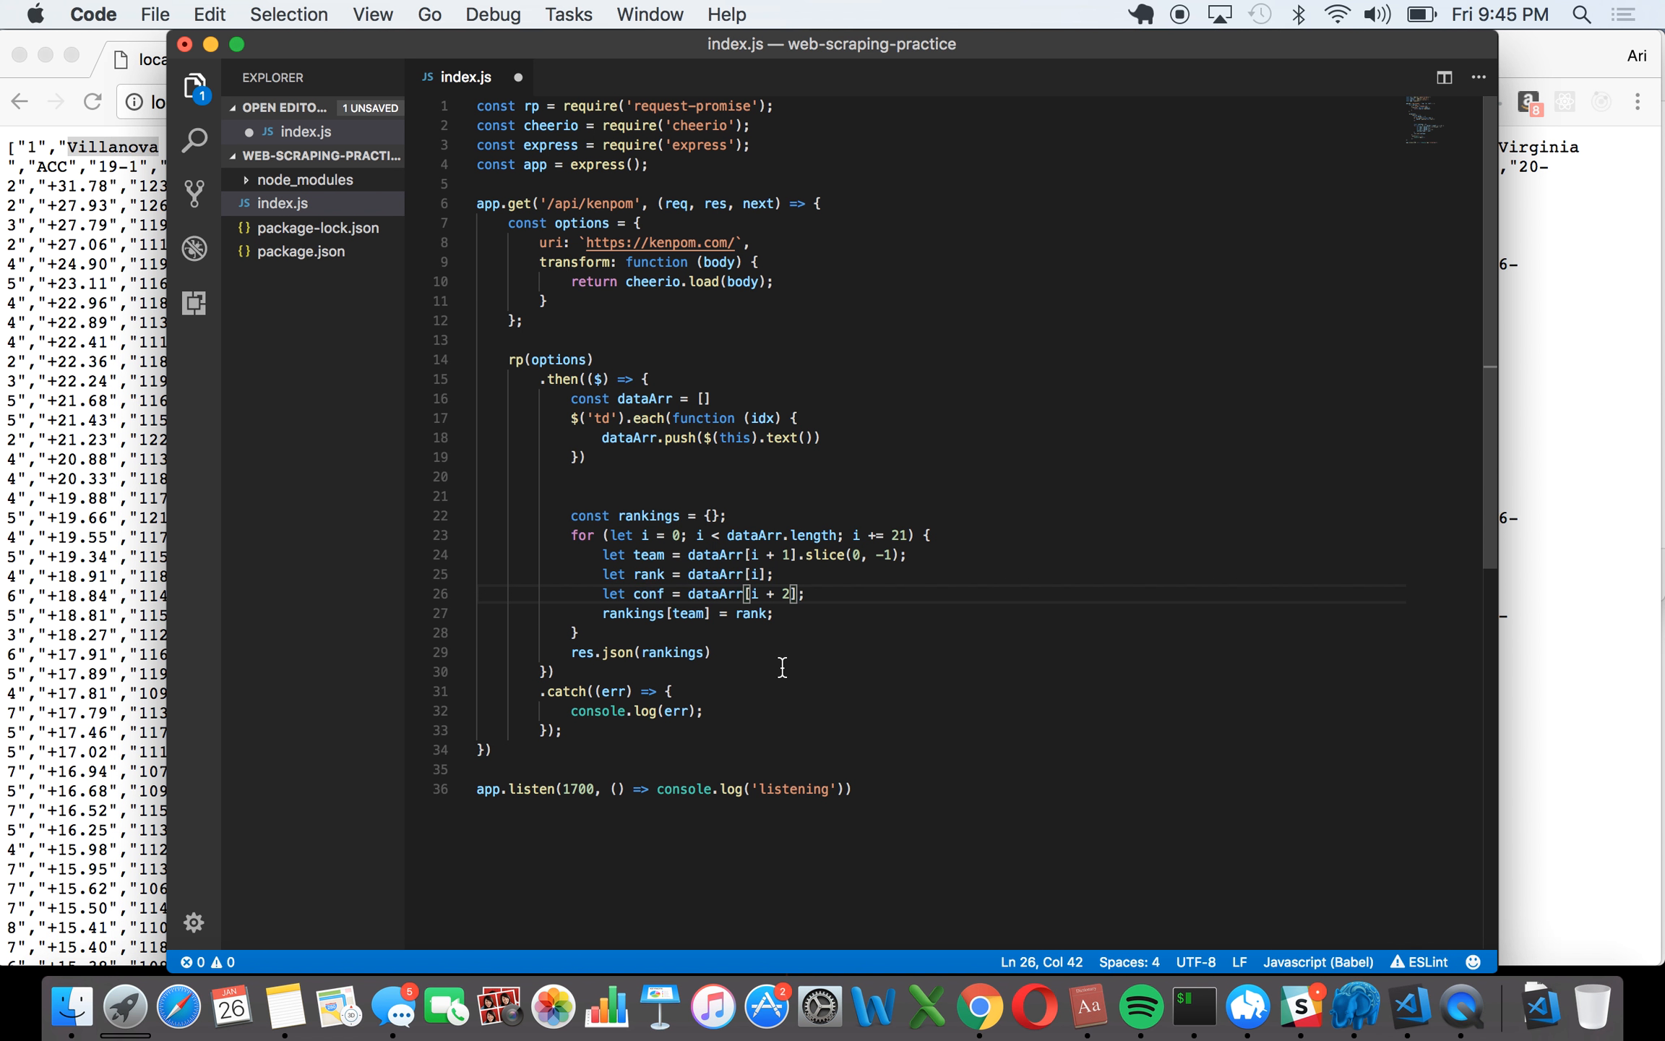
mouse_move(604, 573)
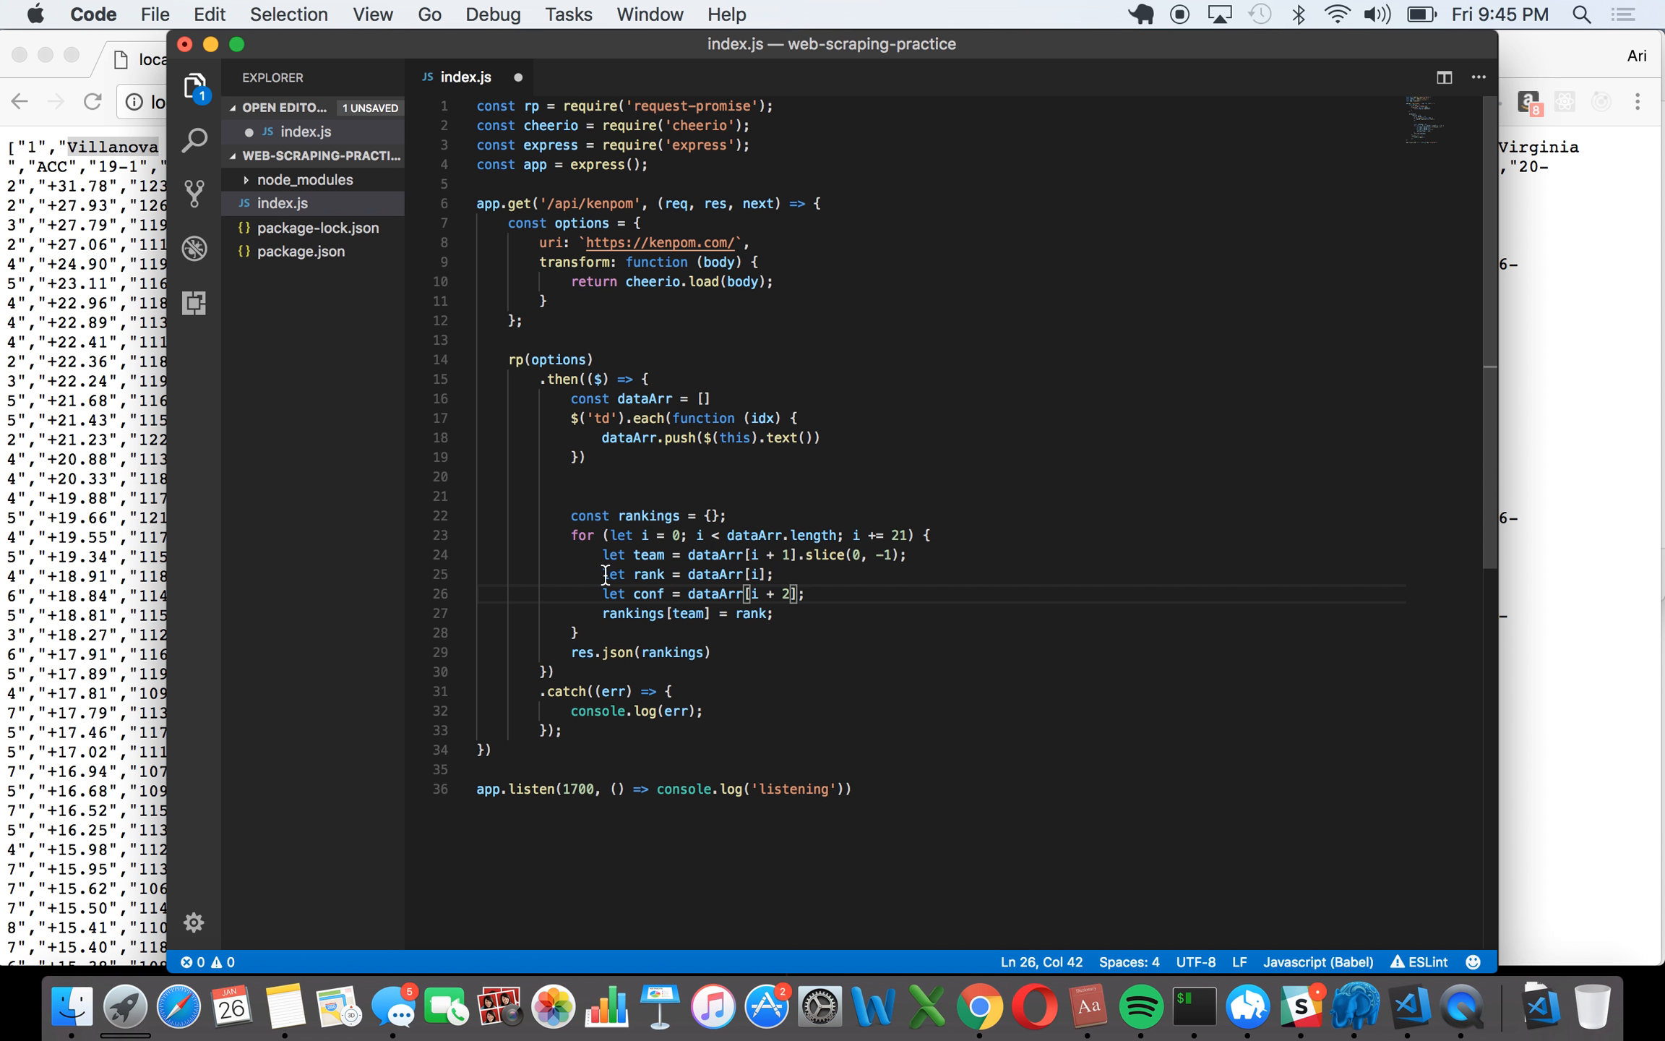